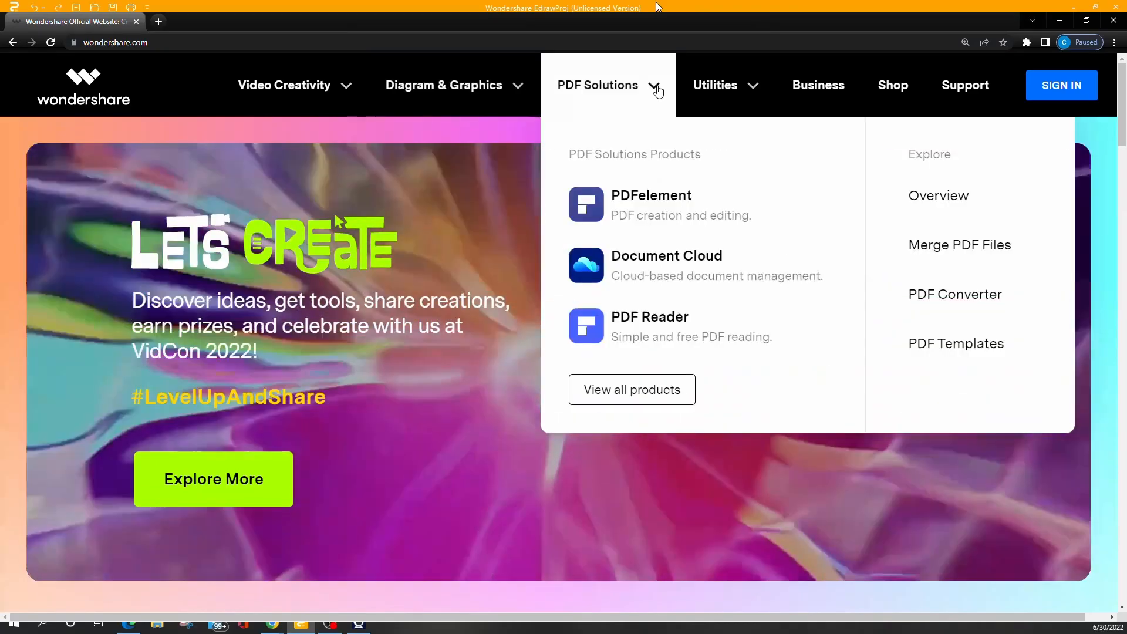
mouse_move(753, 90)
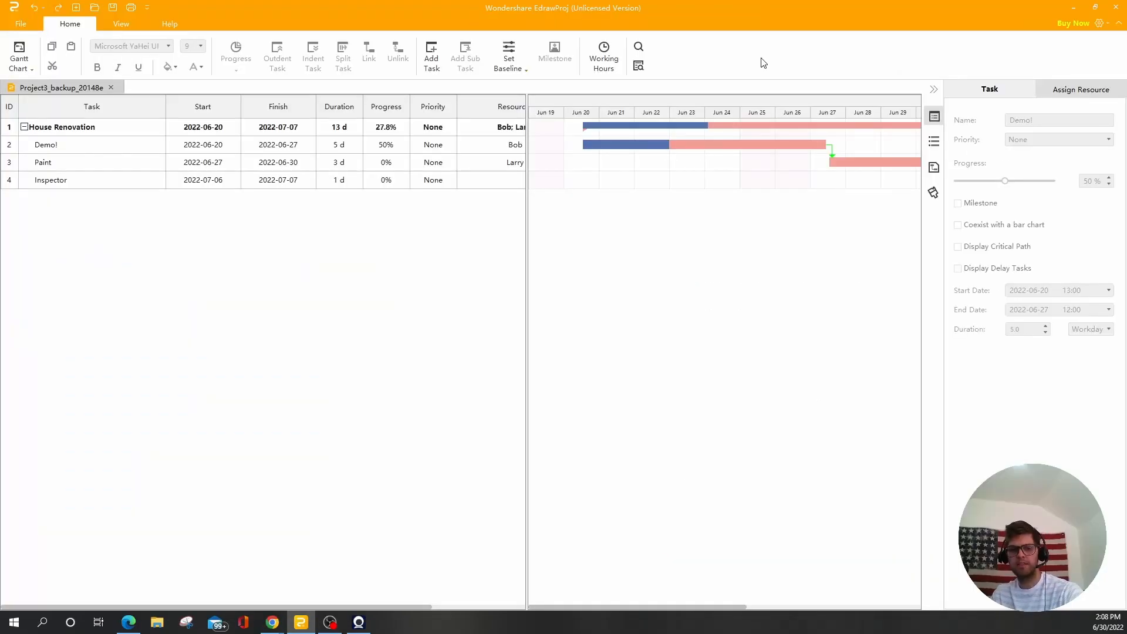
mouse_move(492, 247)
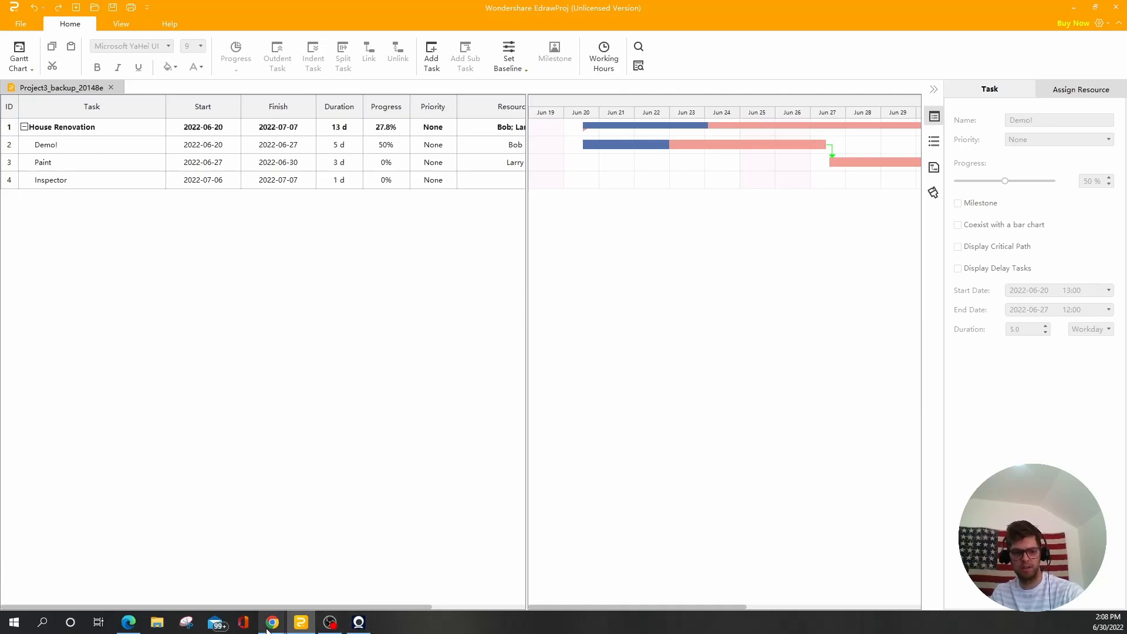
- Open the EdrawProj product page in Chrome and browse its features down to Color Theme
left_click(271, 622)
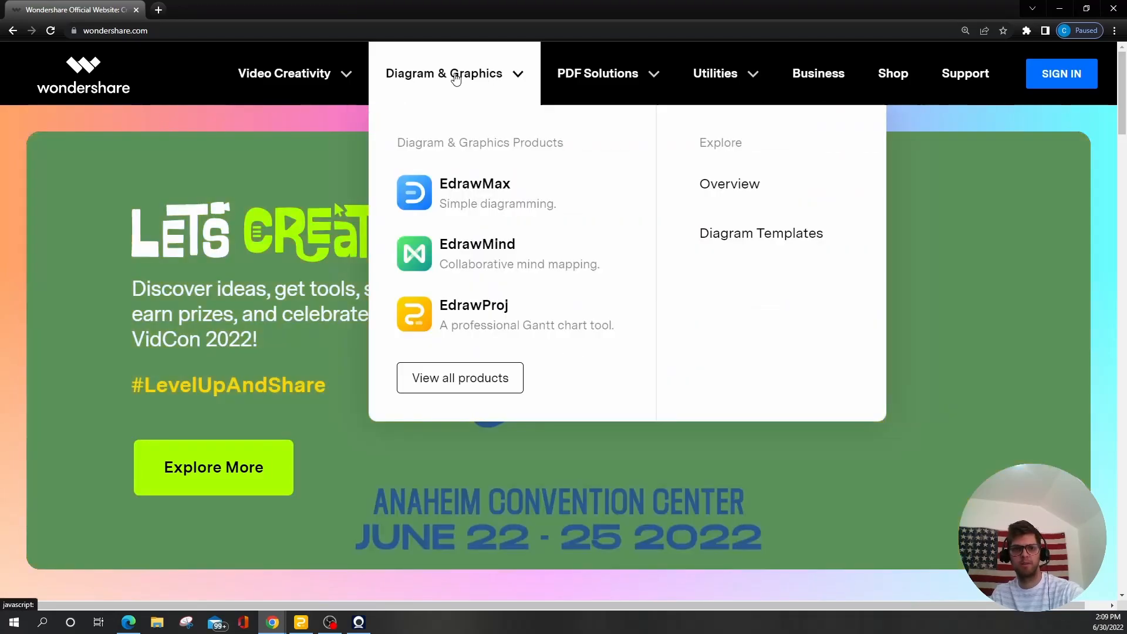
mouse_move(473, 314)
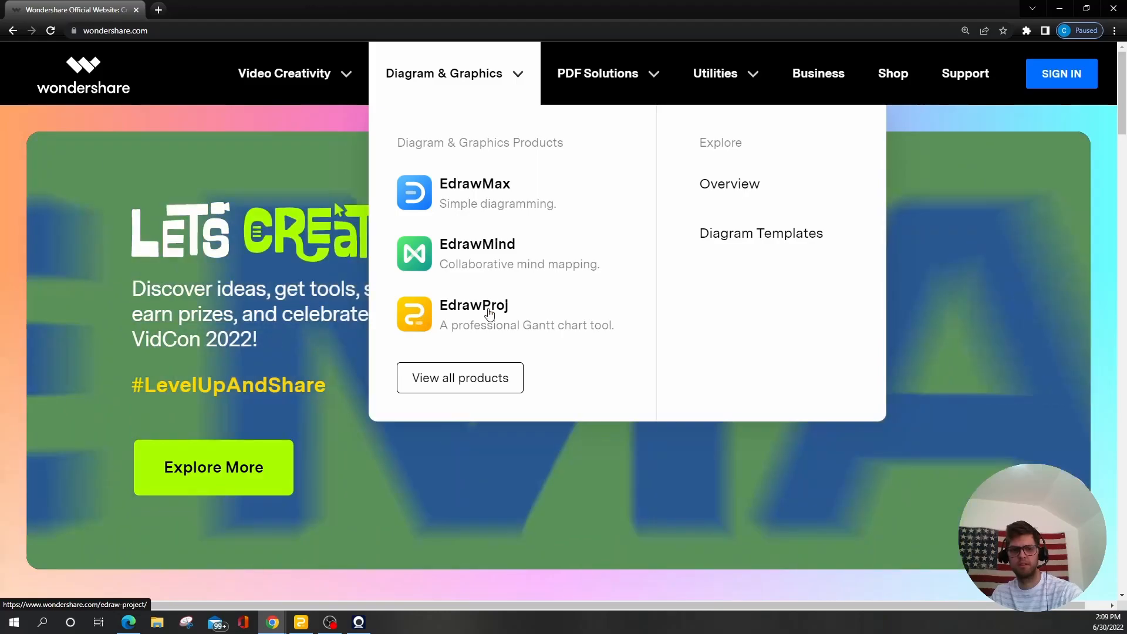
left_click(473, 304)
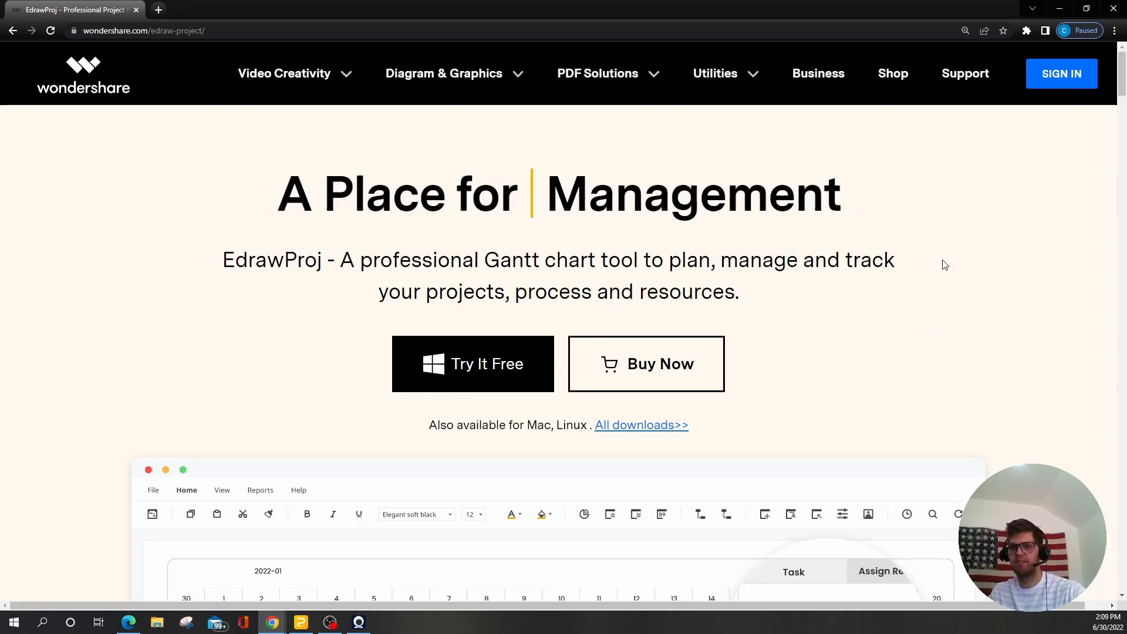
scroll("down", 3)
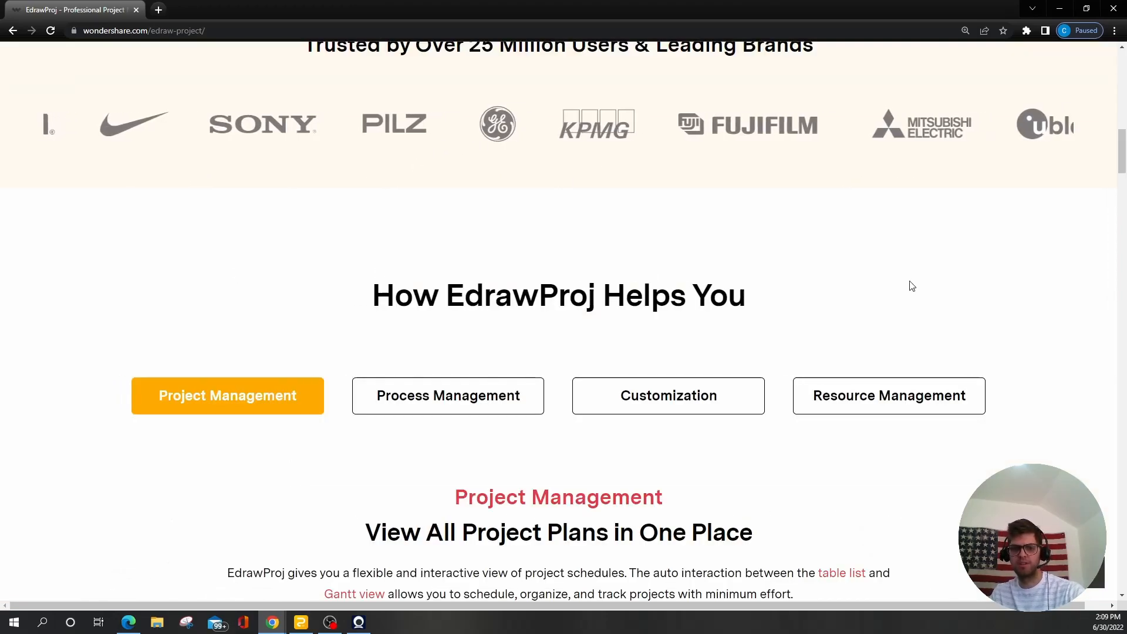
scroll("down", 3)
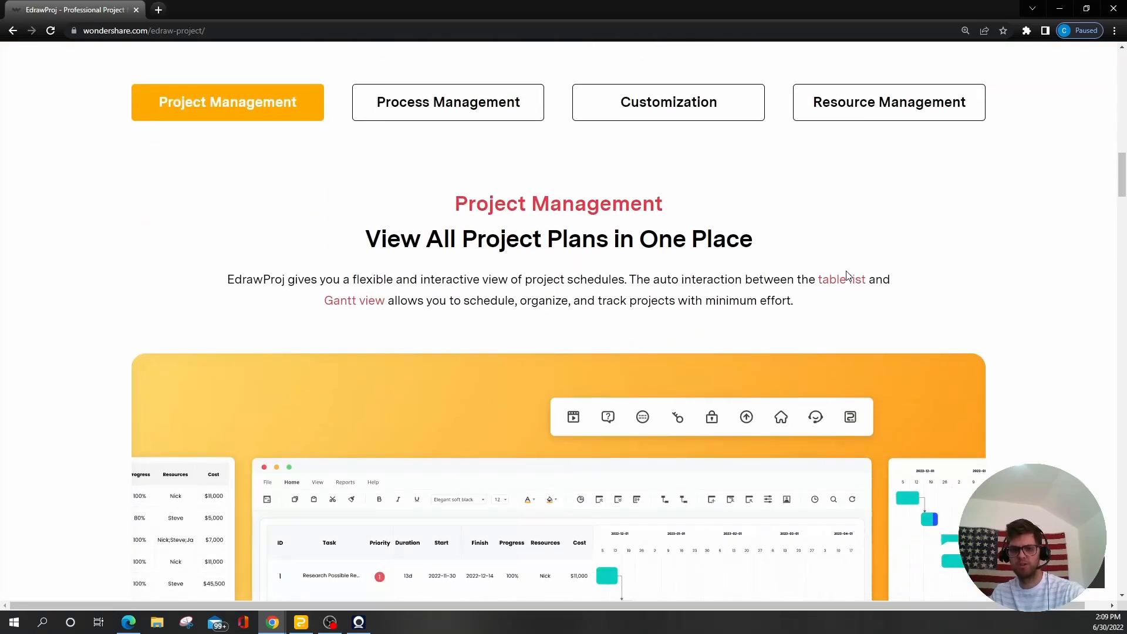
scroll("down", 3)
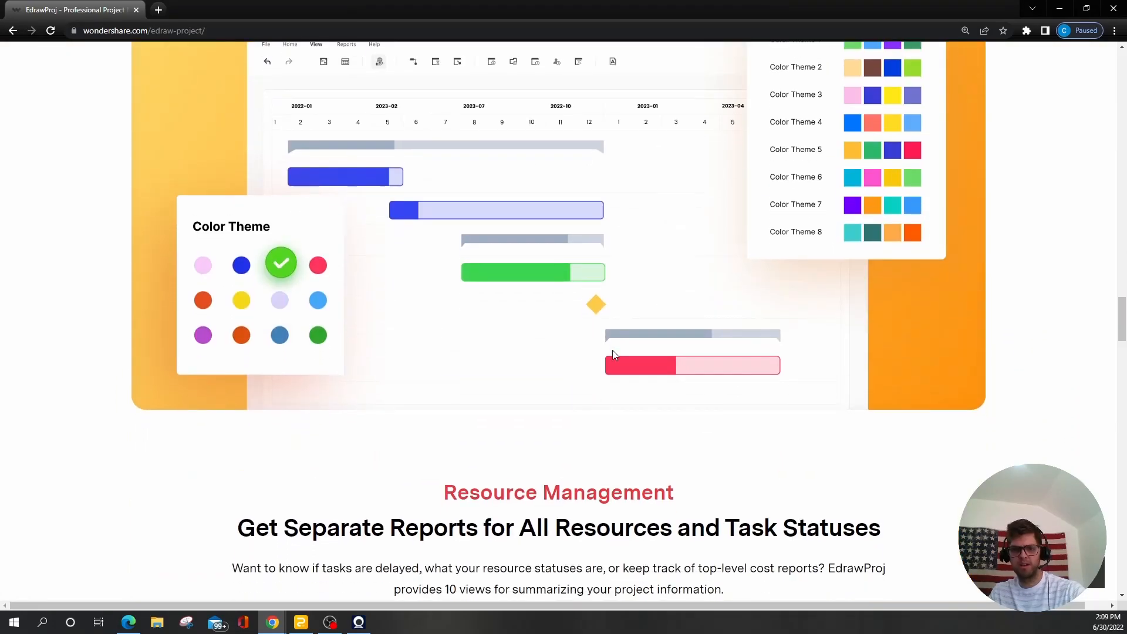
scroll("up", 3)
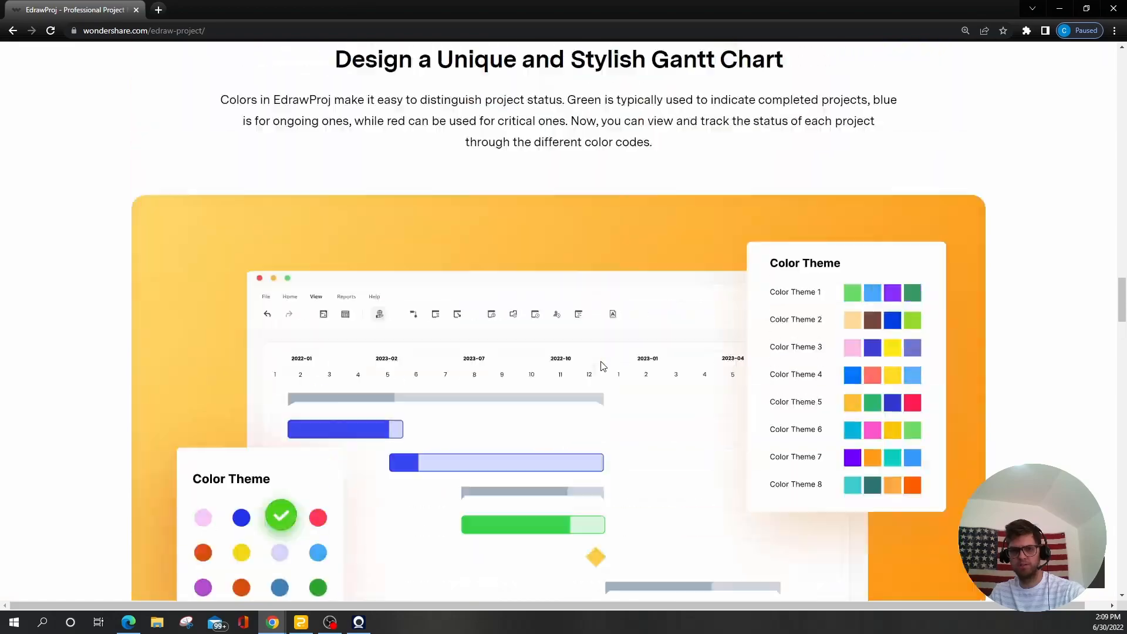
scroll("up", 3)
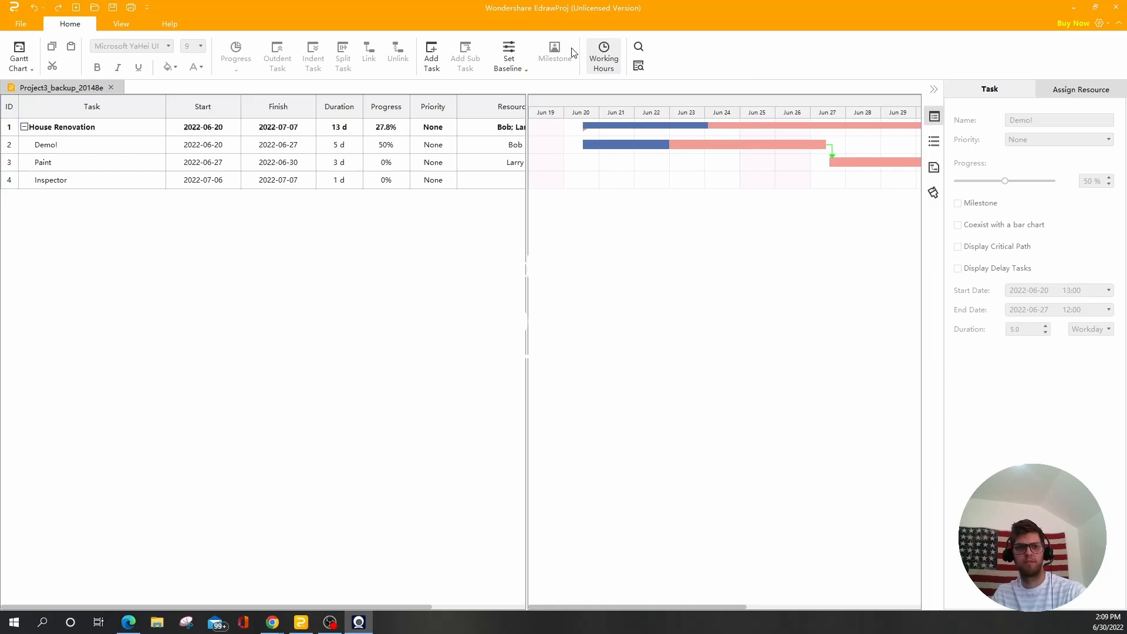
mouse_move(302, 109)
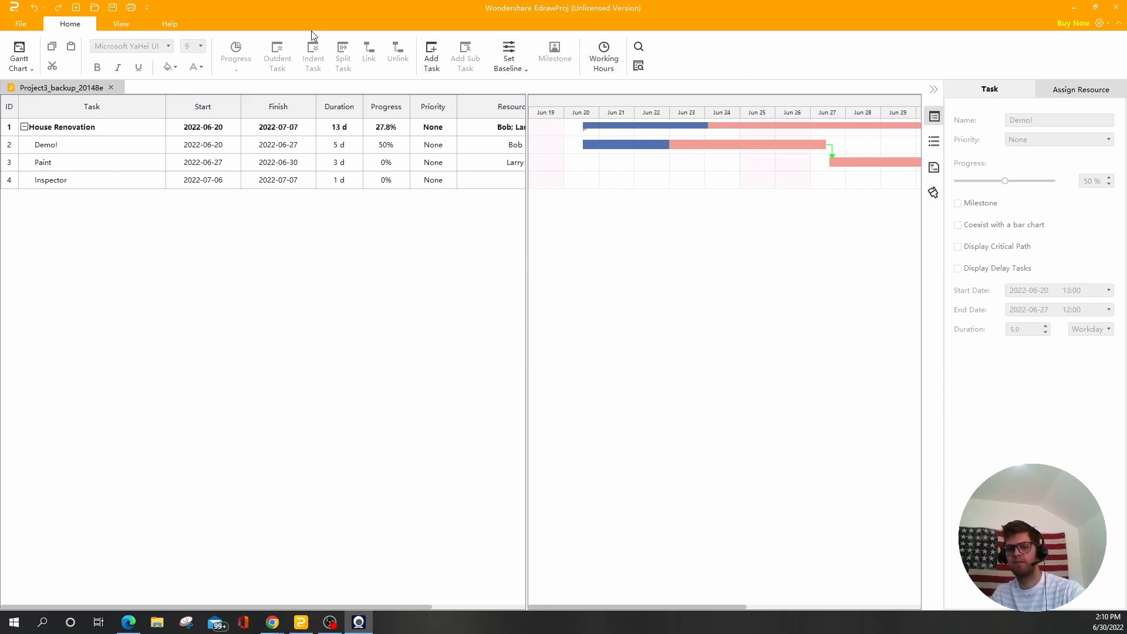
mouse_move(384, 19)
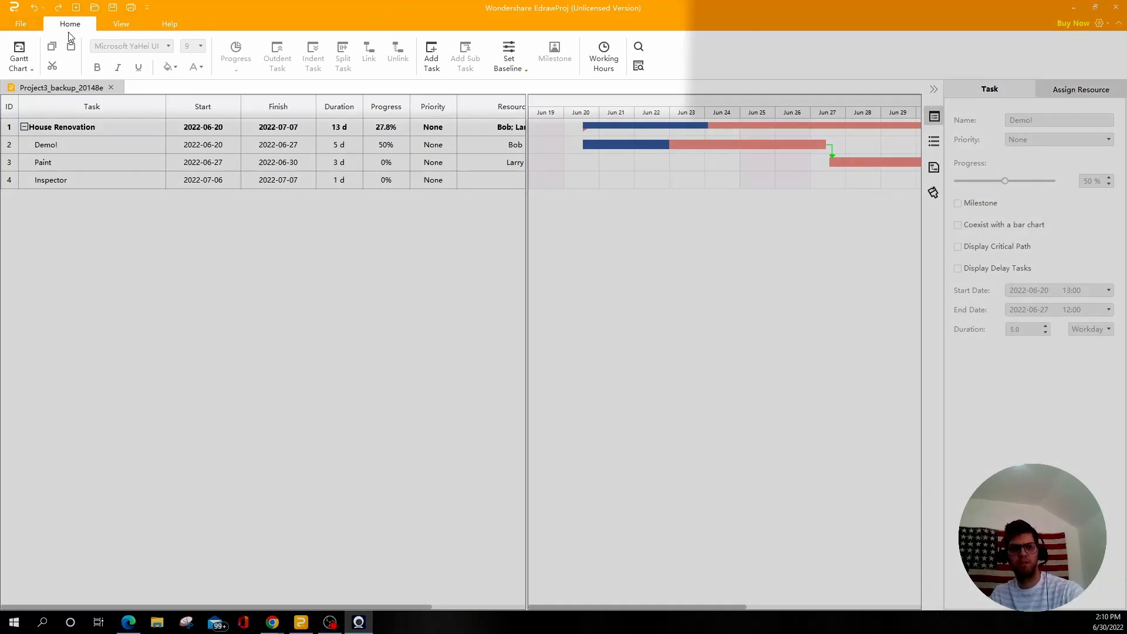
mouse_move(416, 32)
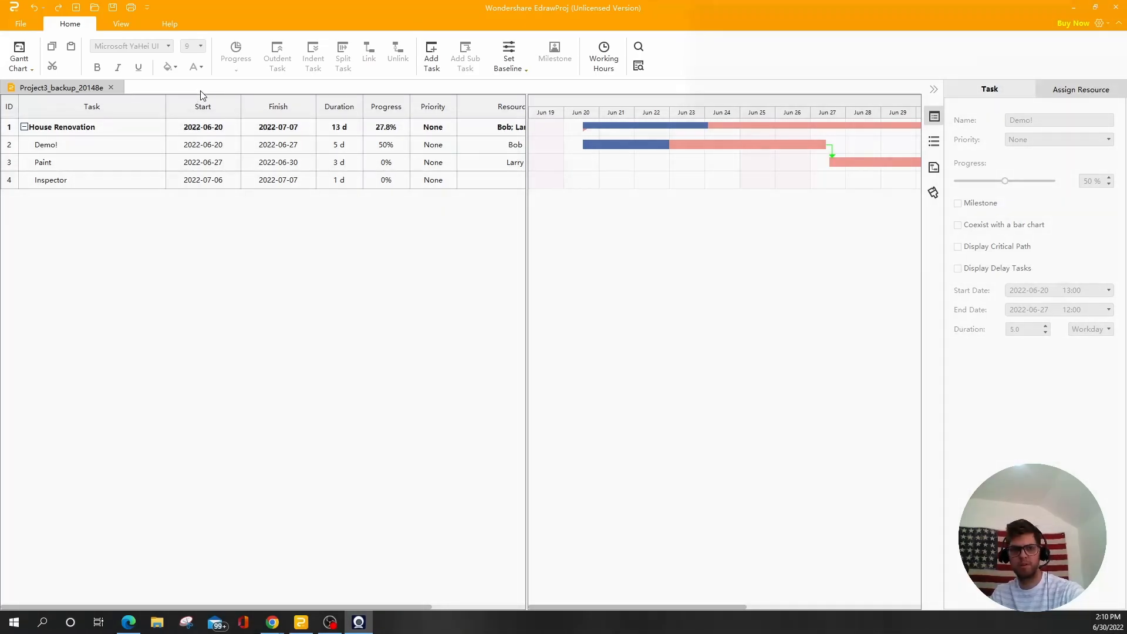
mouse_move(189, 92)
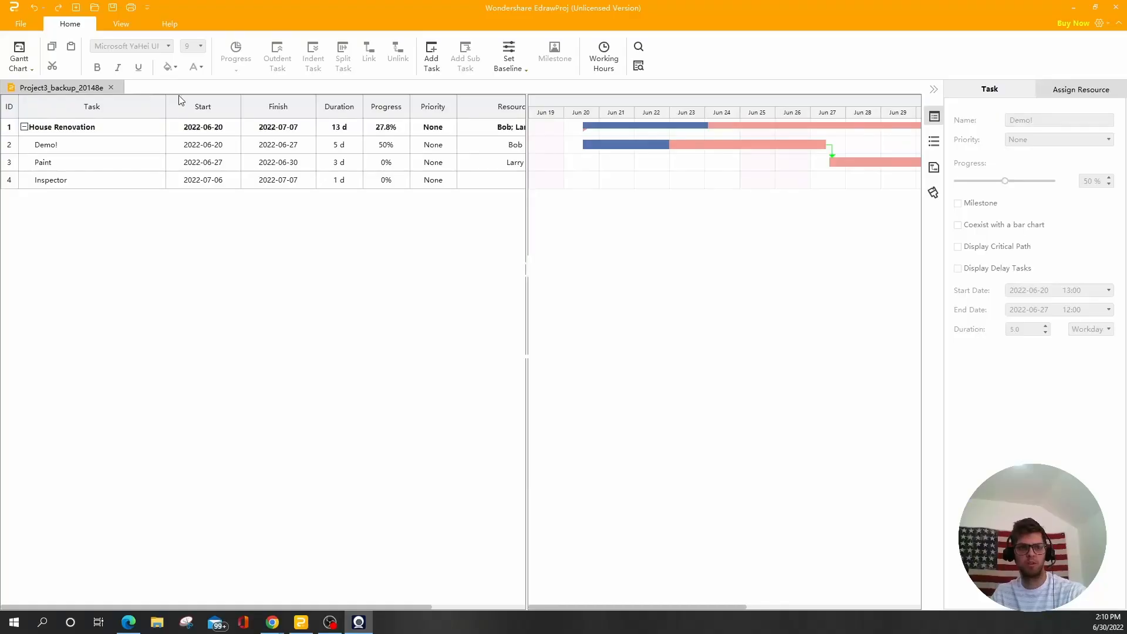
mouse_move(158, 188)
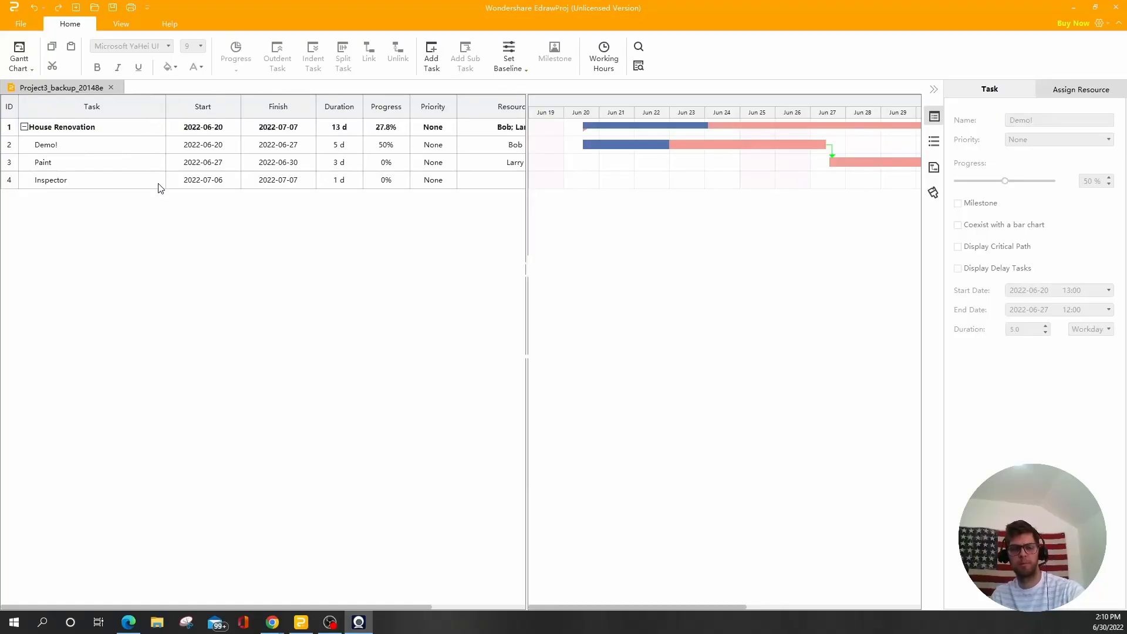
- Review the default date format and US Dollar currency unchanged, then view the English language setting
left_click(20, 24)
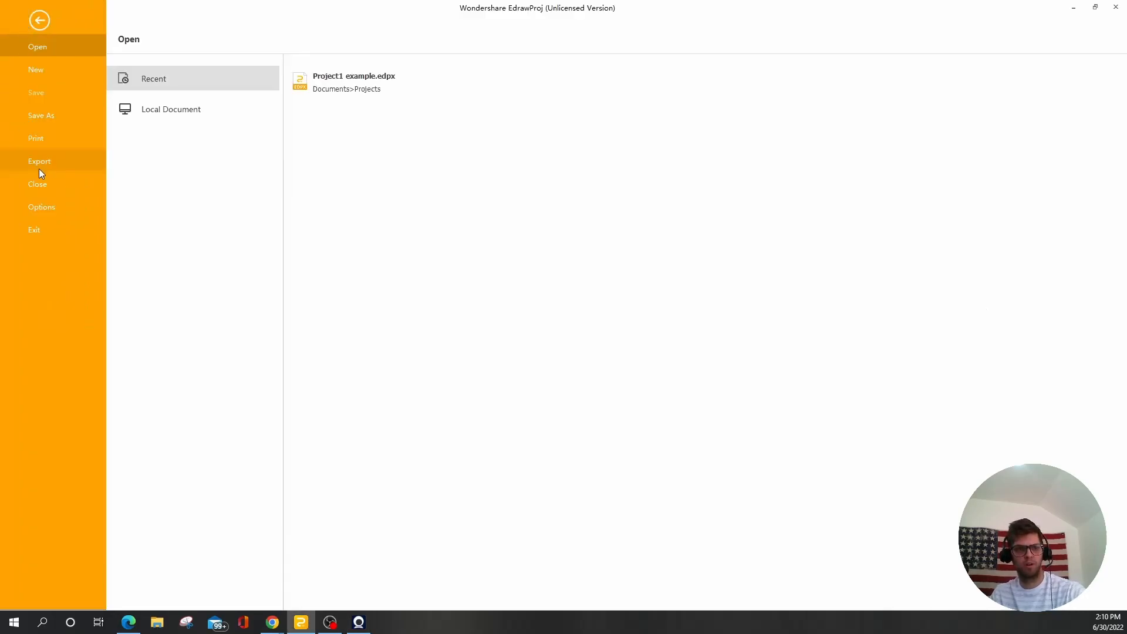
left_click(41, 206)
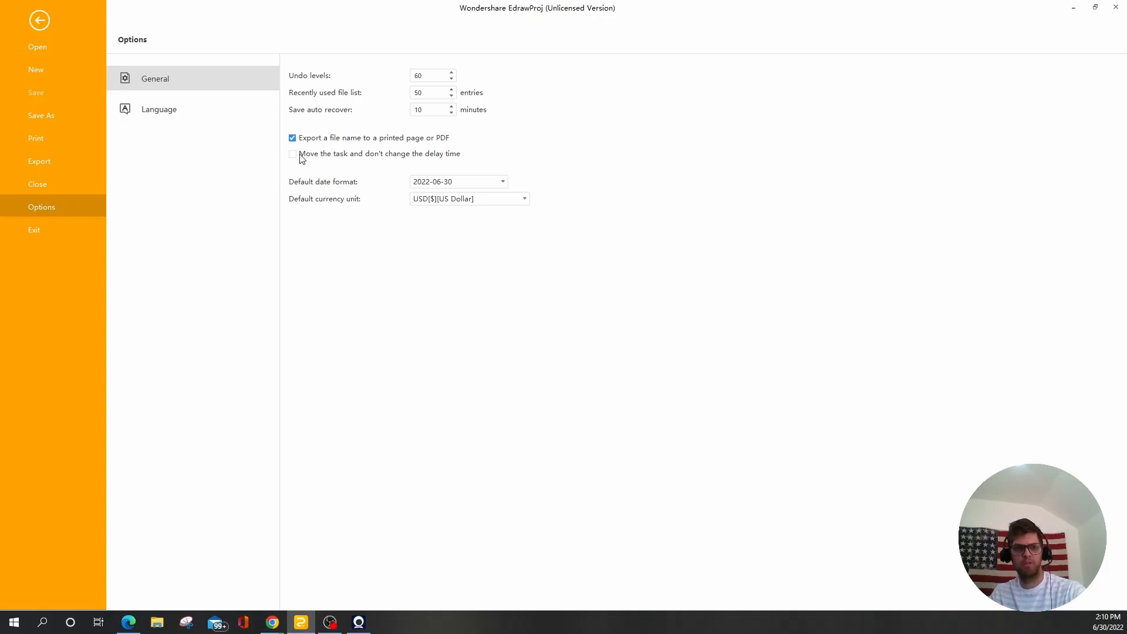
mouse_move(147, 67)
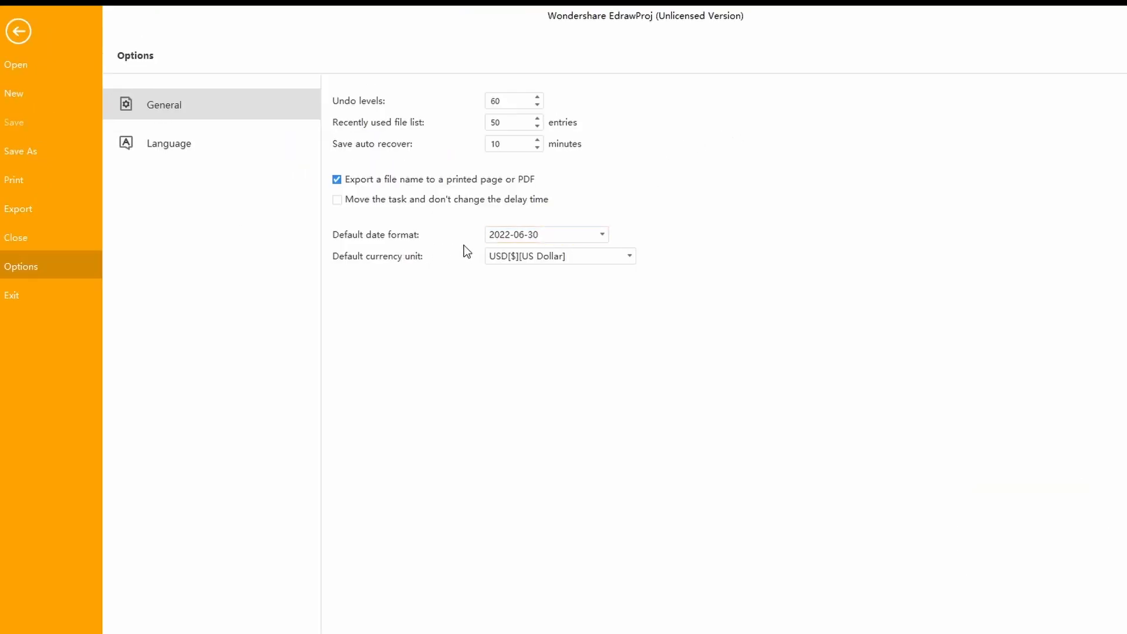
left_click(601, 234)
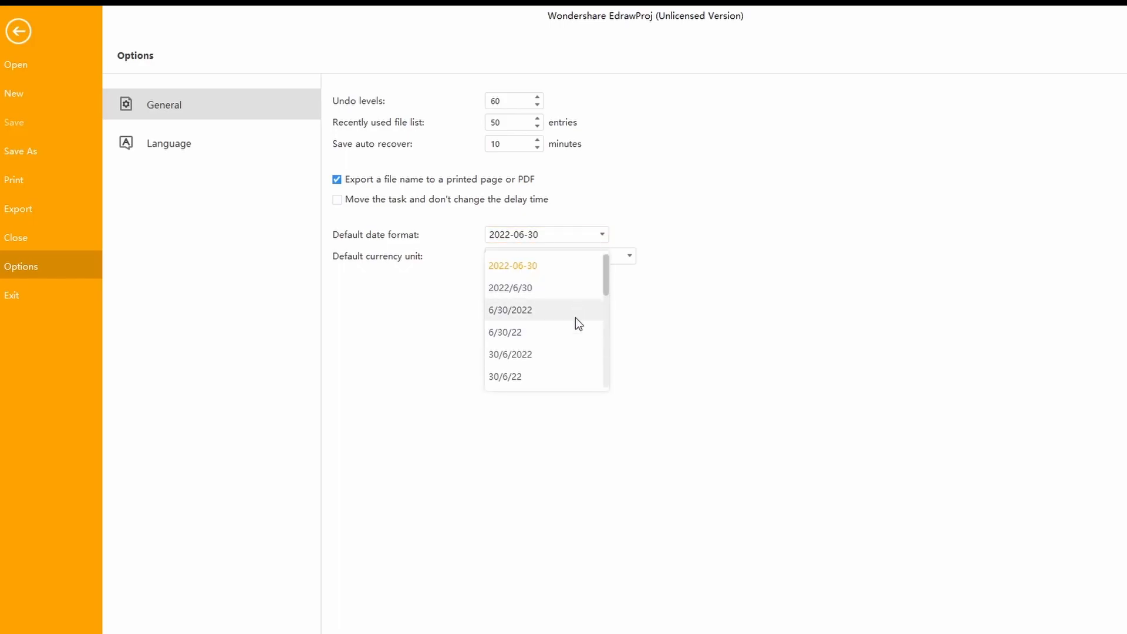
mouse_move(551, 278)
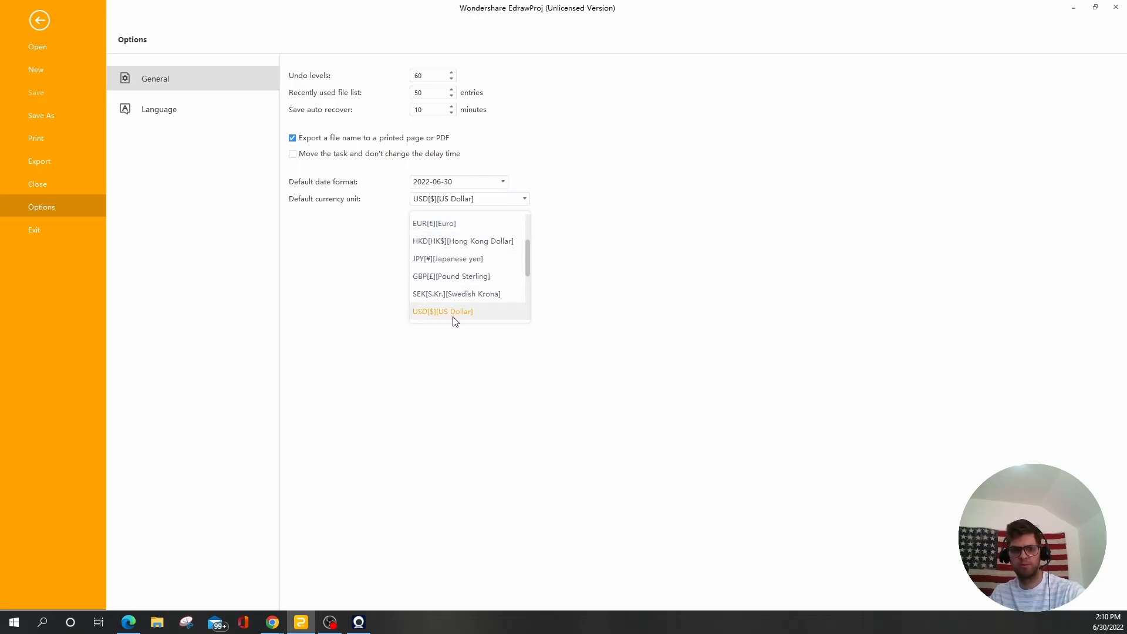
left_click(442, 311)
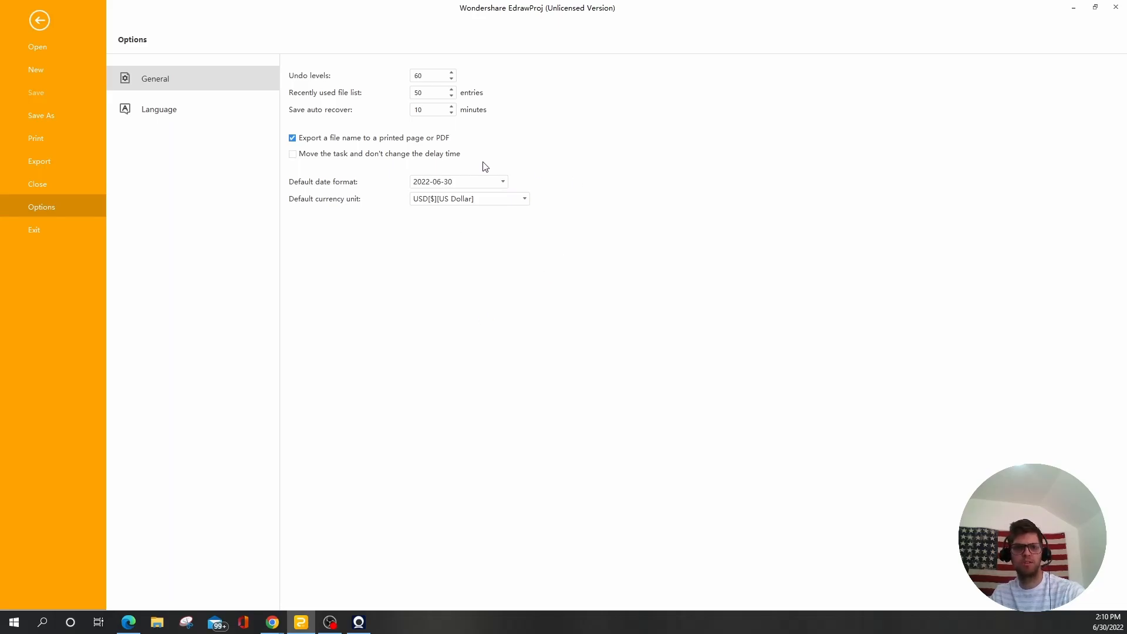
left_click(159, 109)
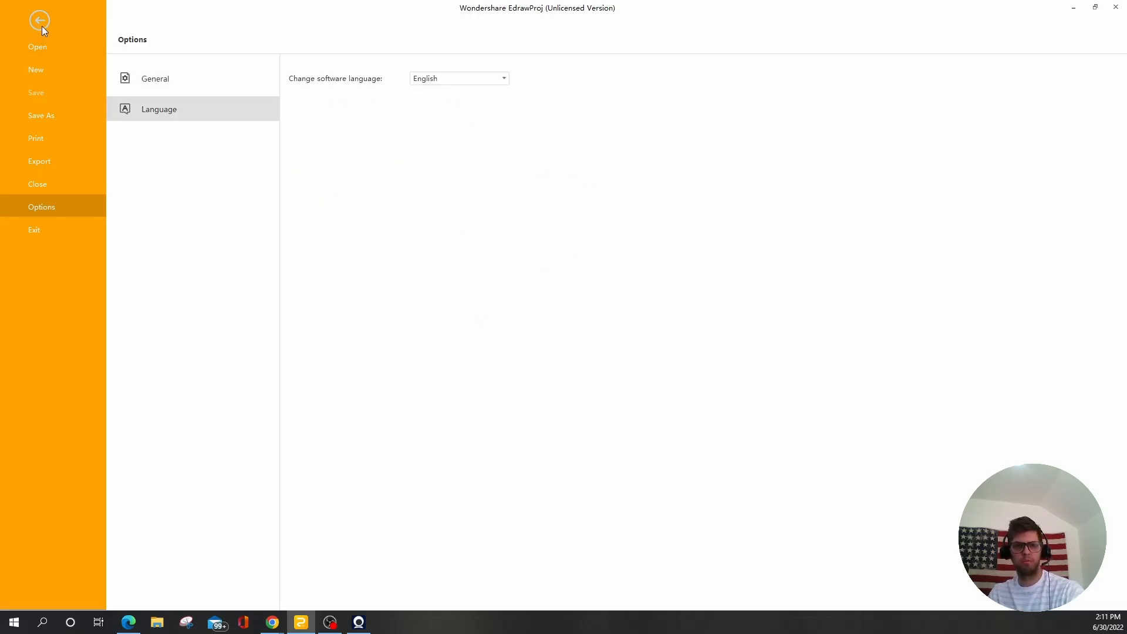
left_click(40, 19)
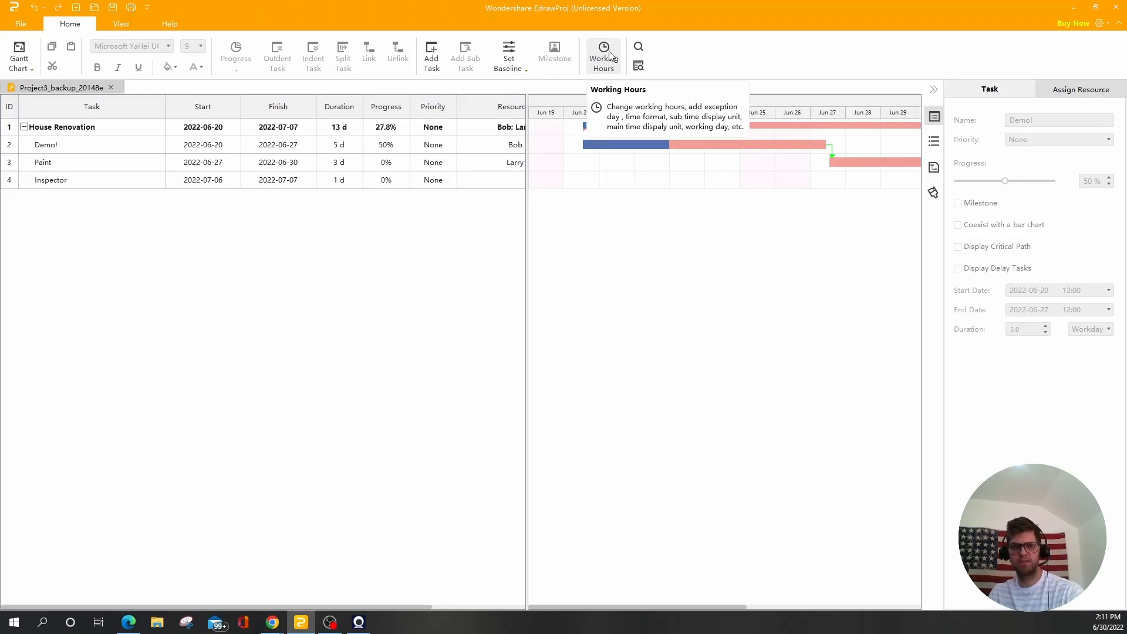
left_click(603, 55)
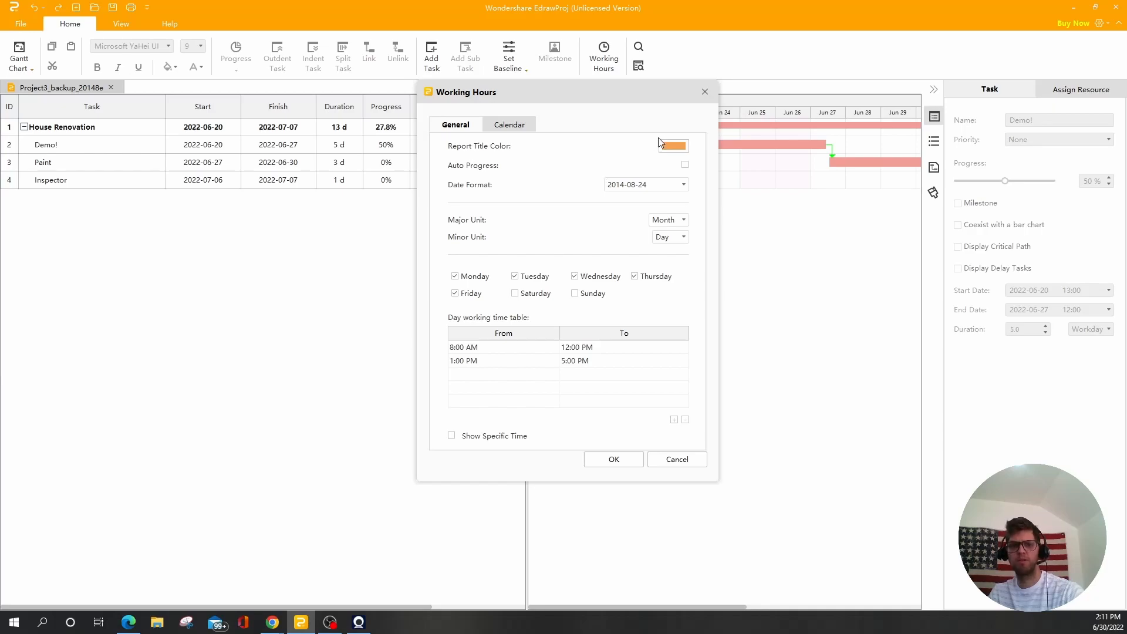
mouse_move(604, 172)
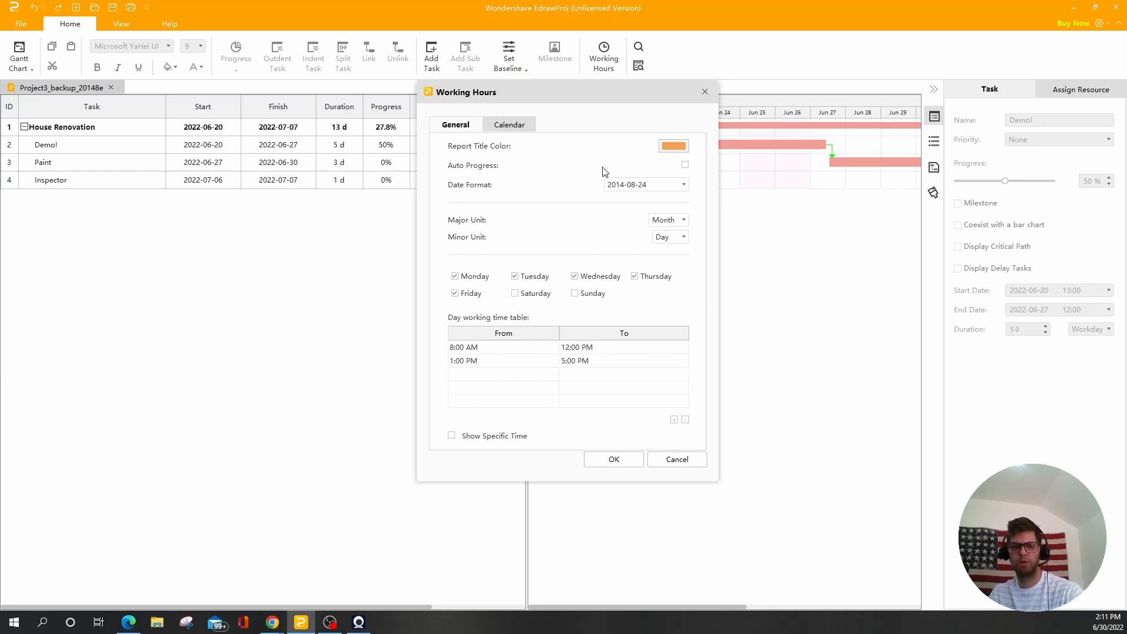
left_click(683, 184)
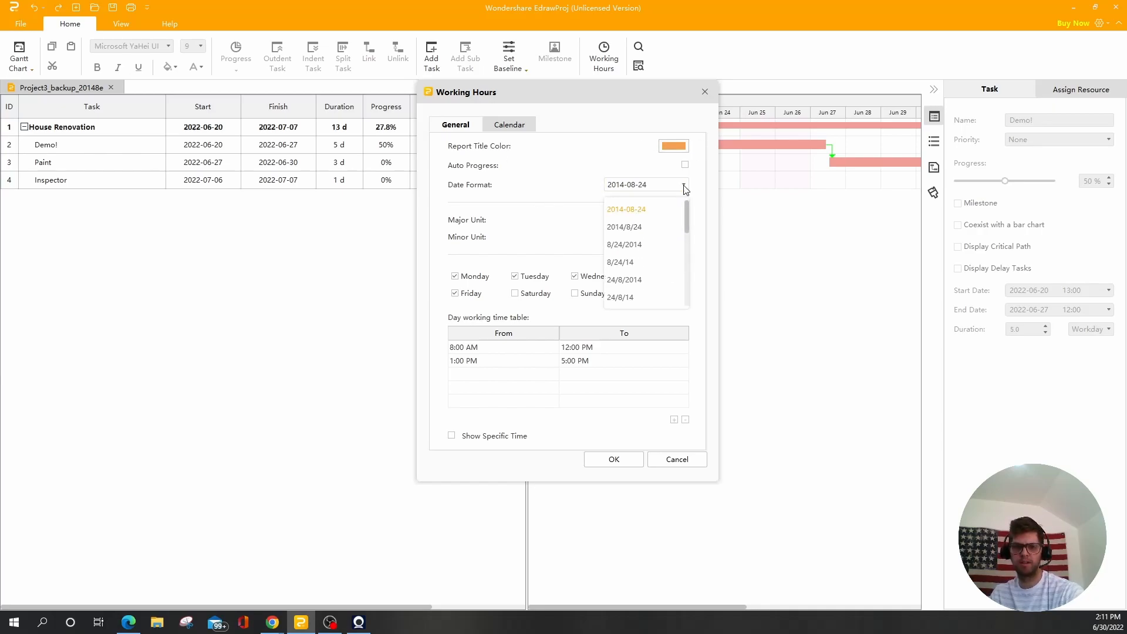
left_click(626, 209)
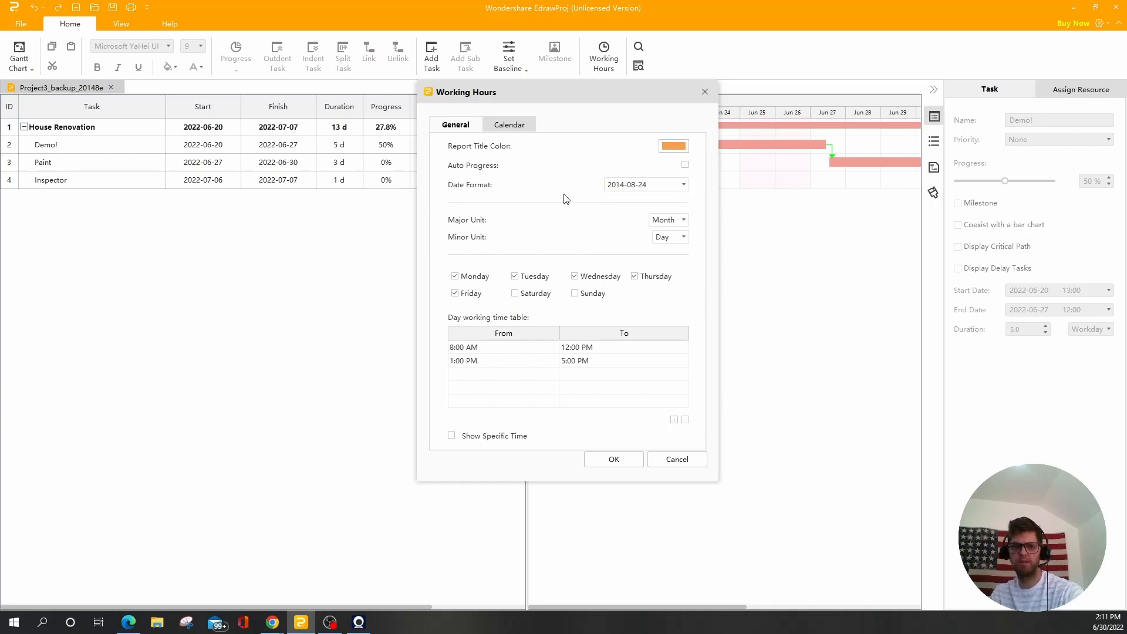
left_click(668, 218)
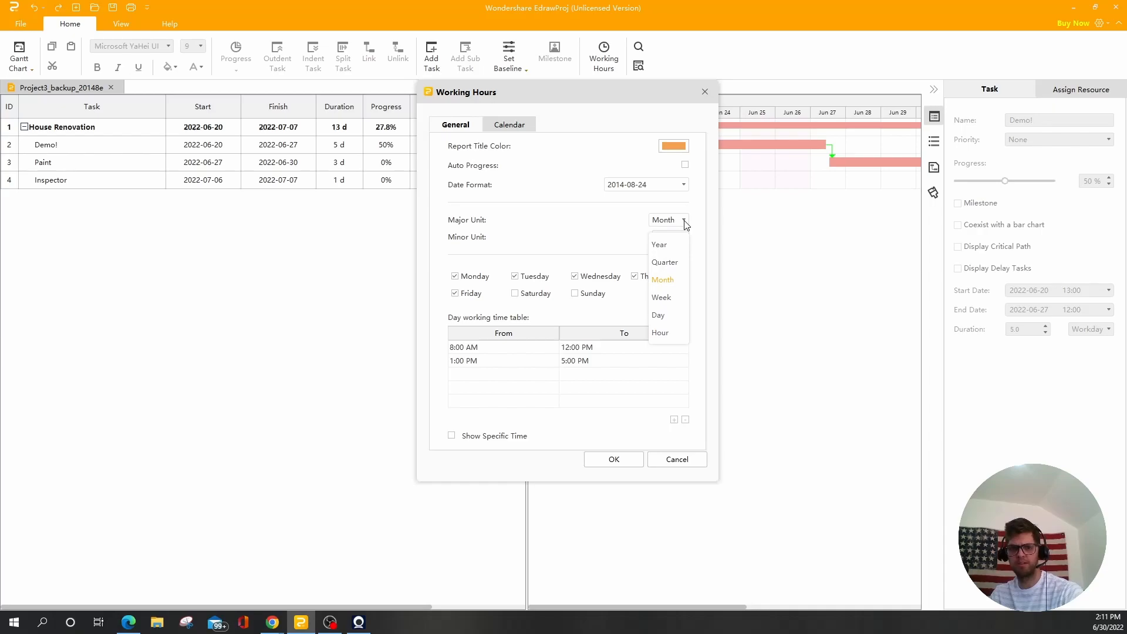
mouse_move(610, 227)
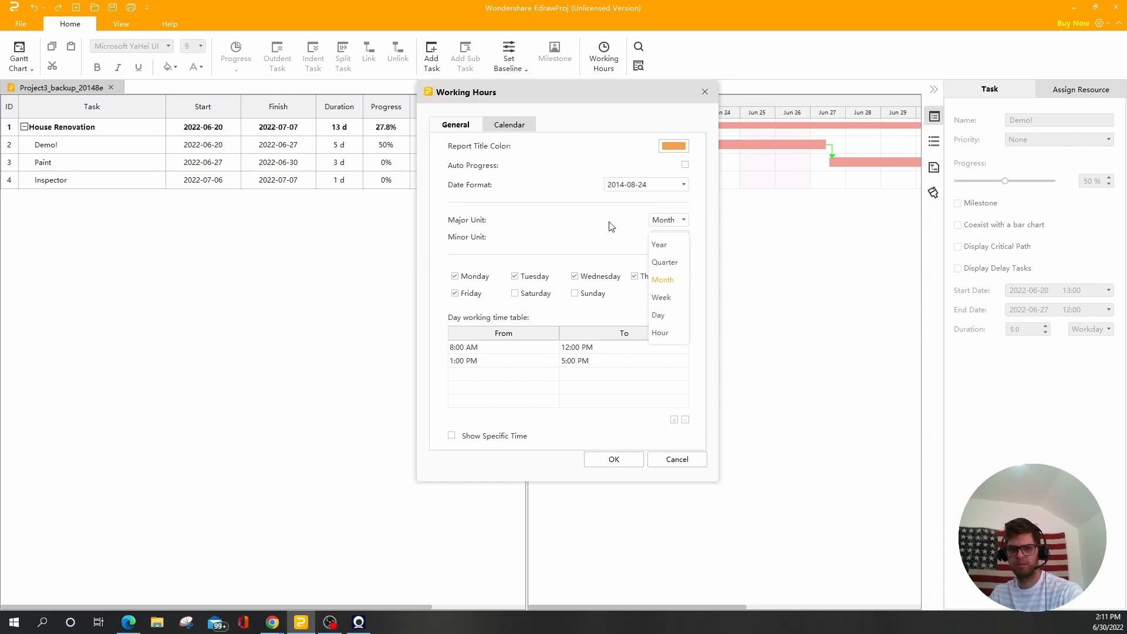
left_click(657, 314)
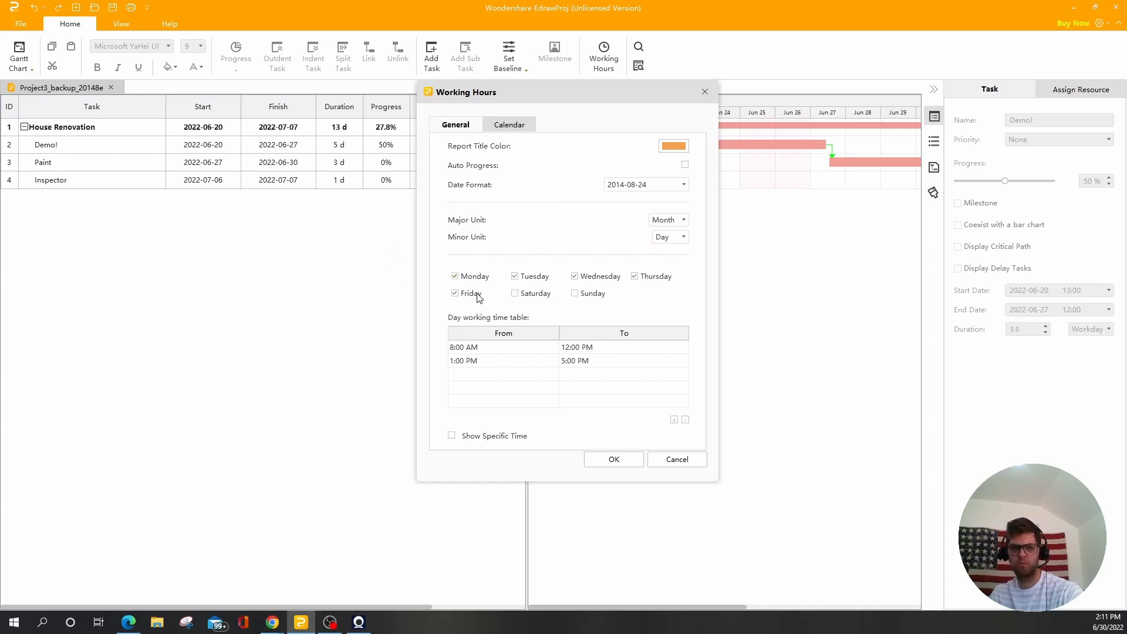
left_click(503, 347)
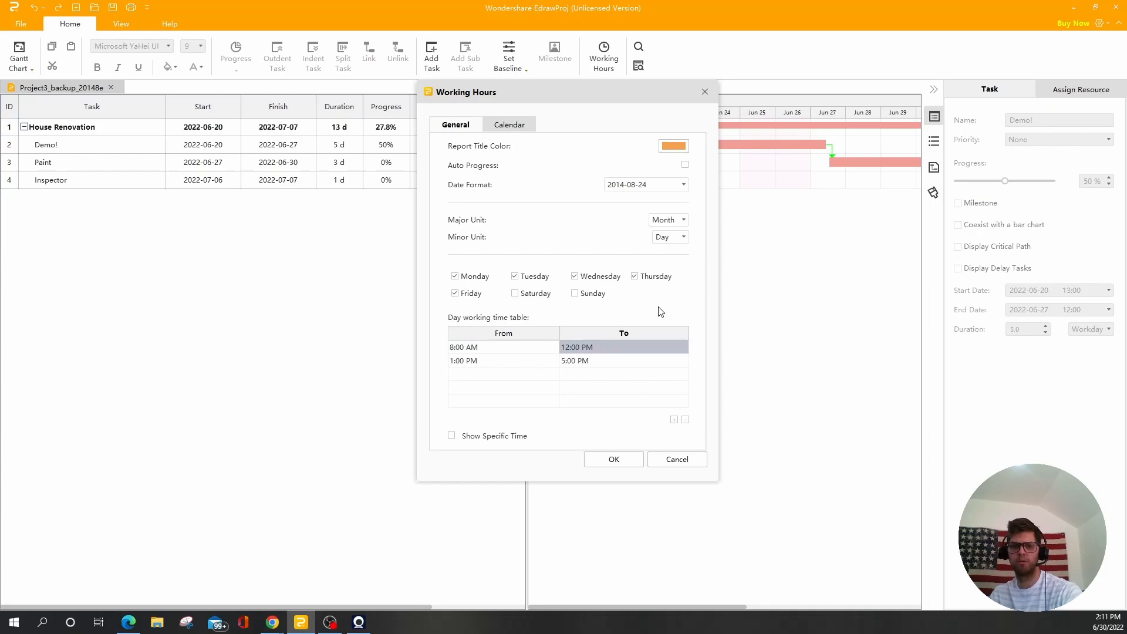
left_click(509, 124)
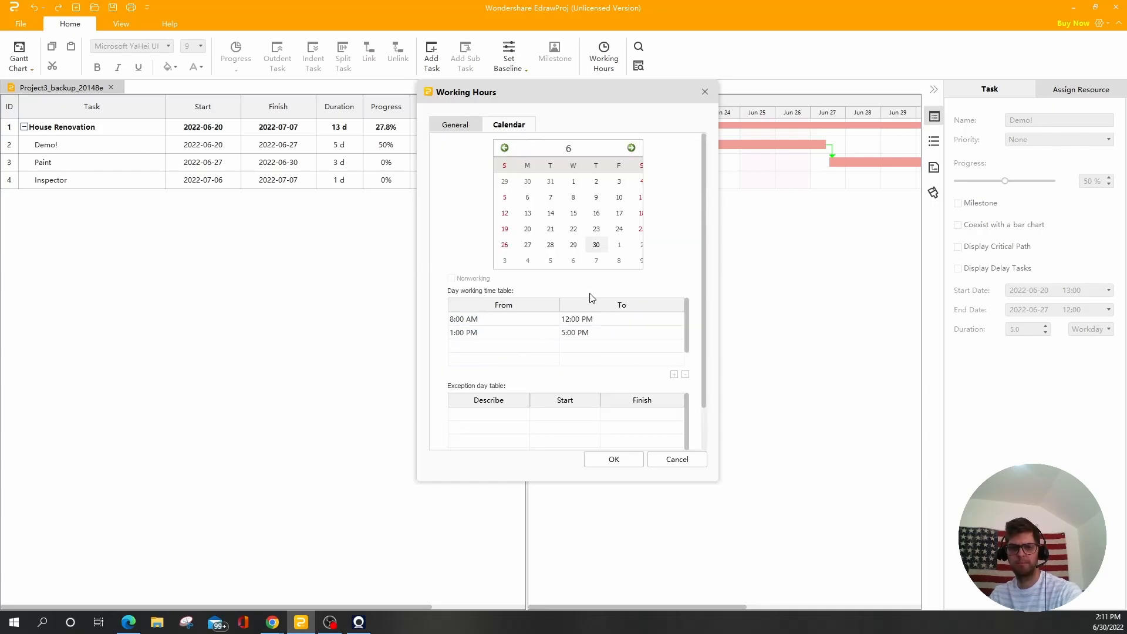
left_click(621, 332)
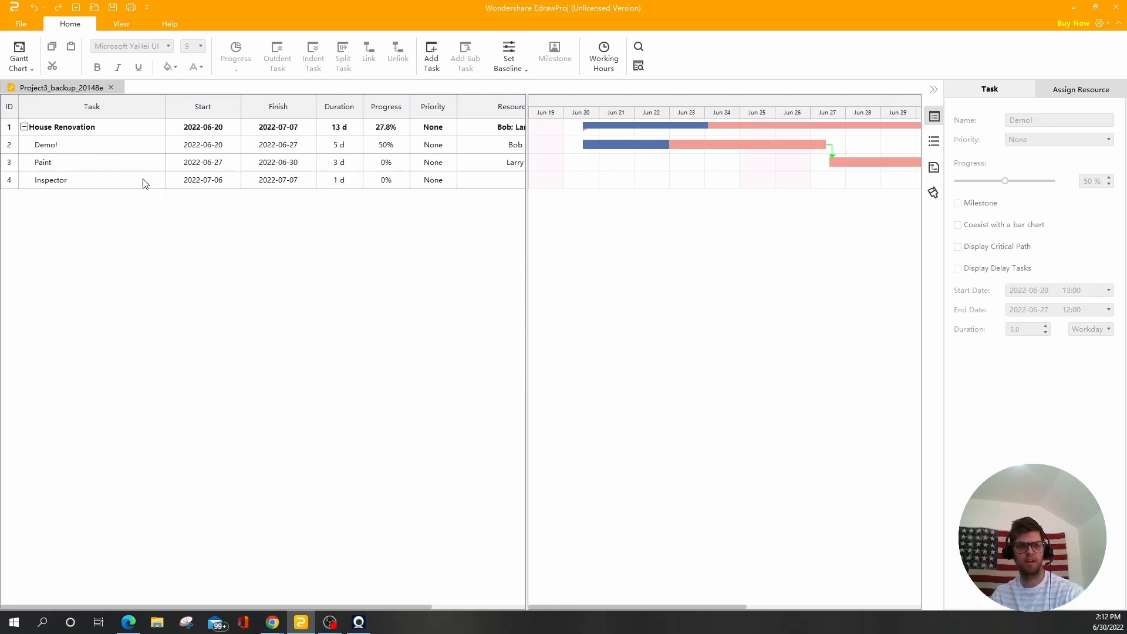
mouse_move(133, 153)
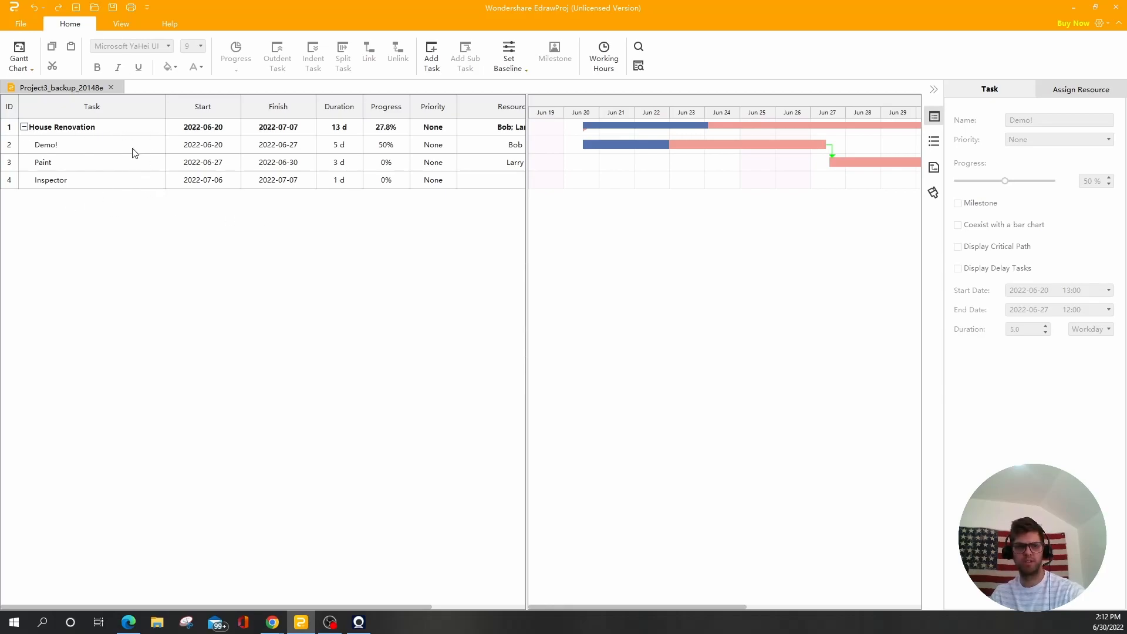
mouse_move(45, 217)
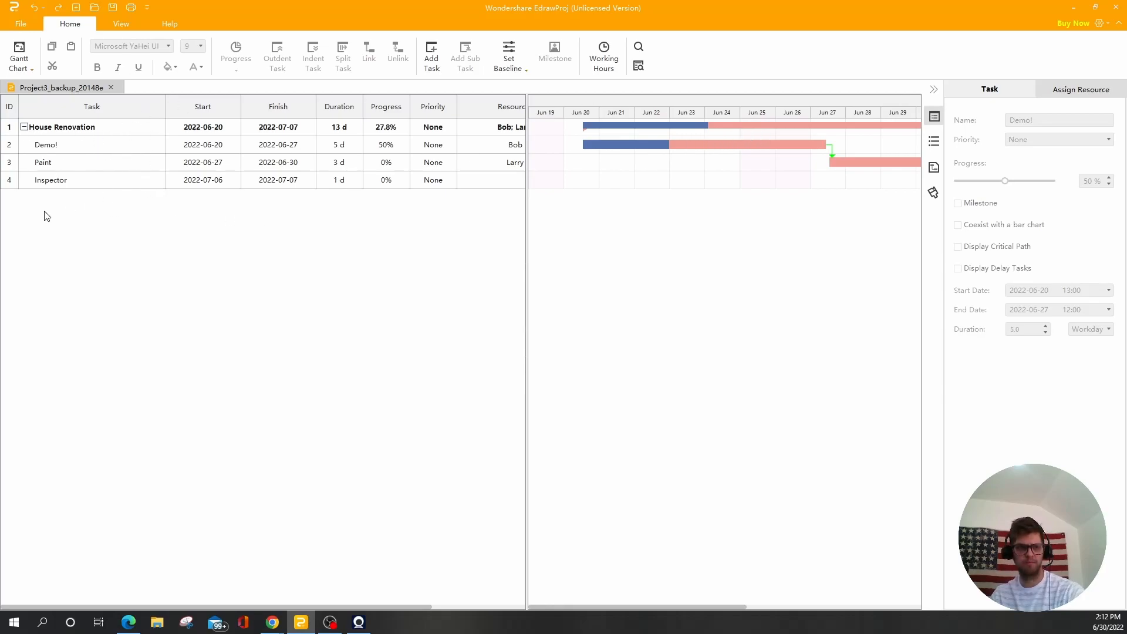
mouse_move(23, 196)
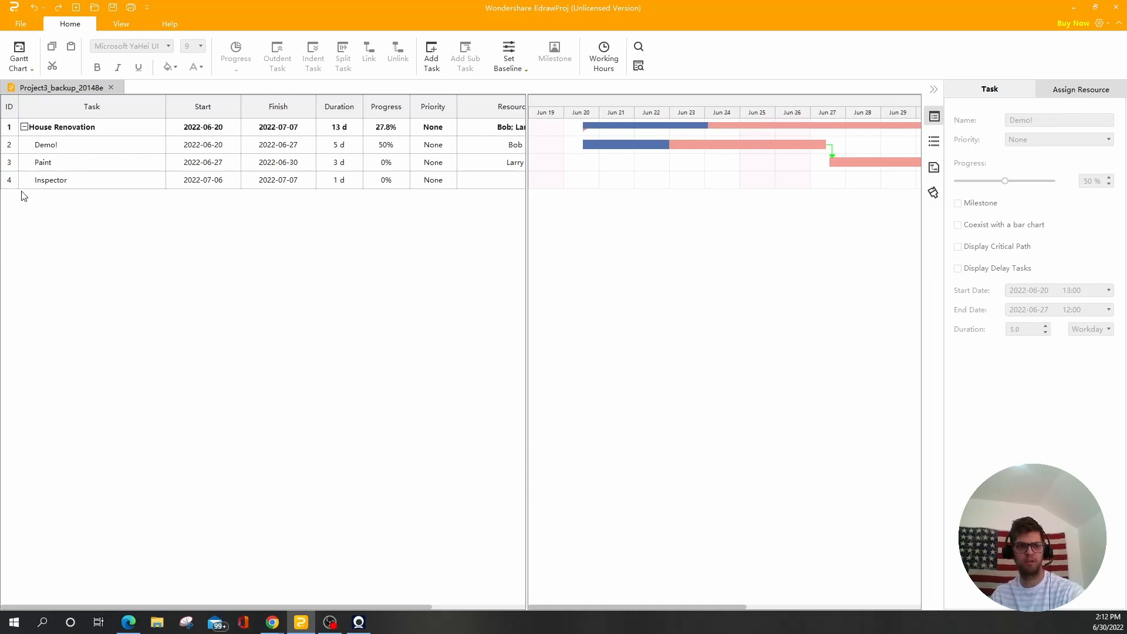
- Add a task named 'Final walk thru' with a 5d duration after Inspector
right_click(18, 201)
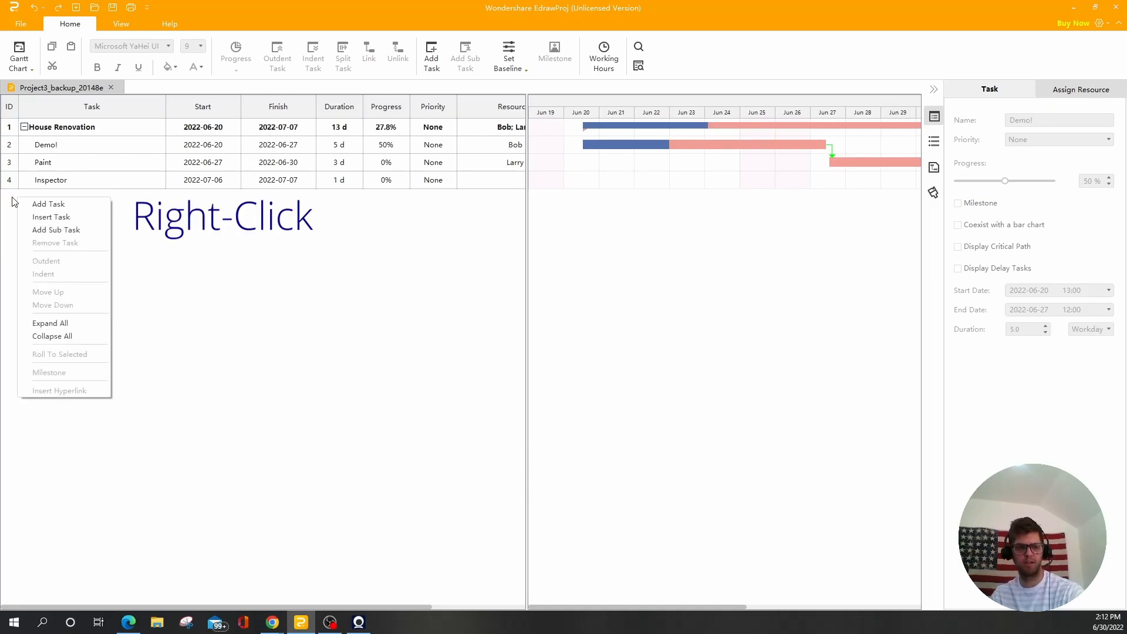
left_click(48, 203)
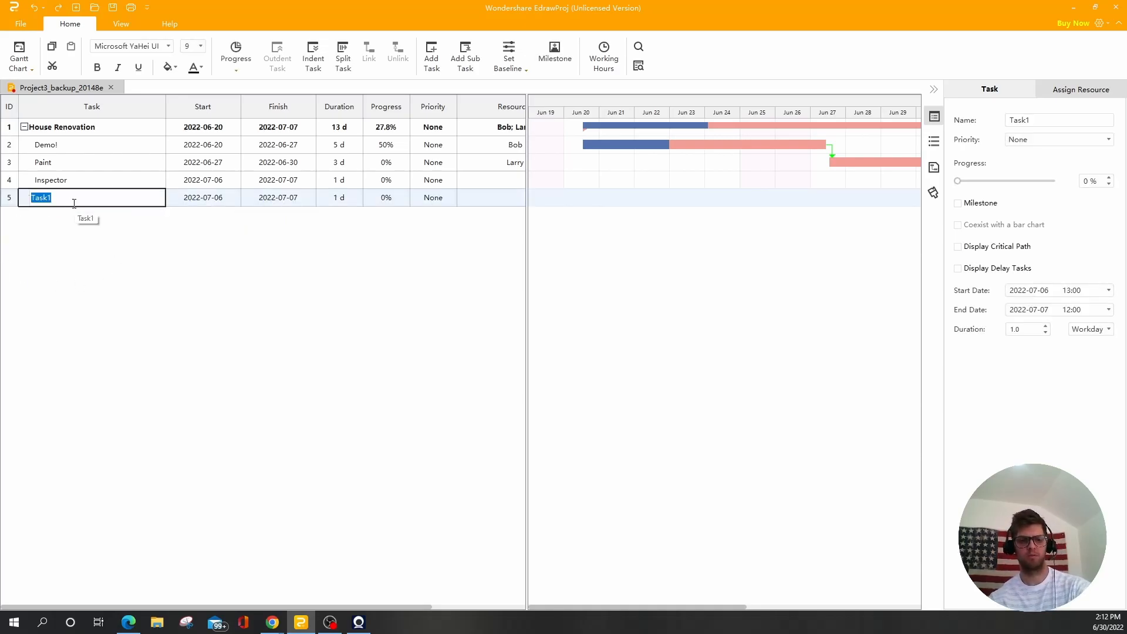
type("Final walk thru")
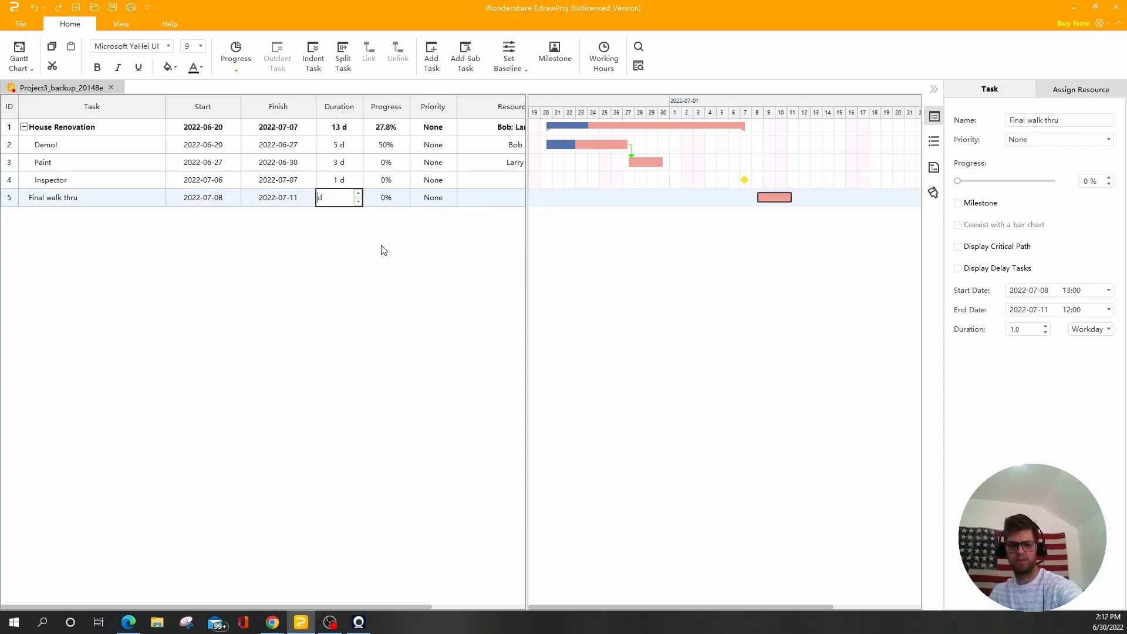
type("5d")
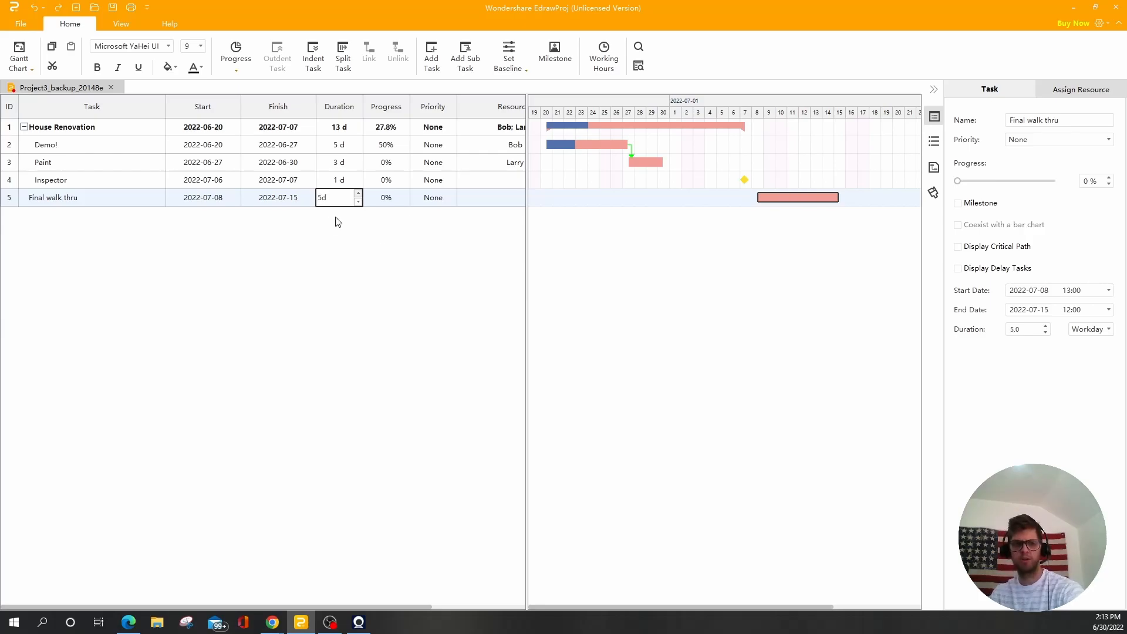
mouse_move(755, 138)
type("8.5 ")
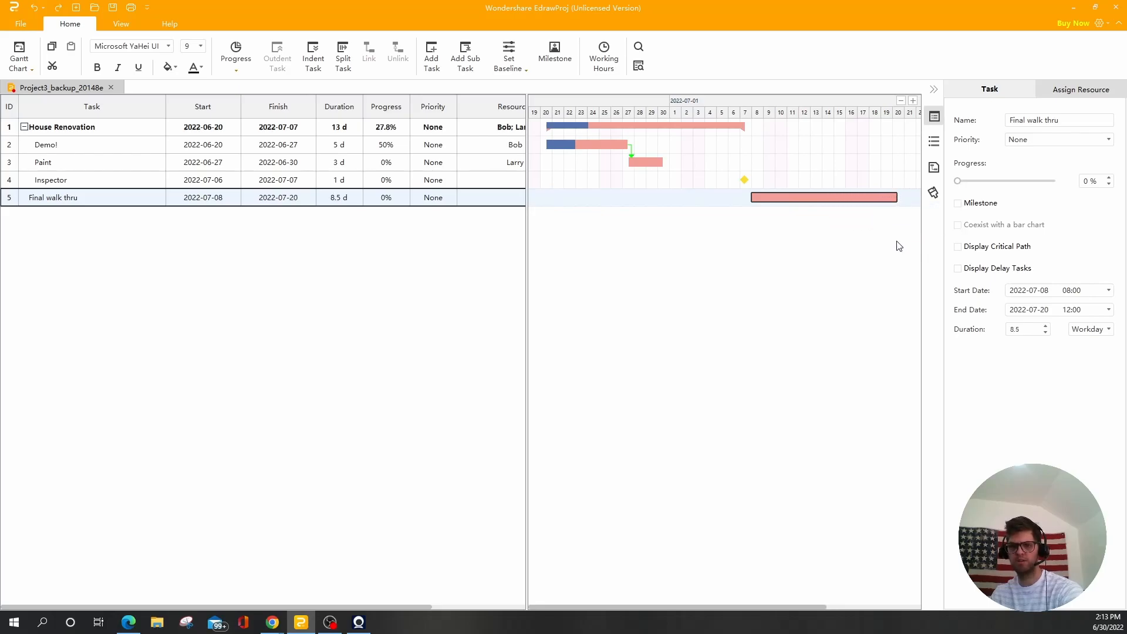
mouse_move(910, 272)
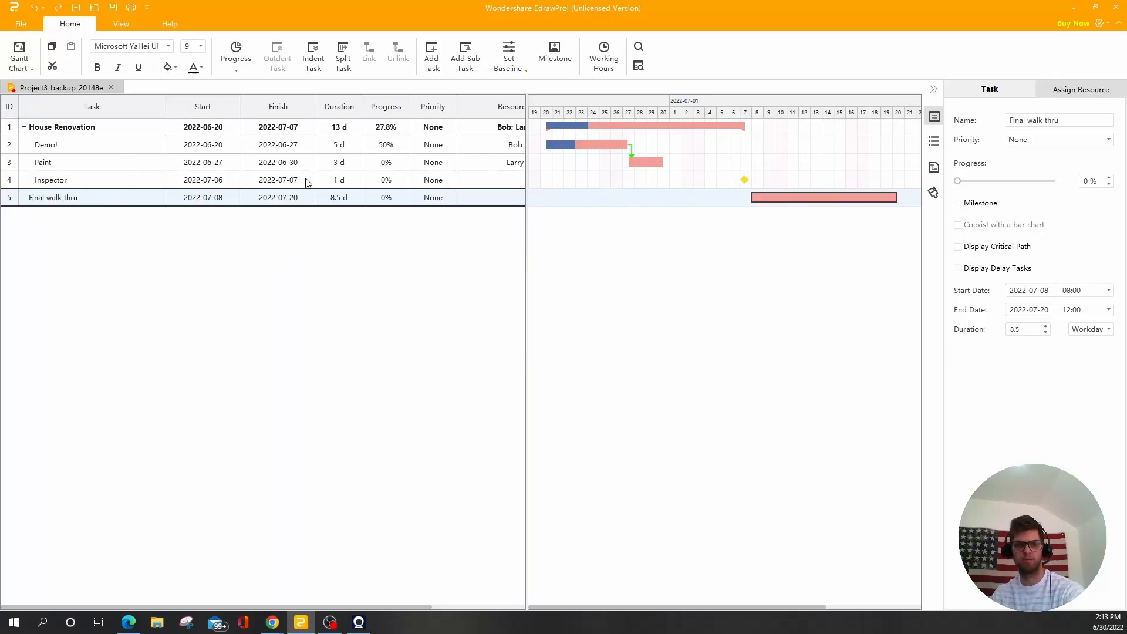
- Select the Demo! task bar for splitting
left_click(590, 144)
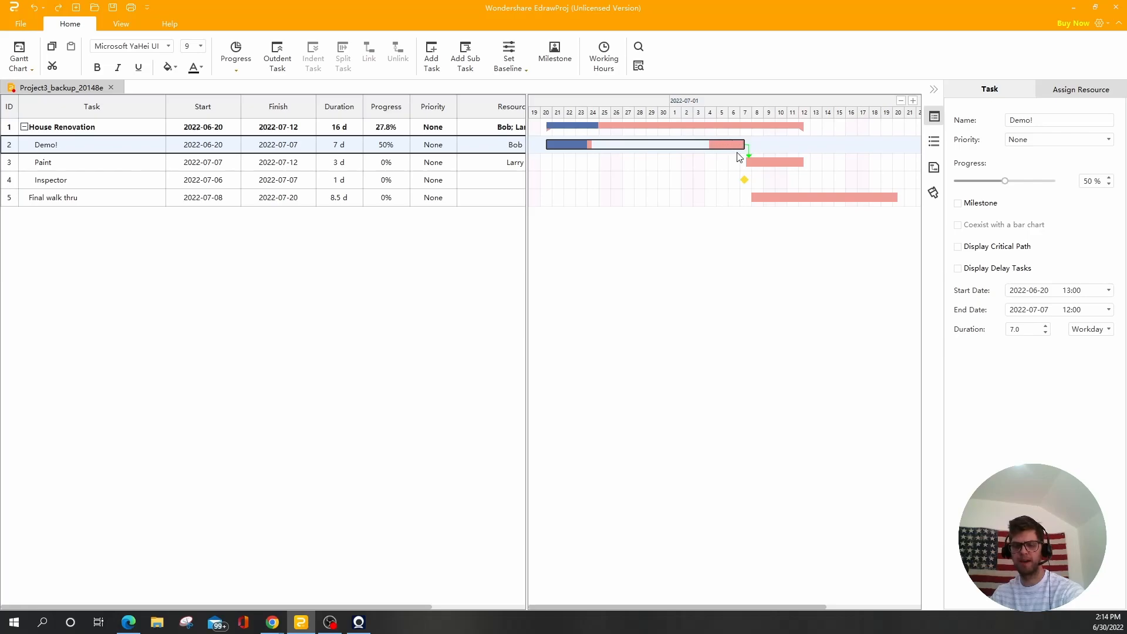
mouse_move(586, 263)
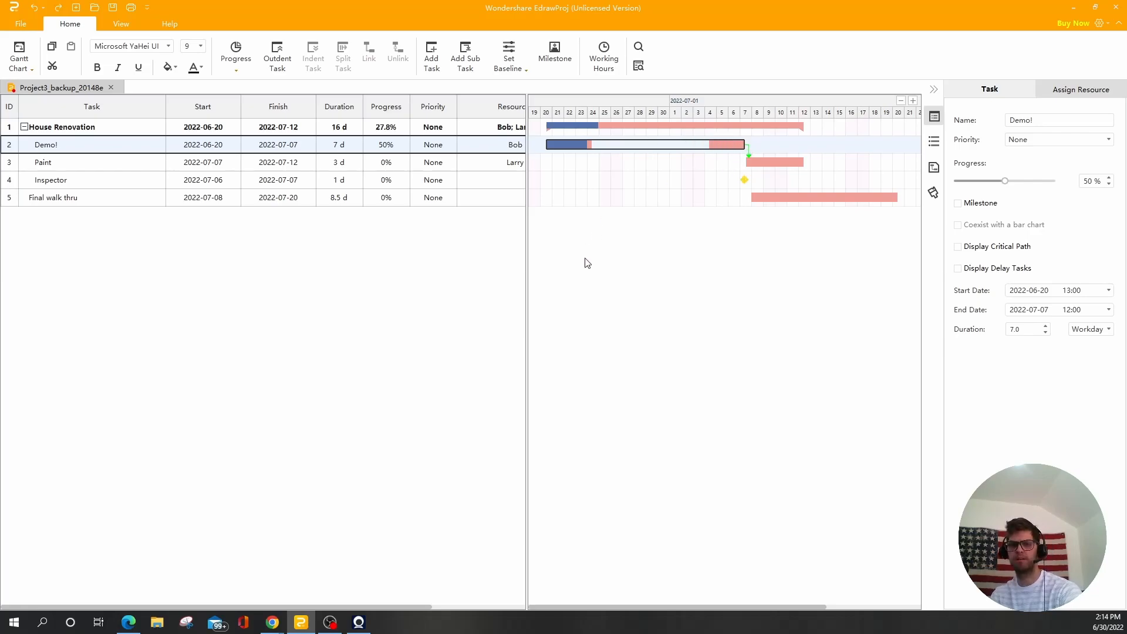
mouse_move(381, 289)
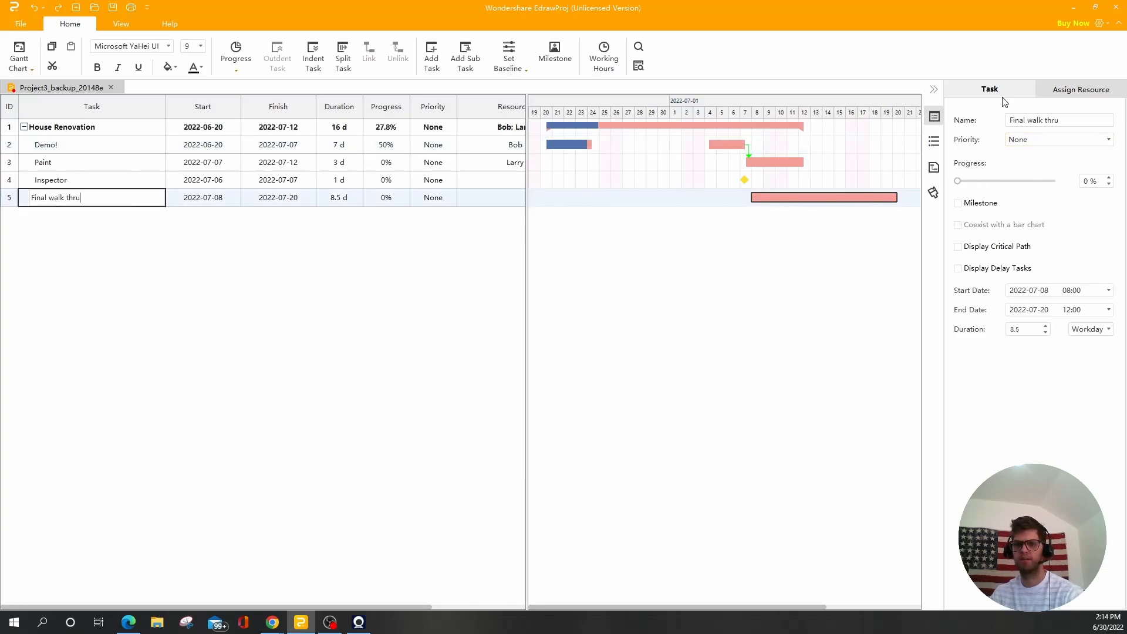
- Add a new resource row named John with a standard rate of 25
left_click(1081, 89)
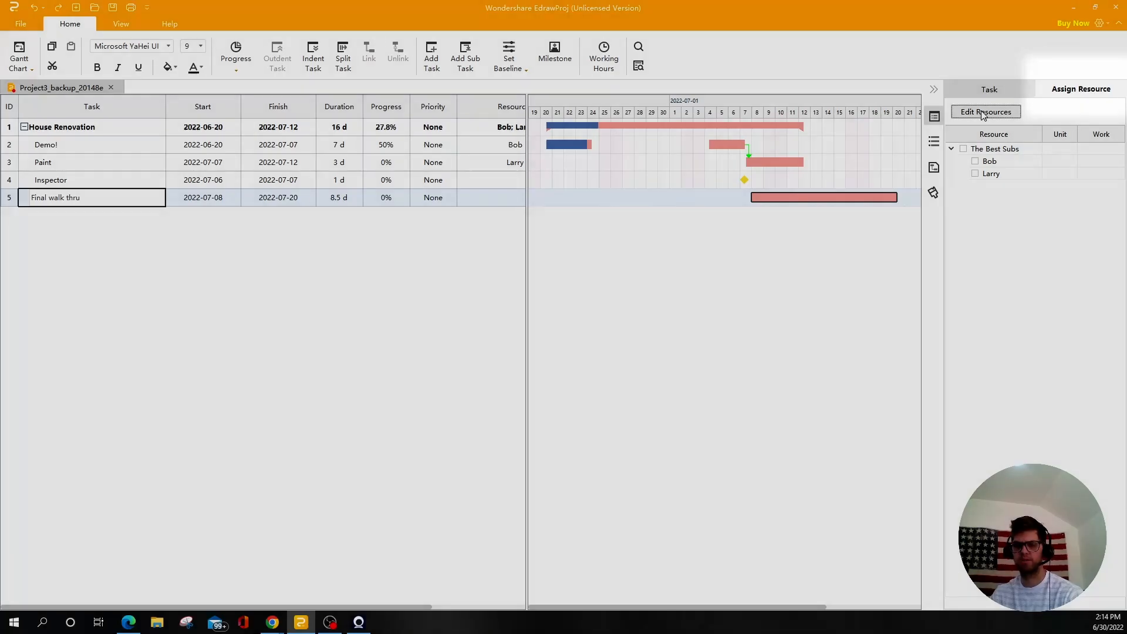
left_click(986, 112)
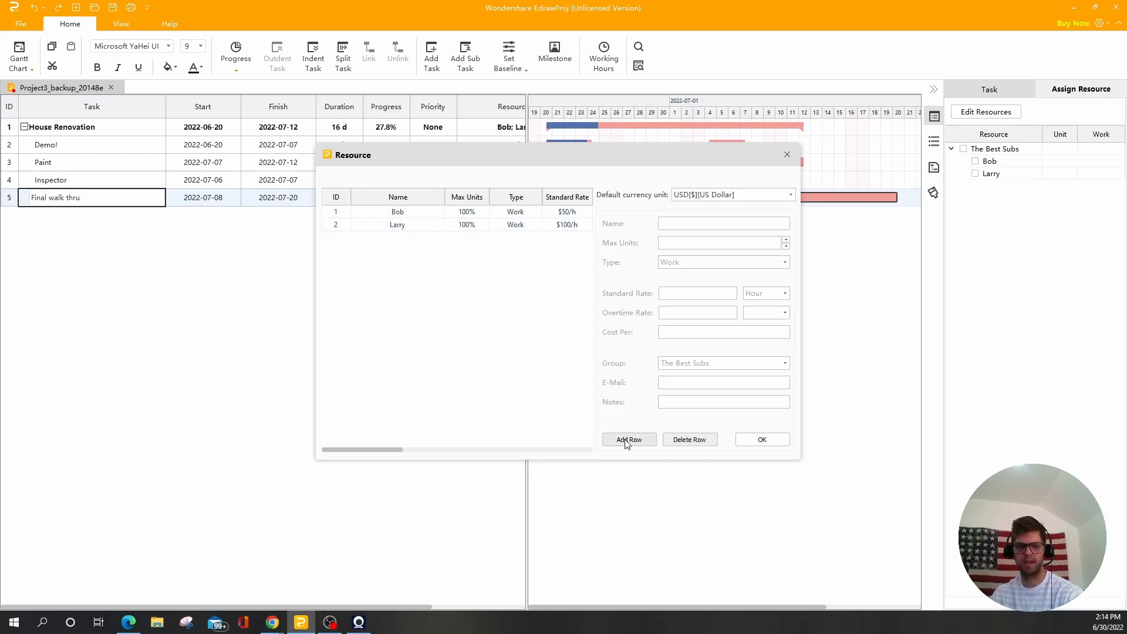
left_click(628, 439)
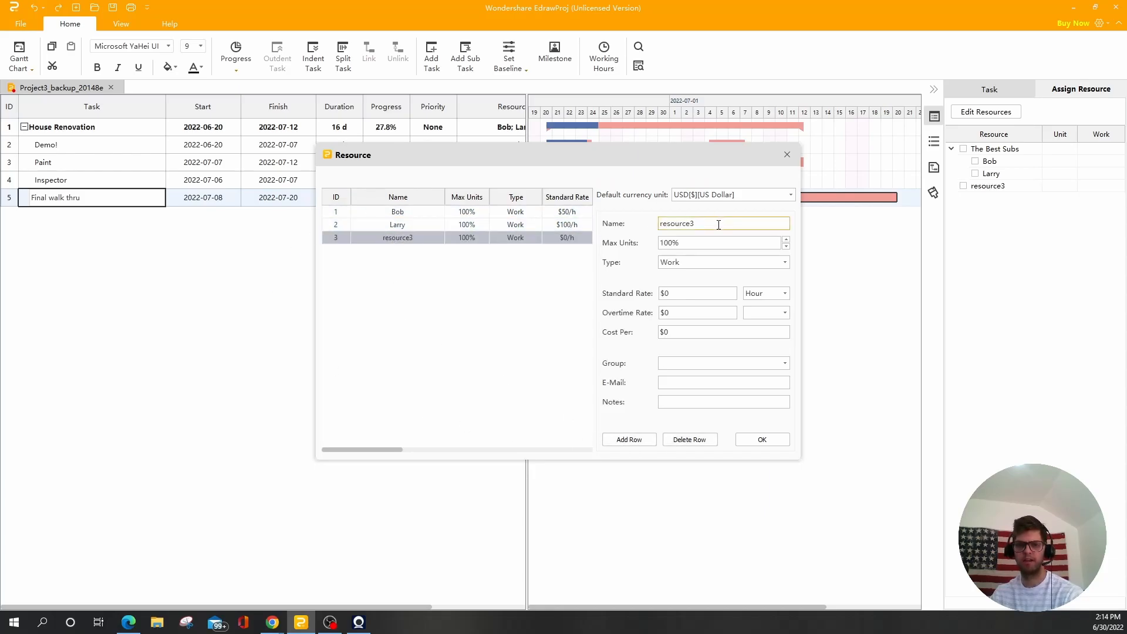
triple_click(723, 224)
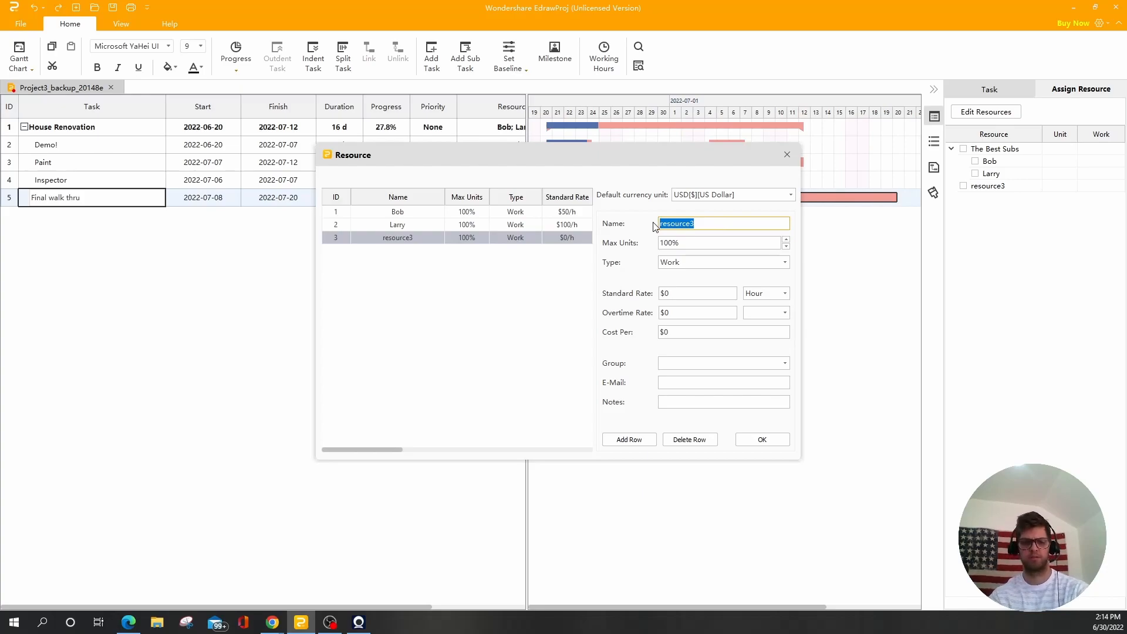
type("John")
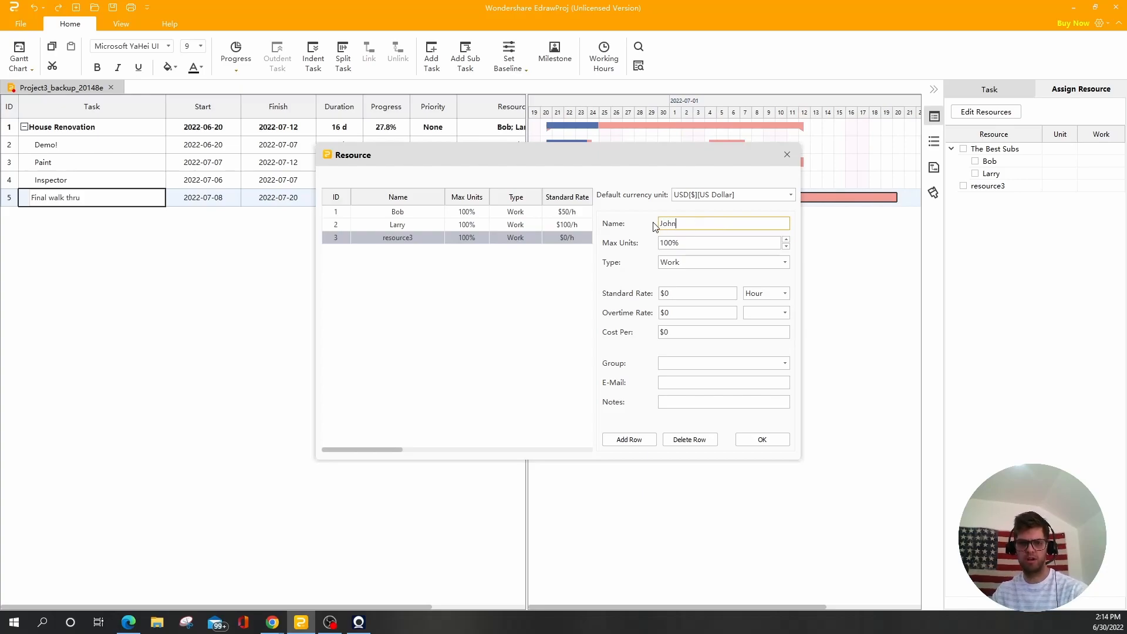
left_click(695, 293)
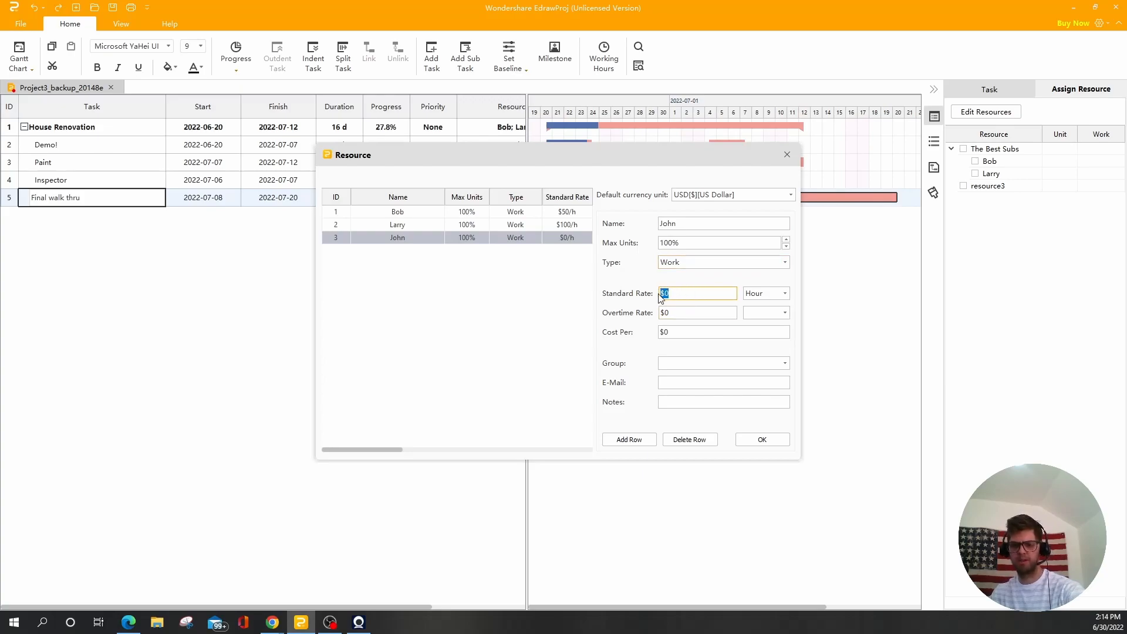
type("25")
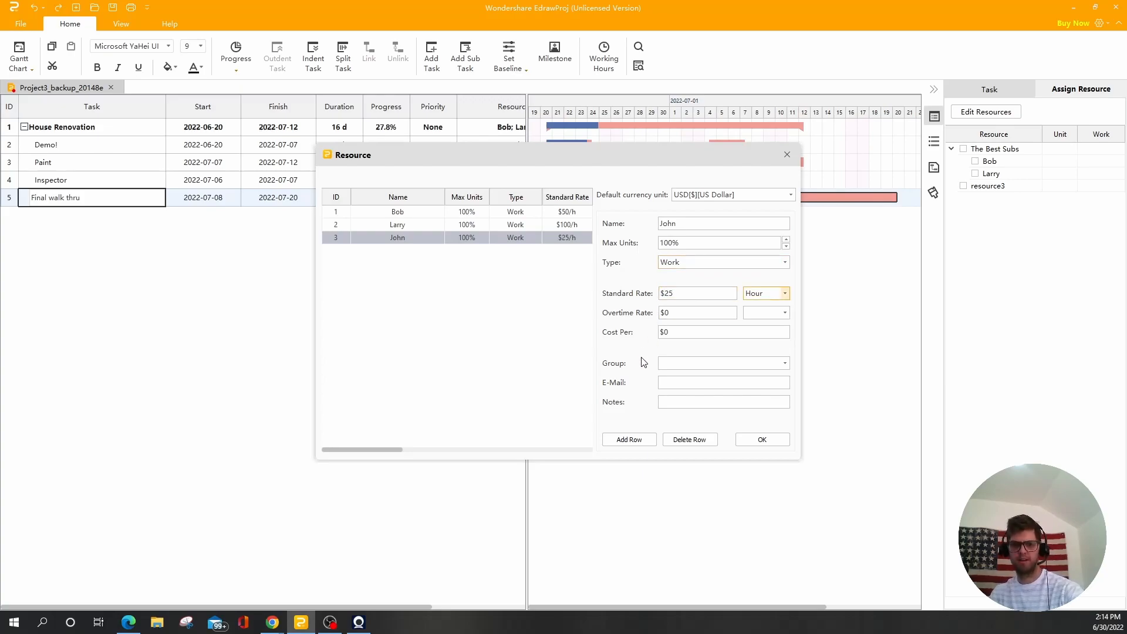
- Leave John's group, e-mail and notes blank, save the resource list and show task details
left_click(719, 362)
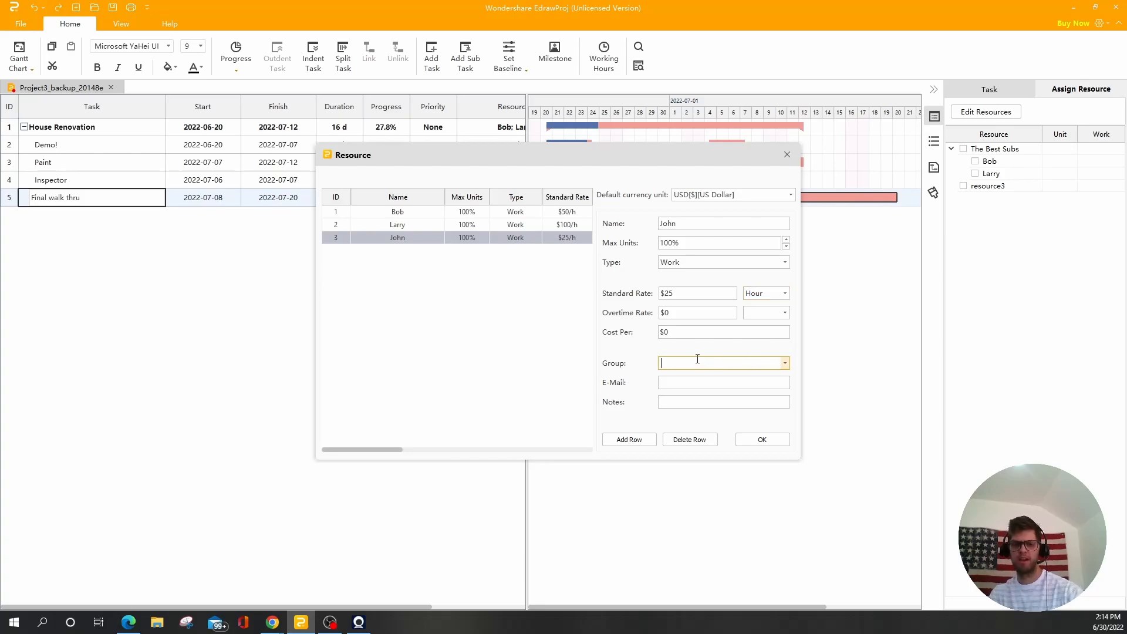
mouse_move(784, 362)
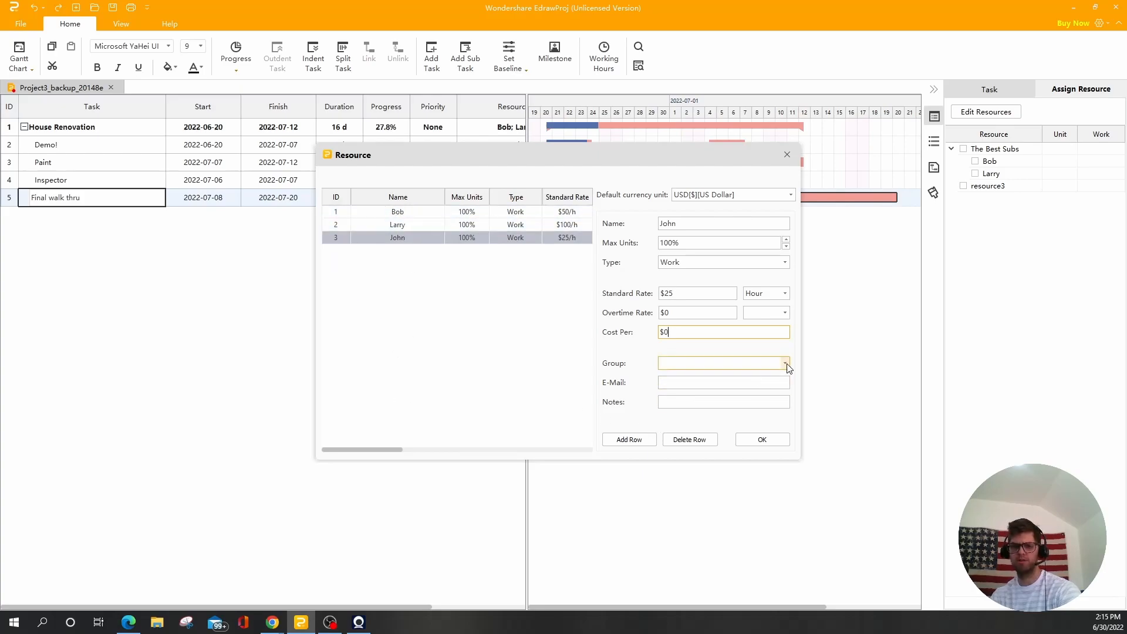
left_click(723, 382)
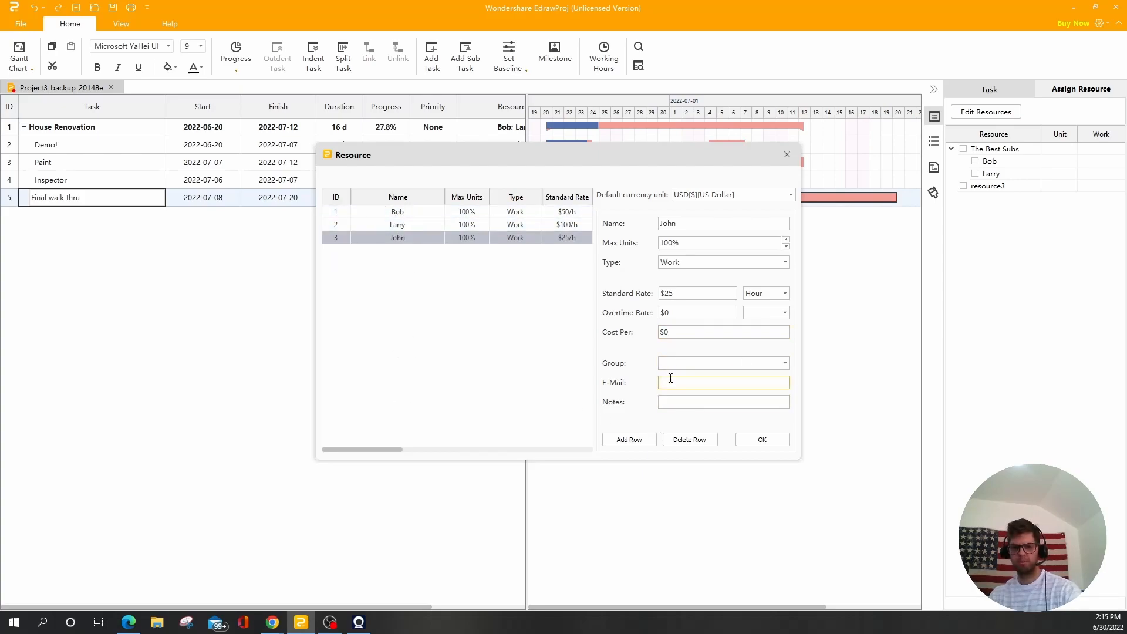
left_click(723, 401)
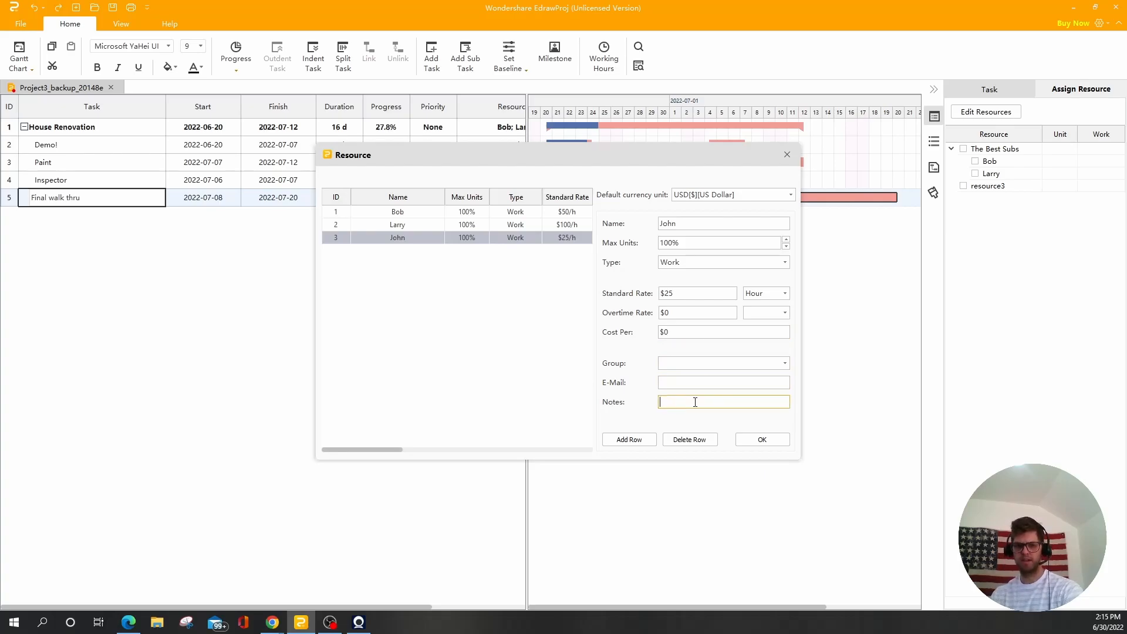
mouse_move(560, 337)
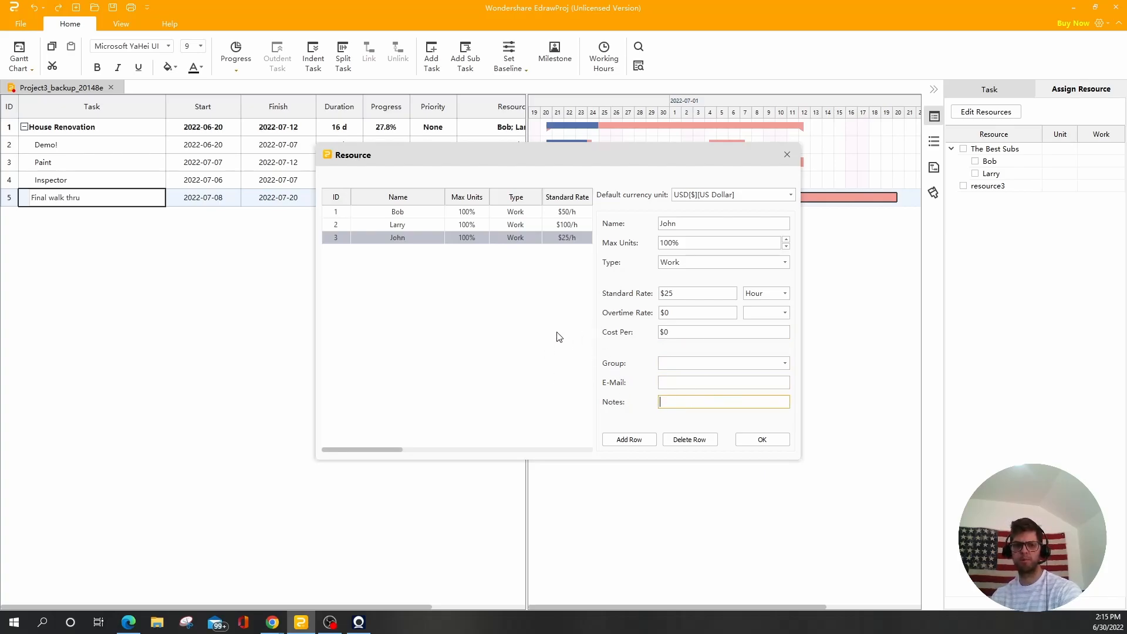
mouse_move(706, 401)
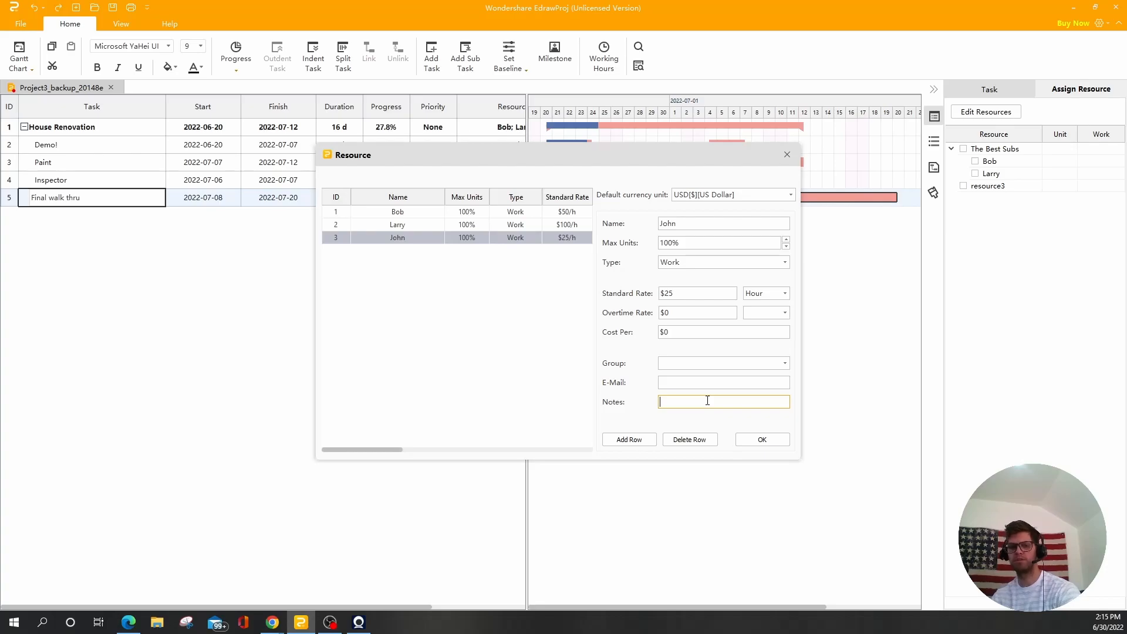
left_click(762, 439)
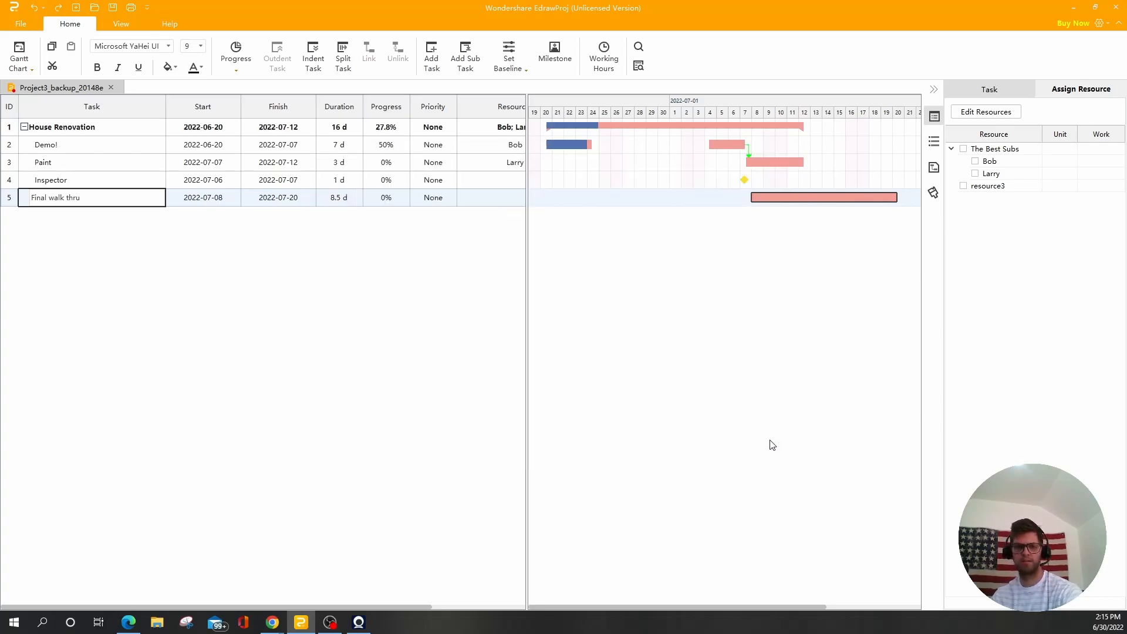
left_click(989, 89)
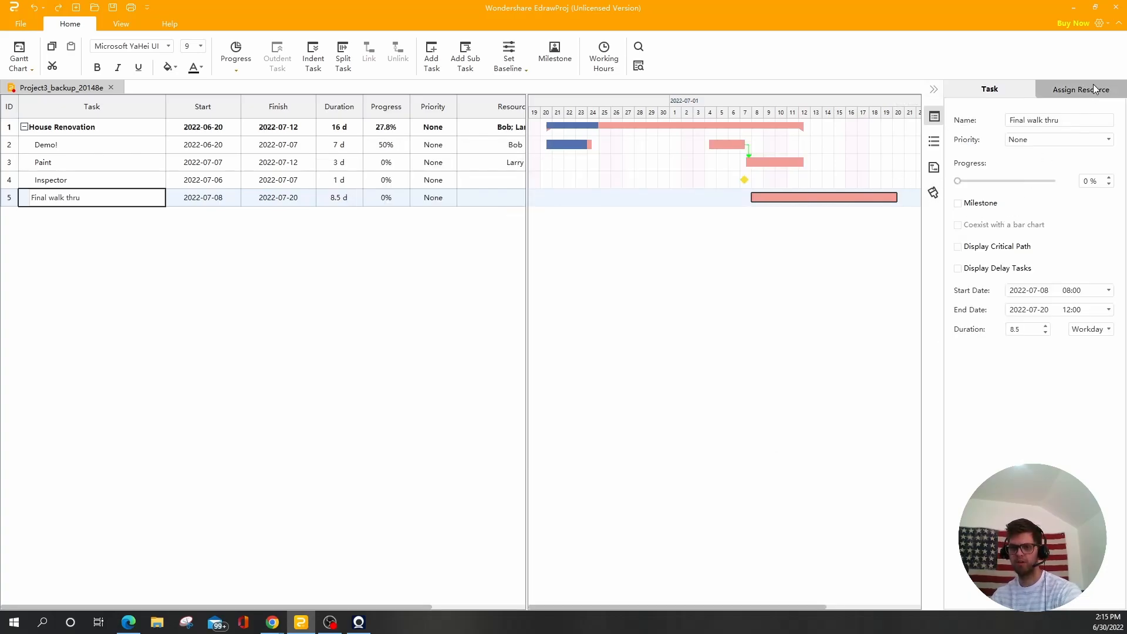
- Tick John in the Final walk thru resource assignments
left_click(1080, 89)
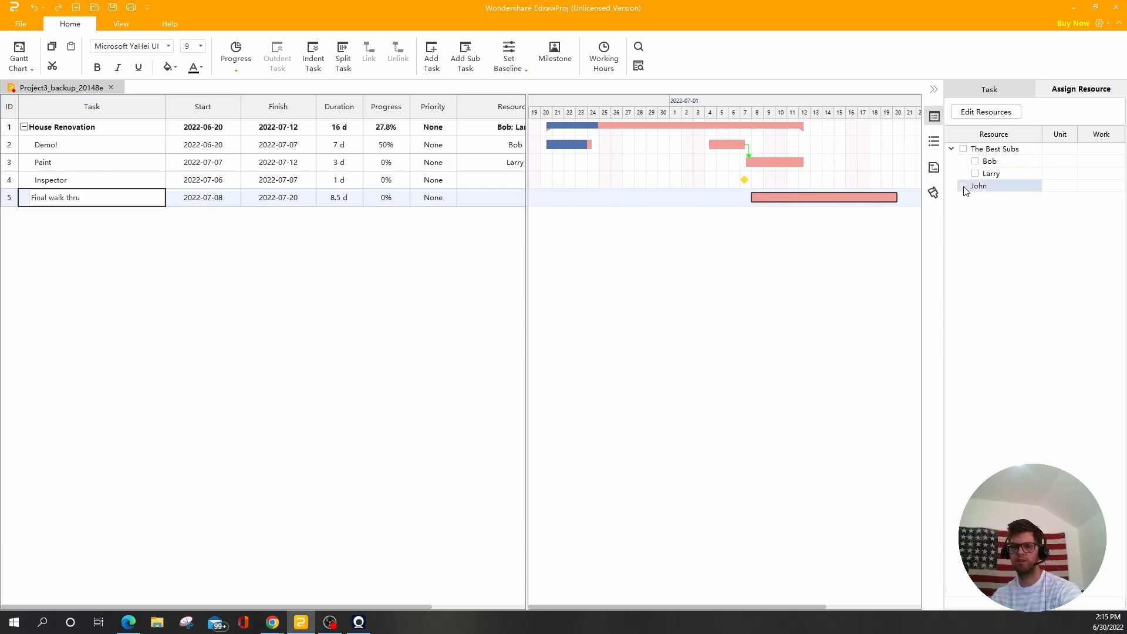
left_click(975, 185)
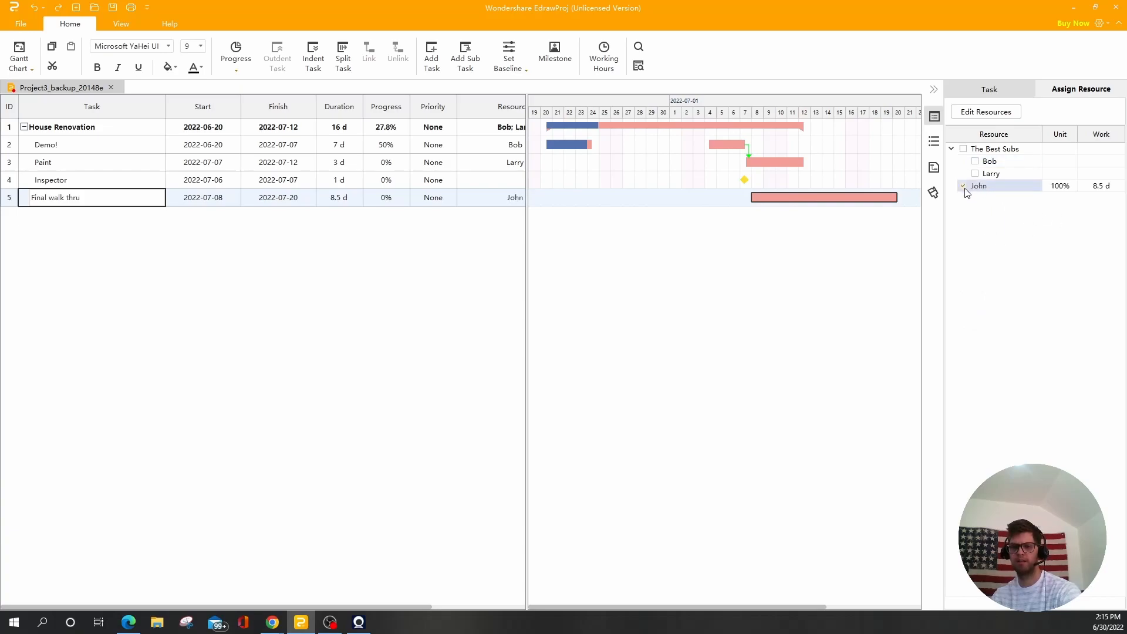
left_click(963, 186)
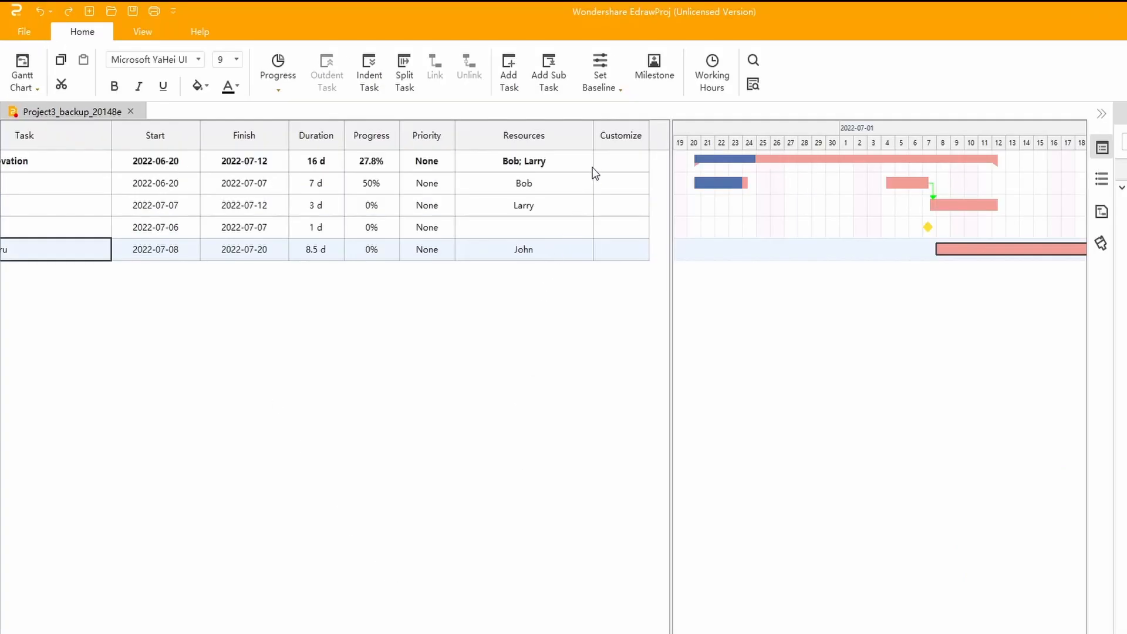
- Open Manage Column from the Customize header, go through the column list and confirm
right_click(635, 135)
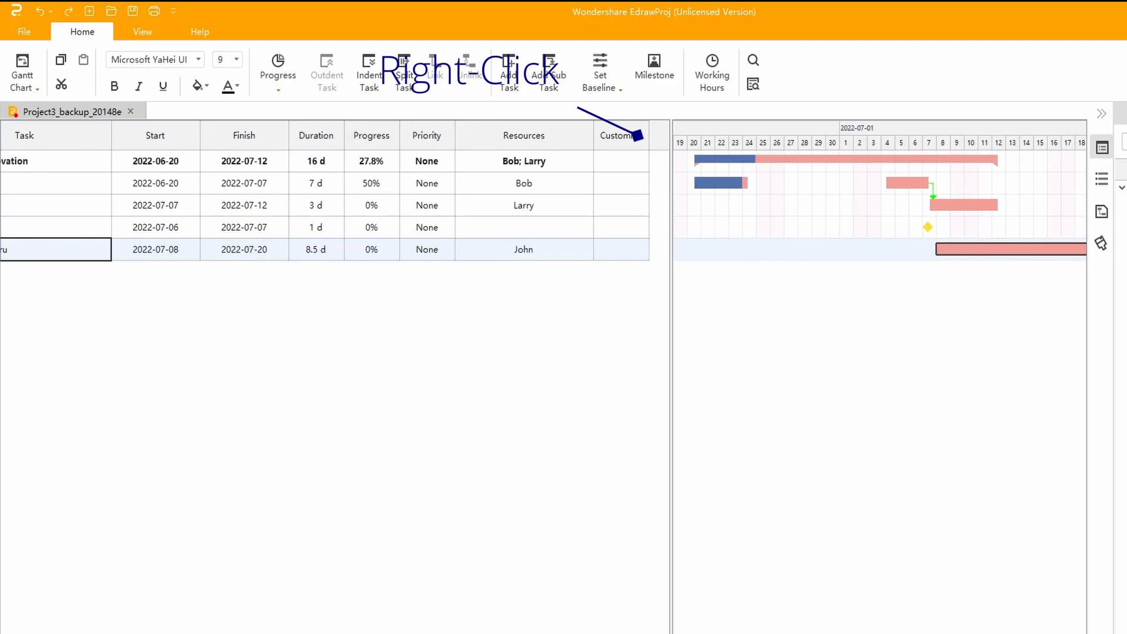
right_click(656, 140)
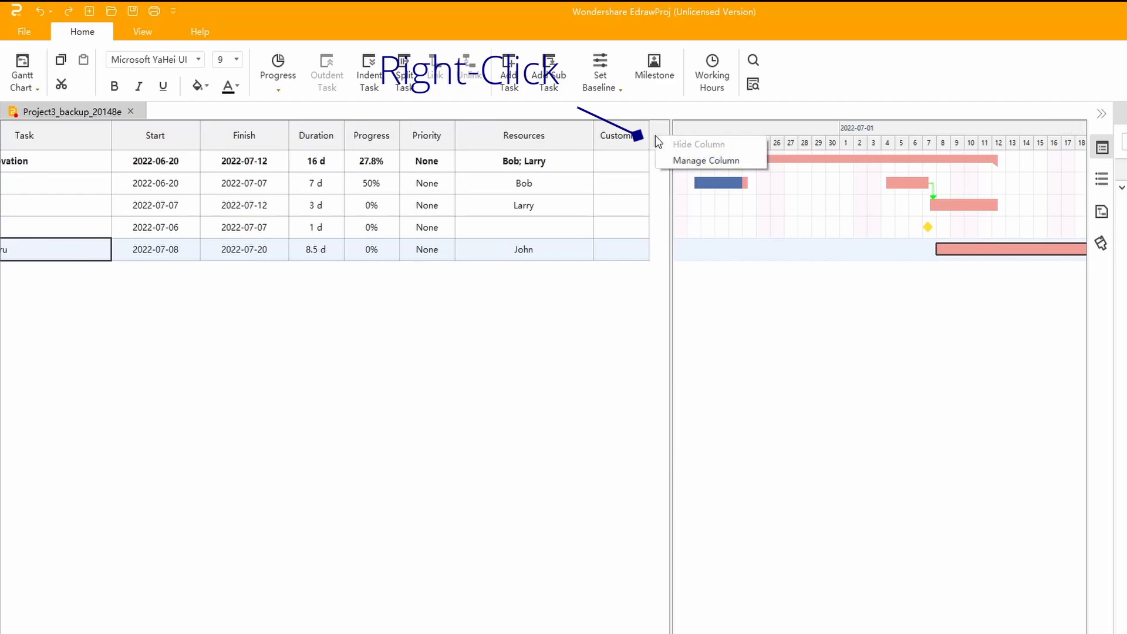
left_click(708, 161)
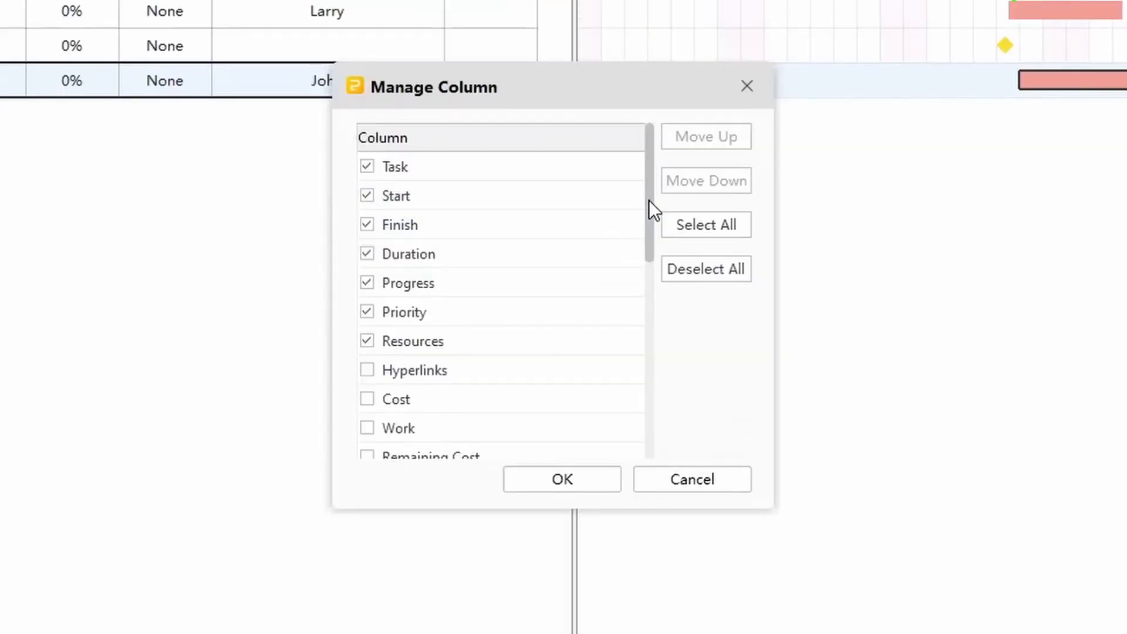
scroll("down", 3)
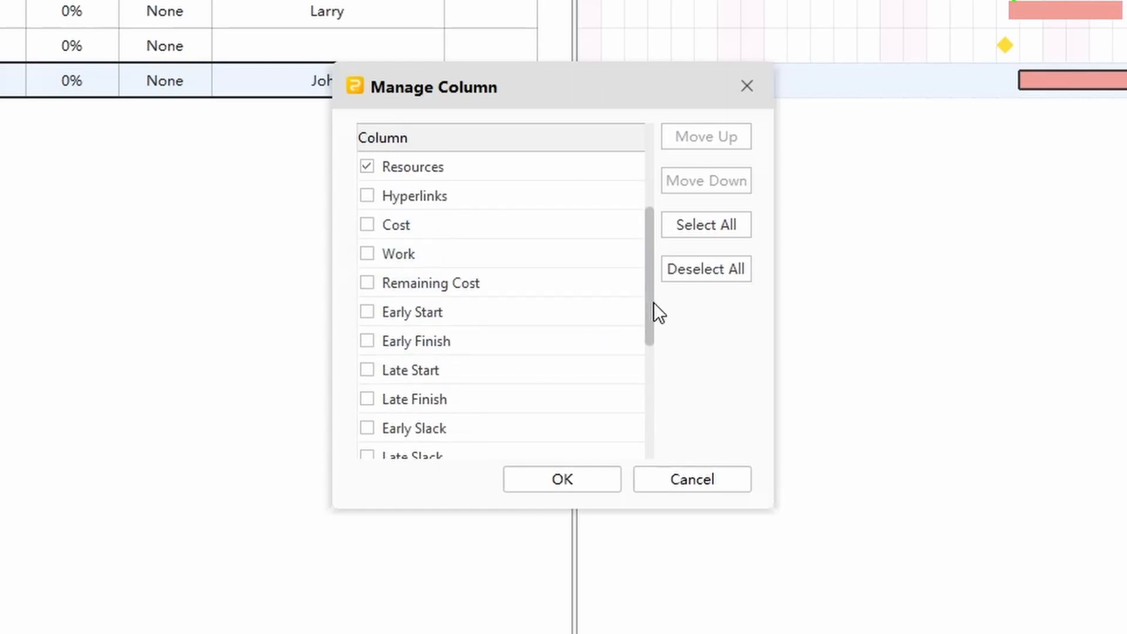
scroll("down", 3)
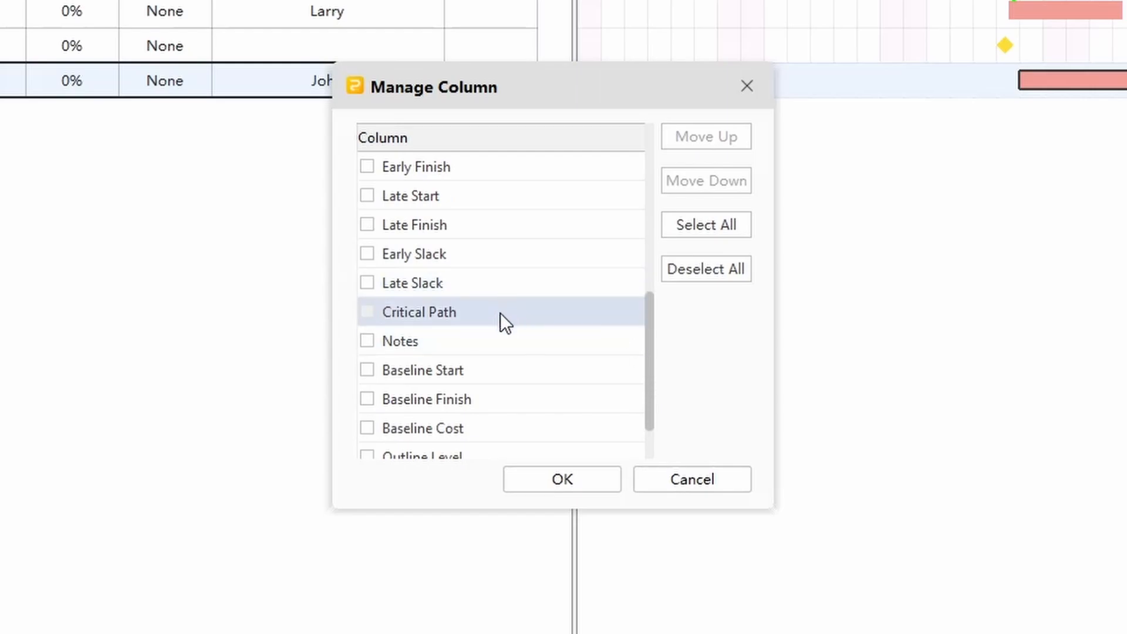
scroll("down", 3)
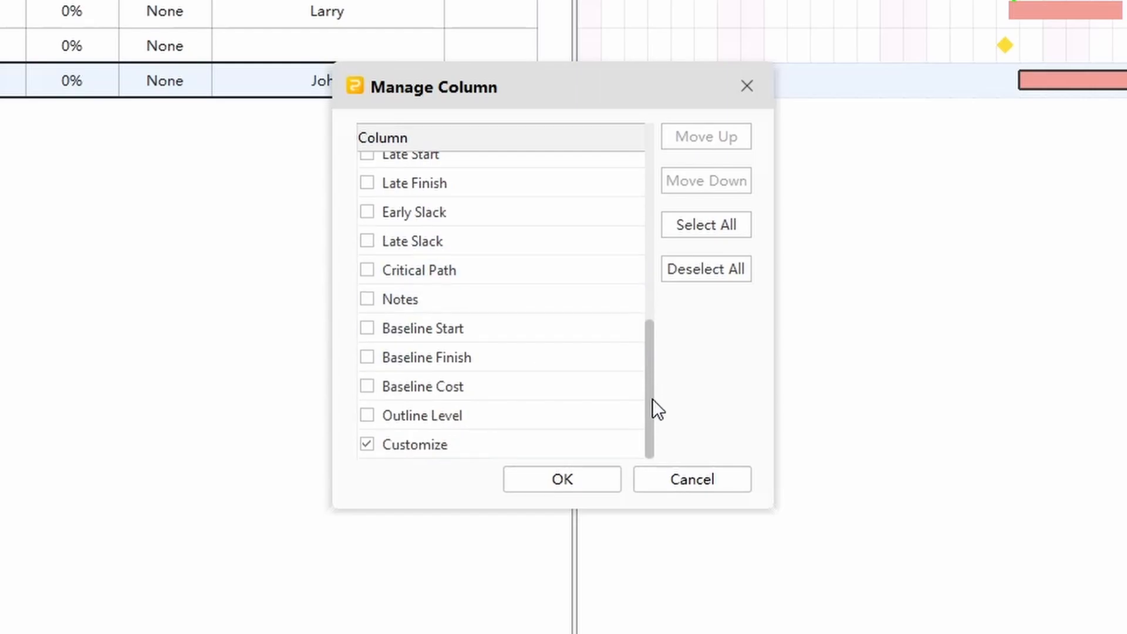
scroll("up", 3)
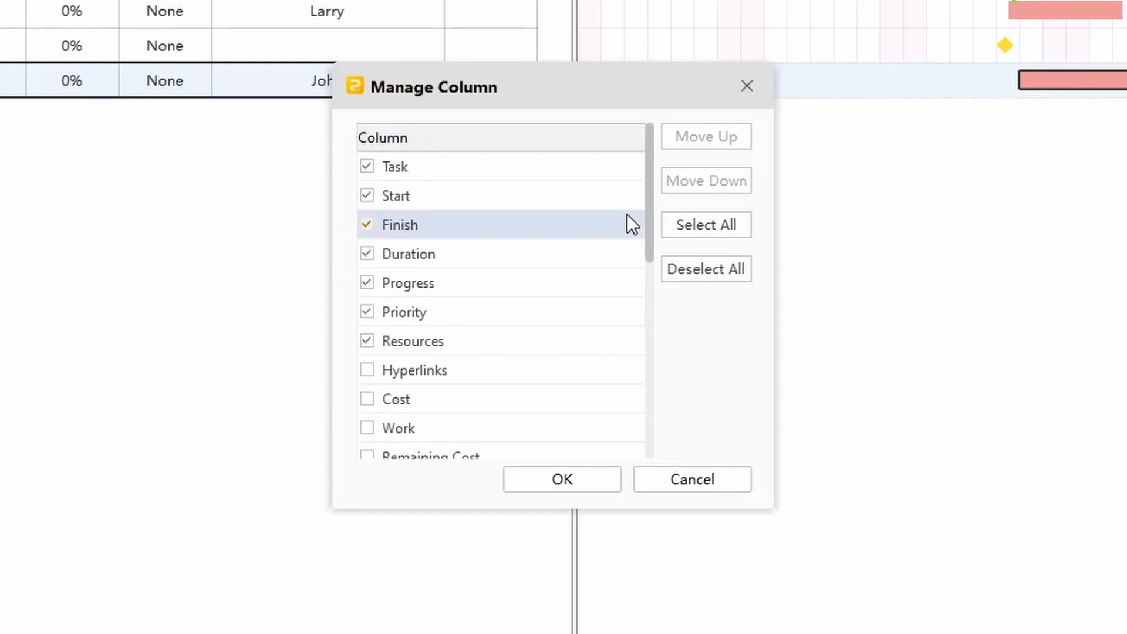
left_click(561, 479)
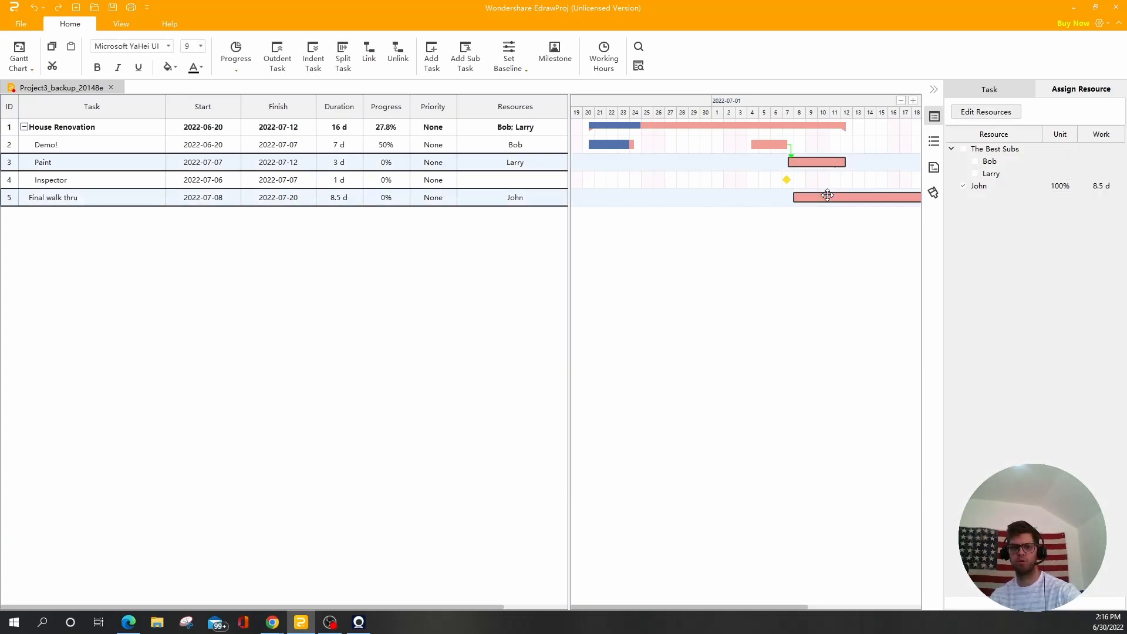
- Select Paint, show the predecessors panel and edit the lag on the Paint link
left_click(92, 162)
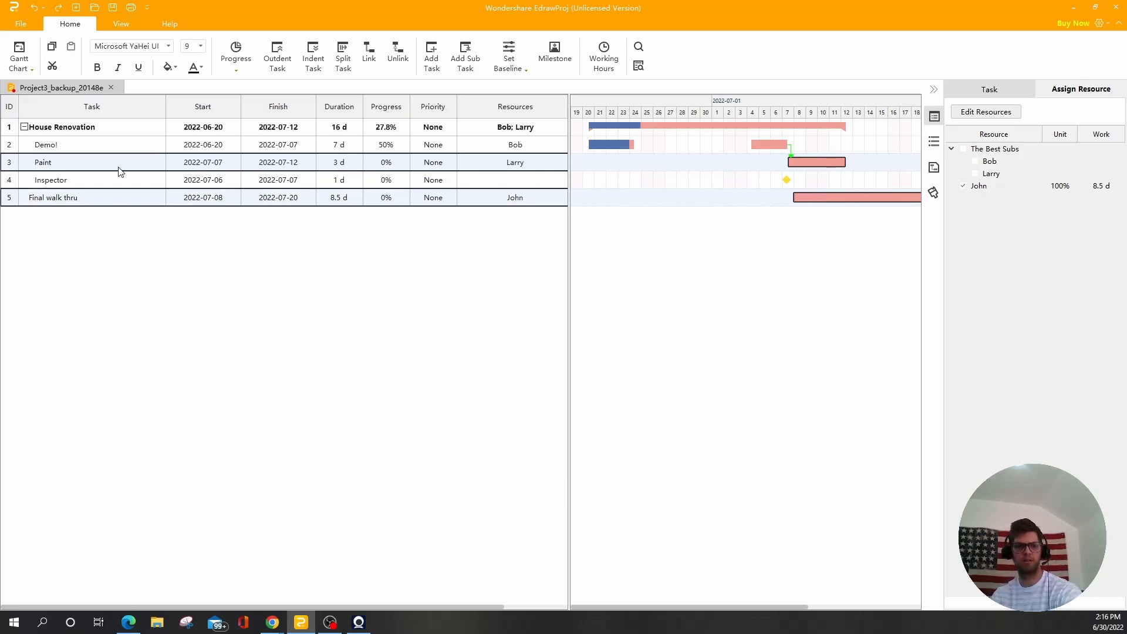
mouse_move(400, 87)
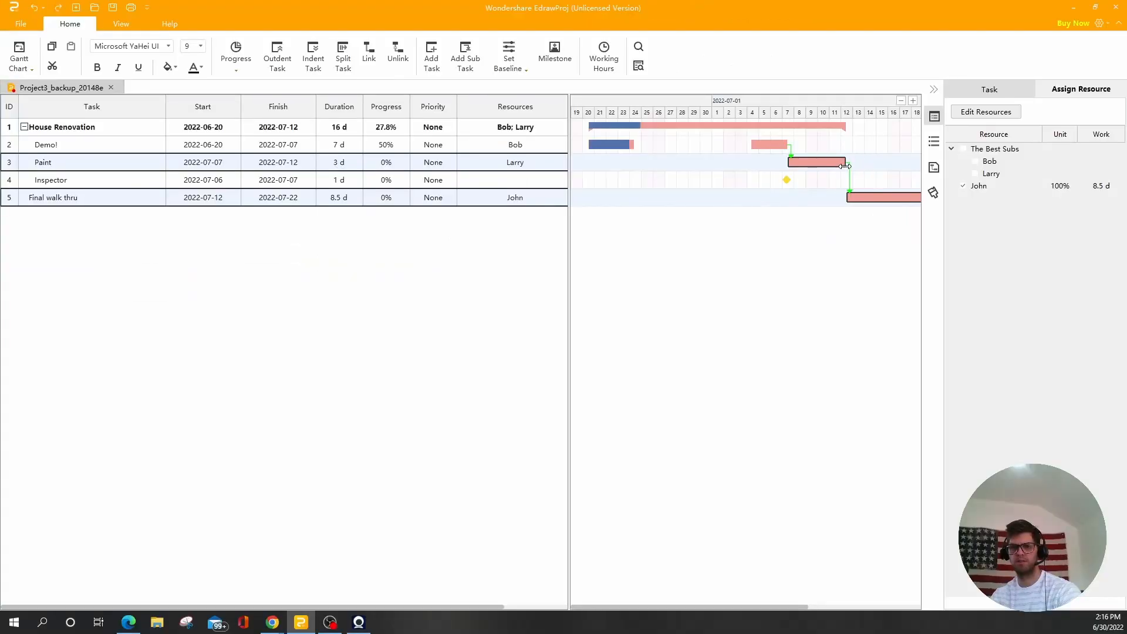
mouse_move(842, 162)
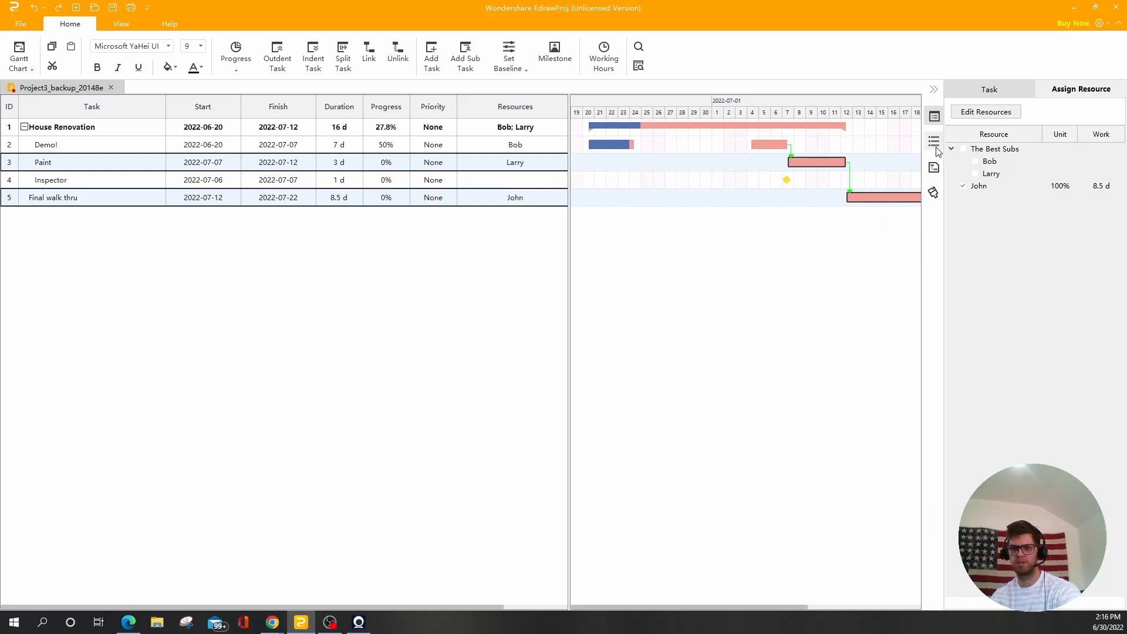
left_click(934, 168)
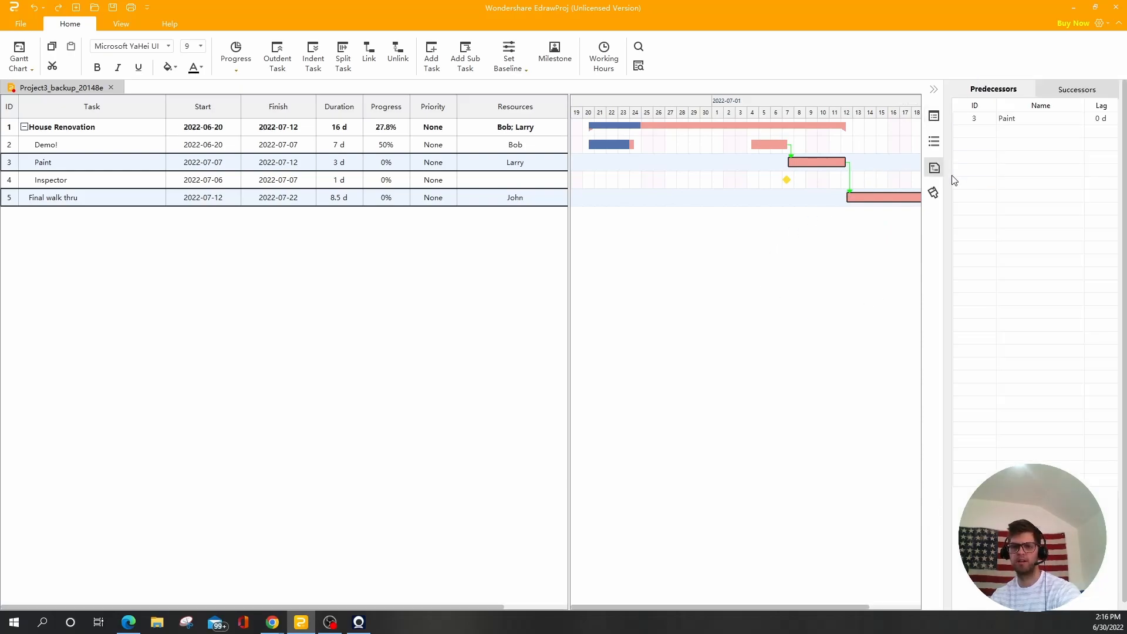
mouse_move(932, 169)
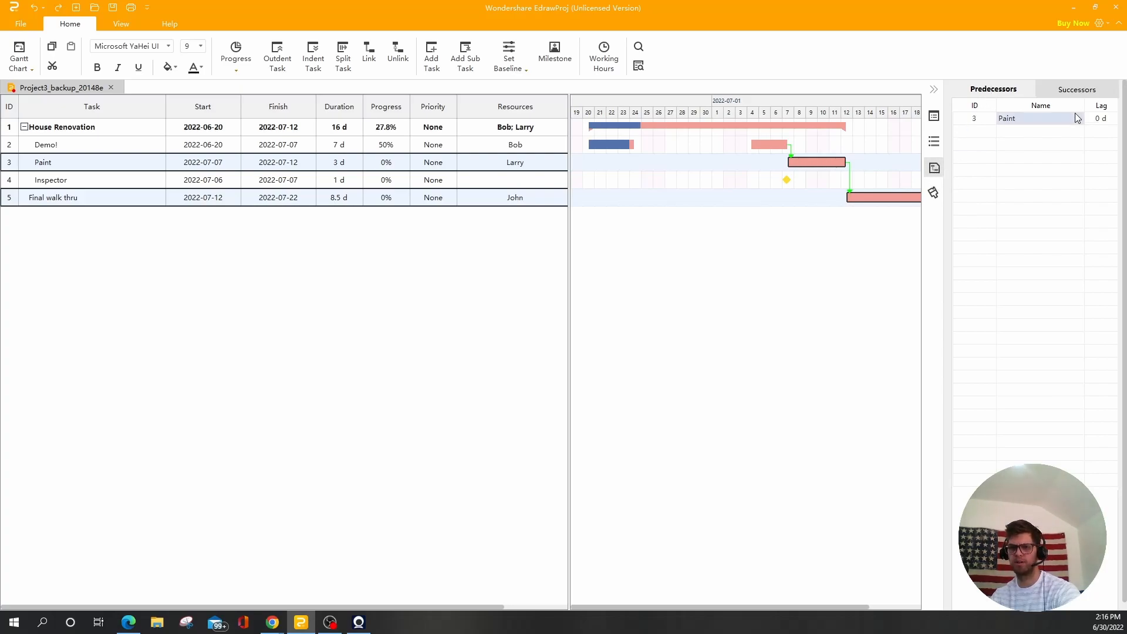
left_click(1076, 89)
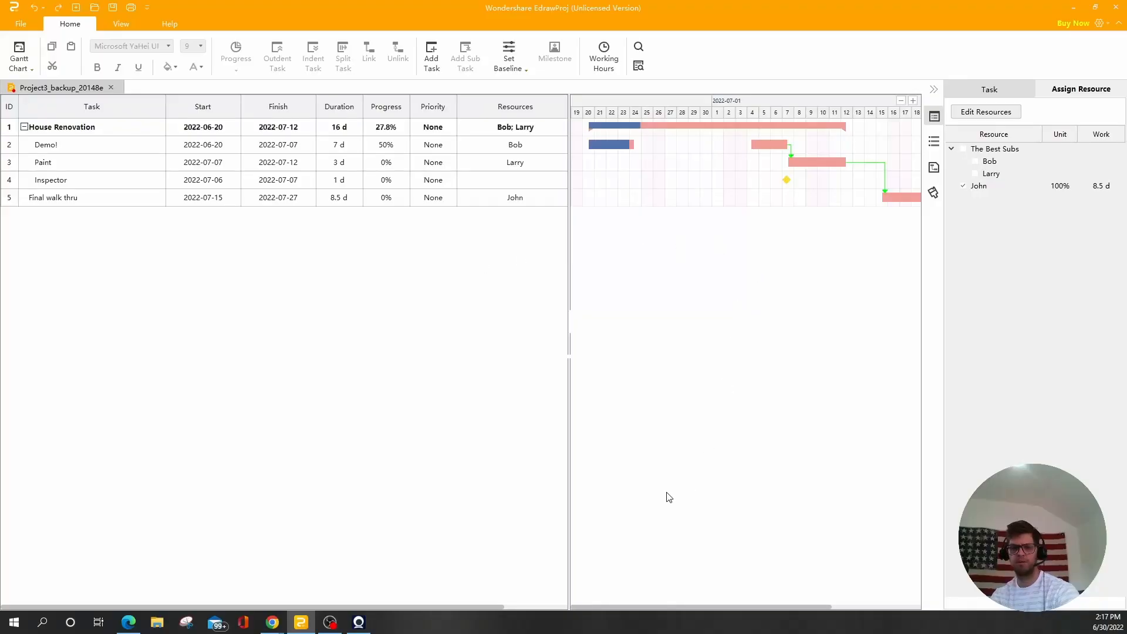
- Scroll the timeline and edit Final walk thru to run 2022-07-18 to 2022-07-28
scroll("right", 3)
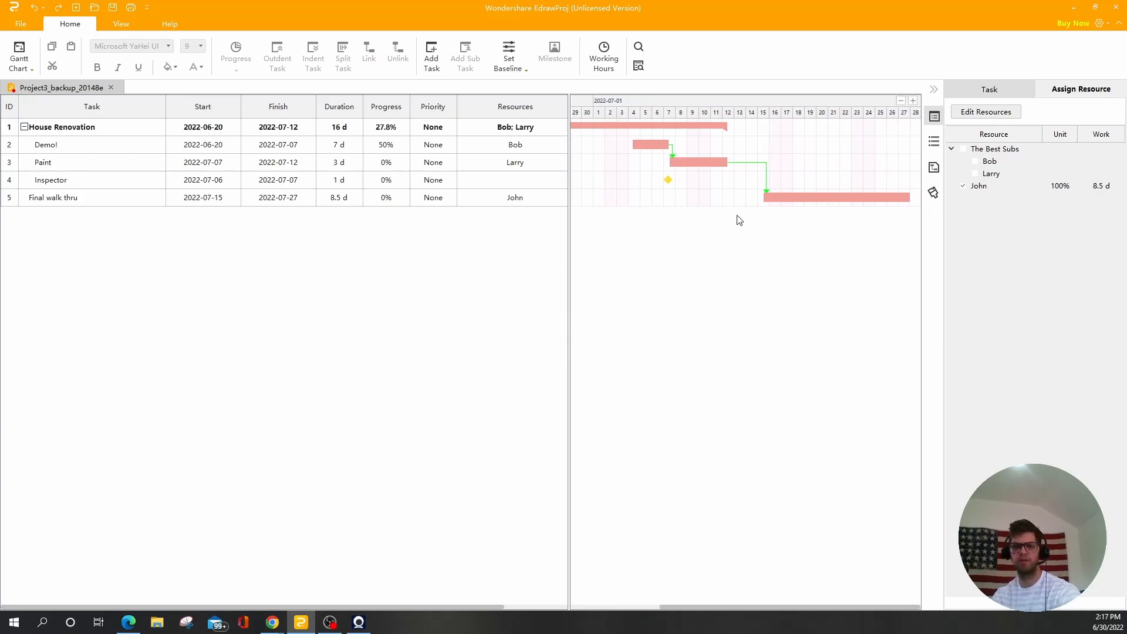
mouse_move(765, 199)
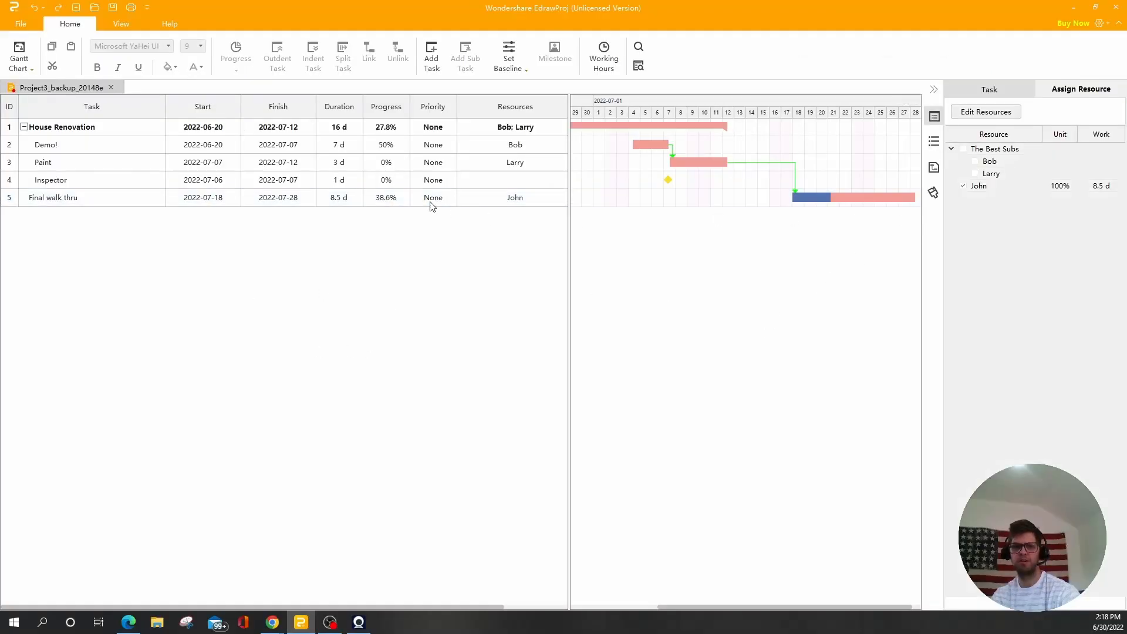
double_click(385, 197)
type("0")
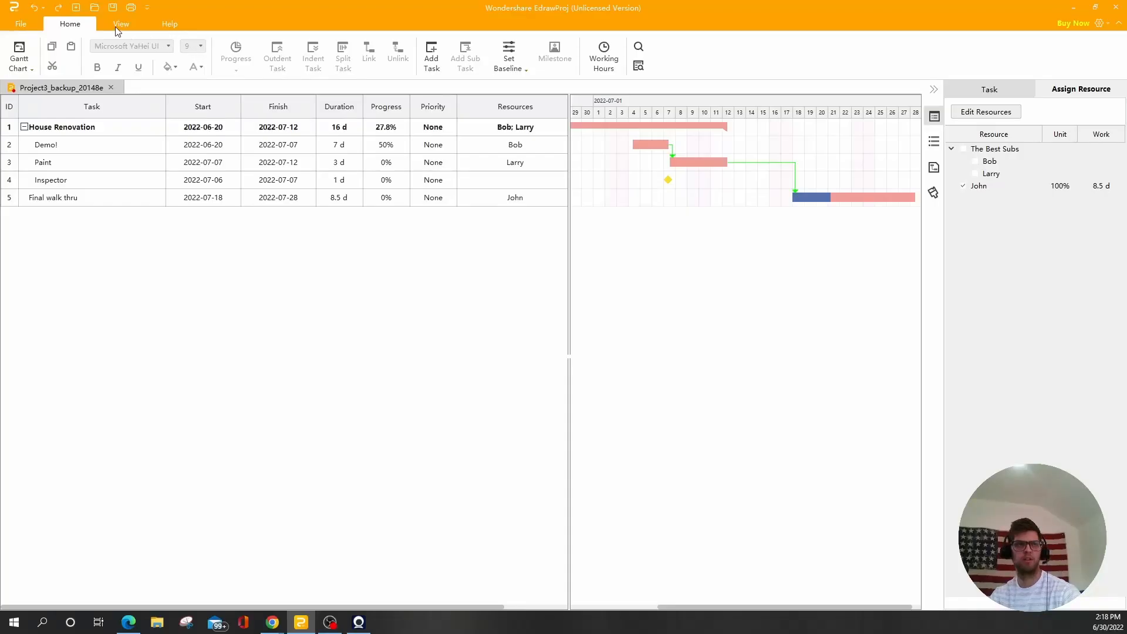
- View the Critical Tasks, Delay Tasks, Resource Cost, Task Work, Task Allocation and Top Level Cost reports
left_click(121, 24)
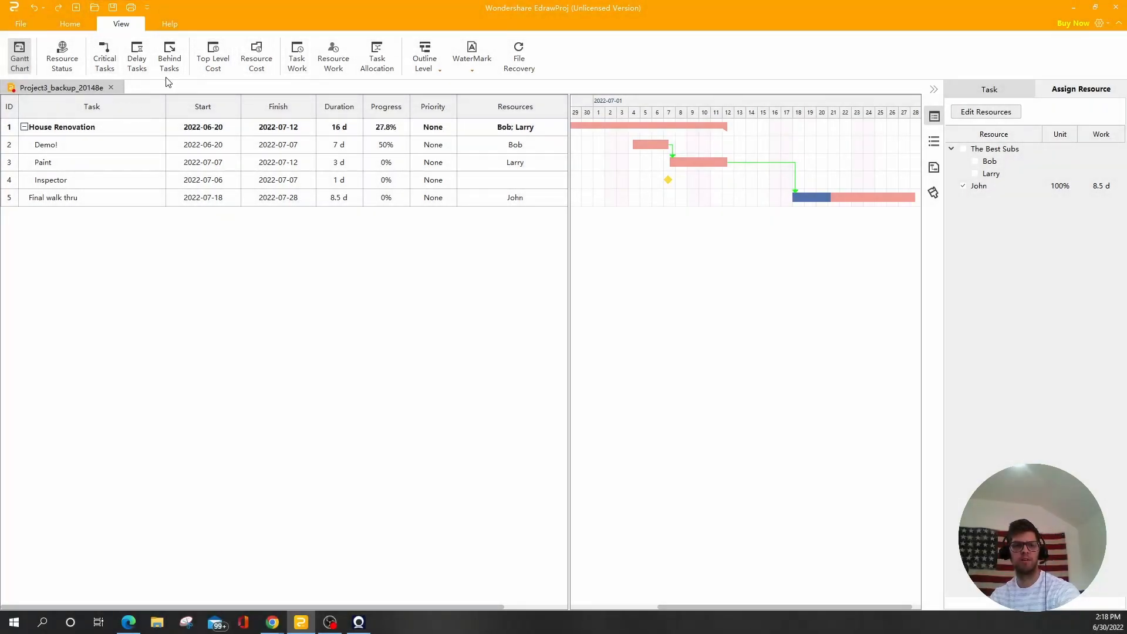
left_click(104, 57)
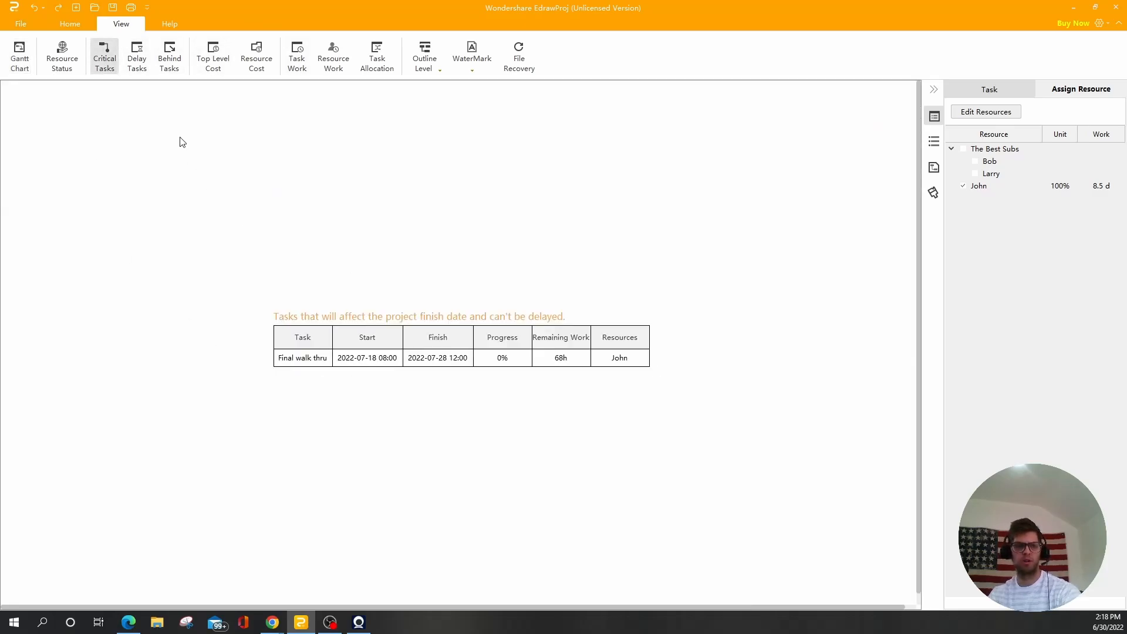
left_click(135, 55)
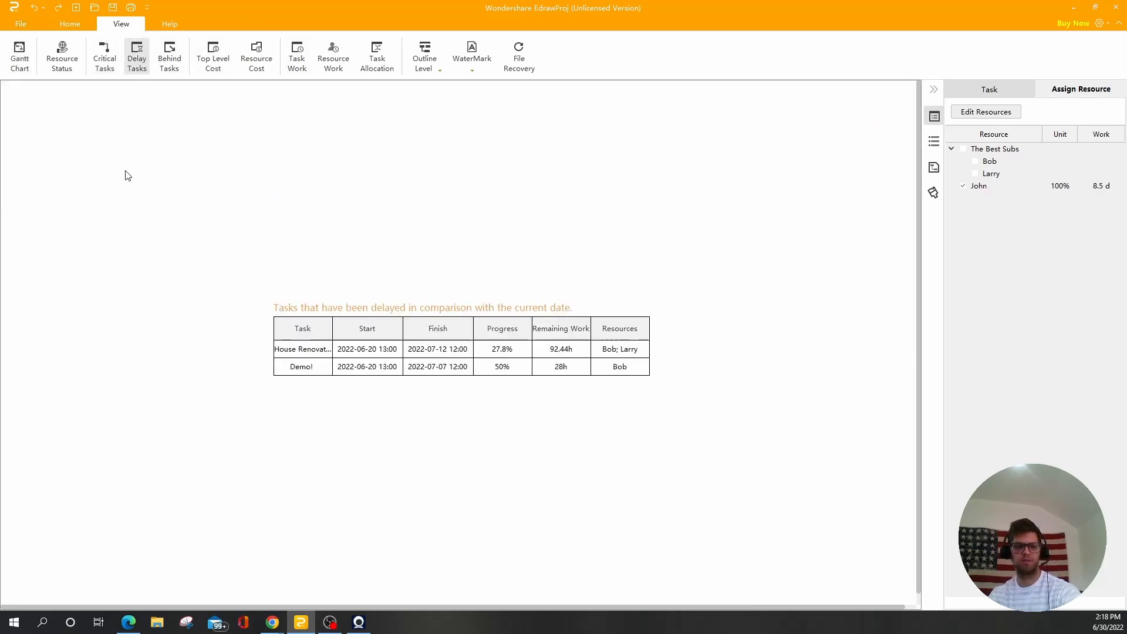
left_click(256, 56)
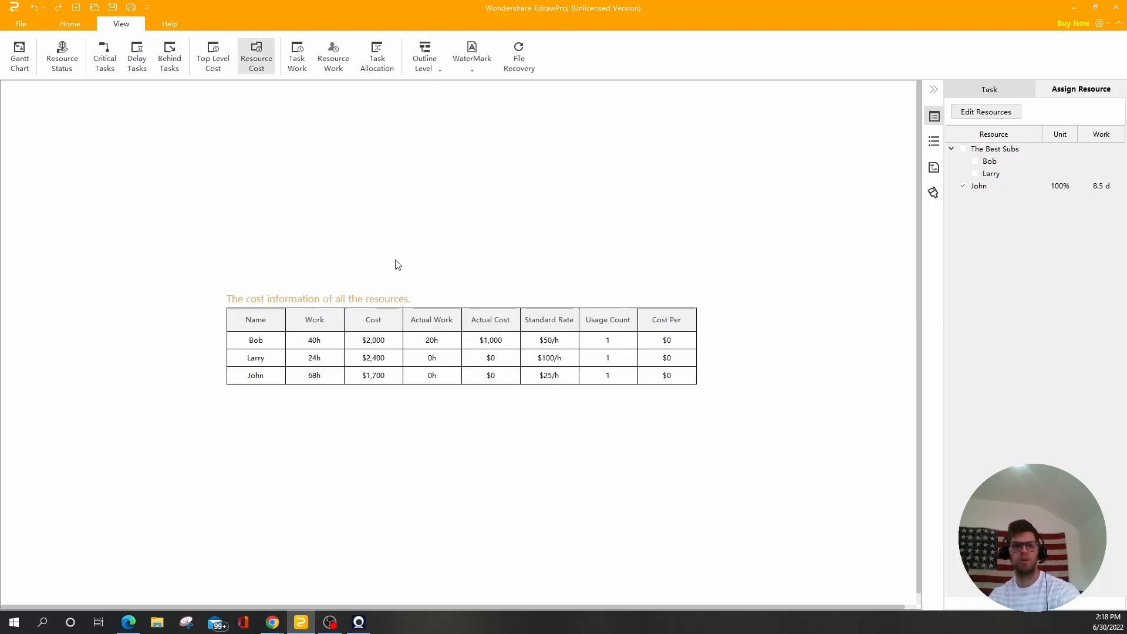
left_click(296, 56)
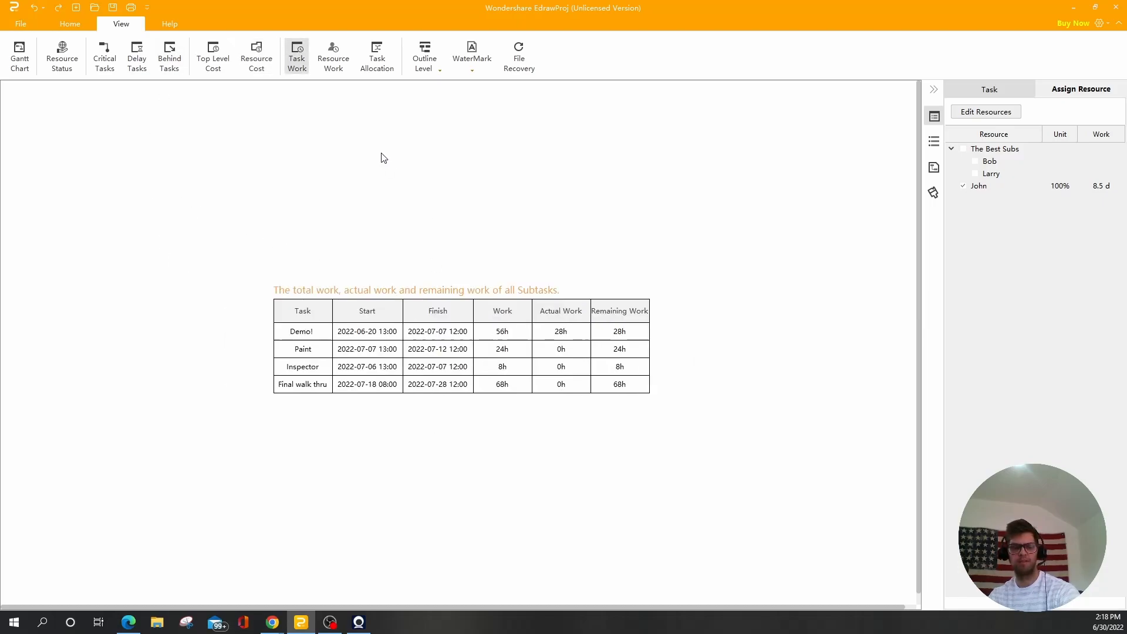
mouse_move(424, 56)
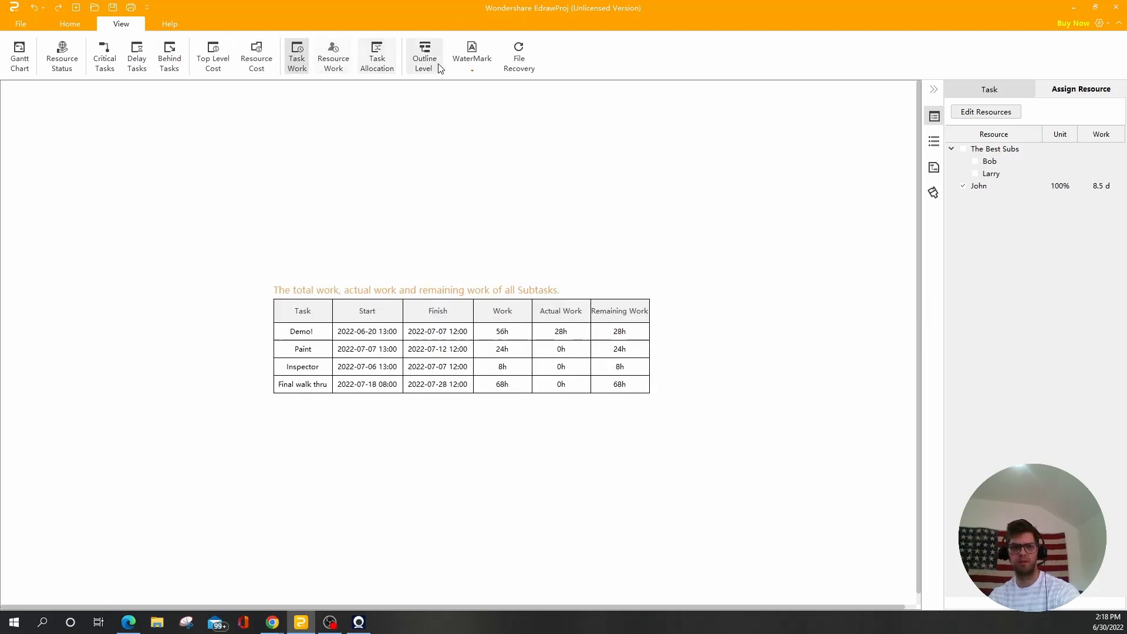
left_click(376, 55)
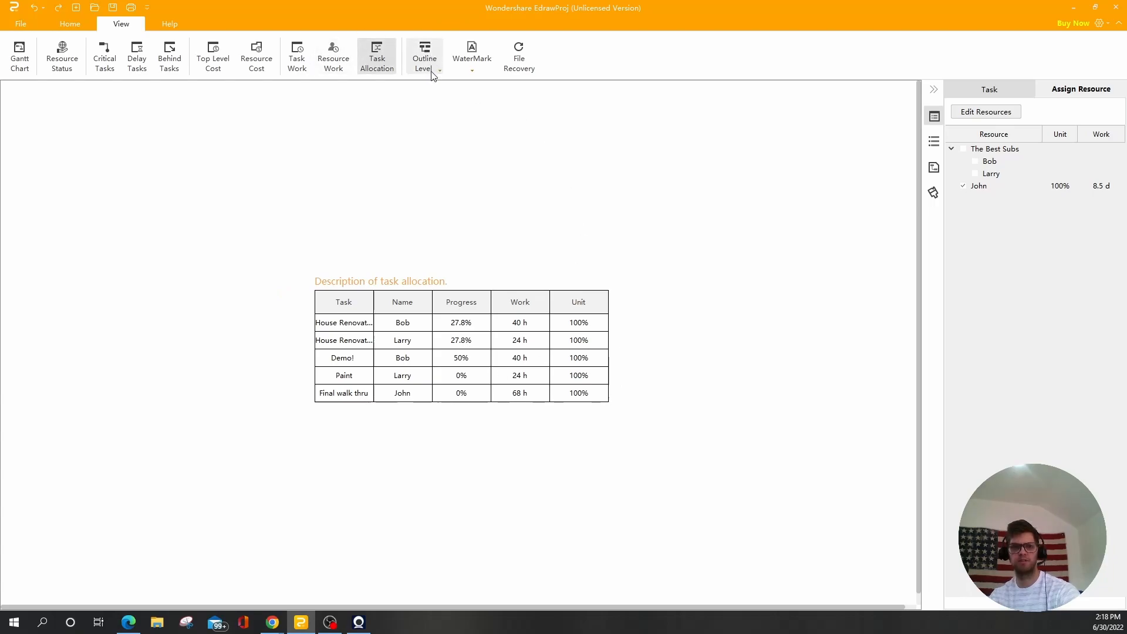
mouse_move(352, 177)
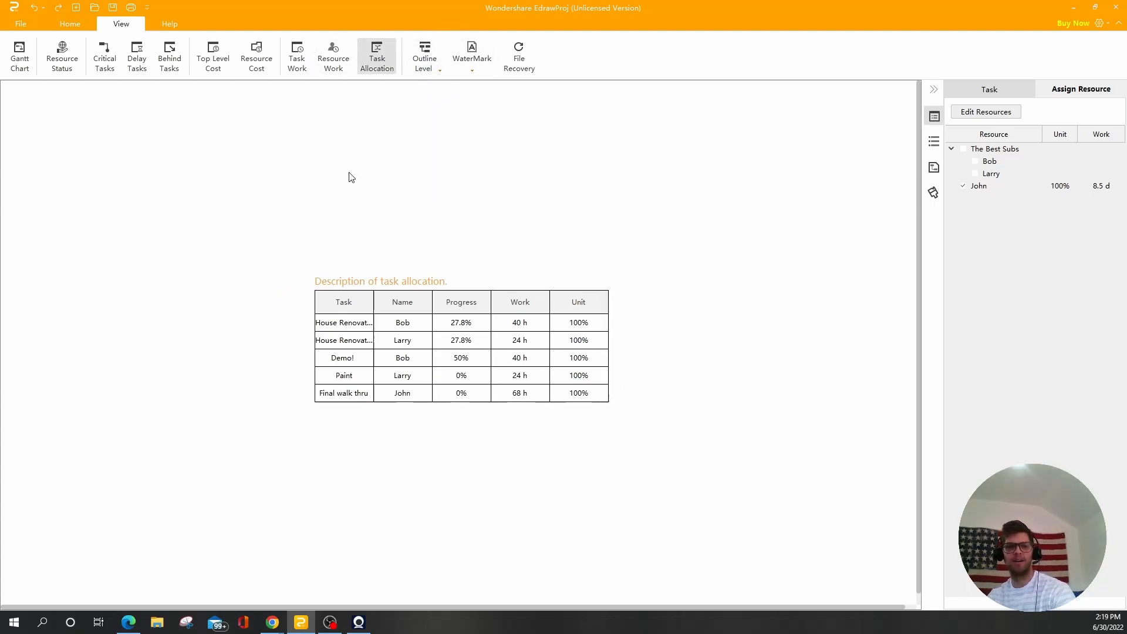
mouse_move(225, 138)
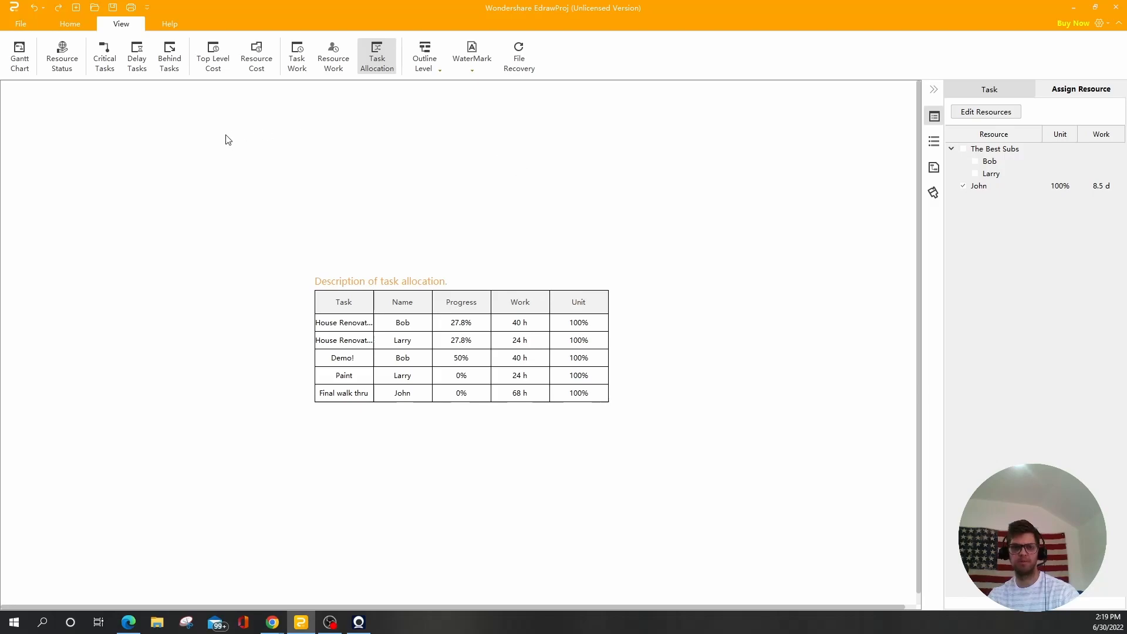
mouse_move(250, 159)
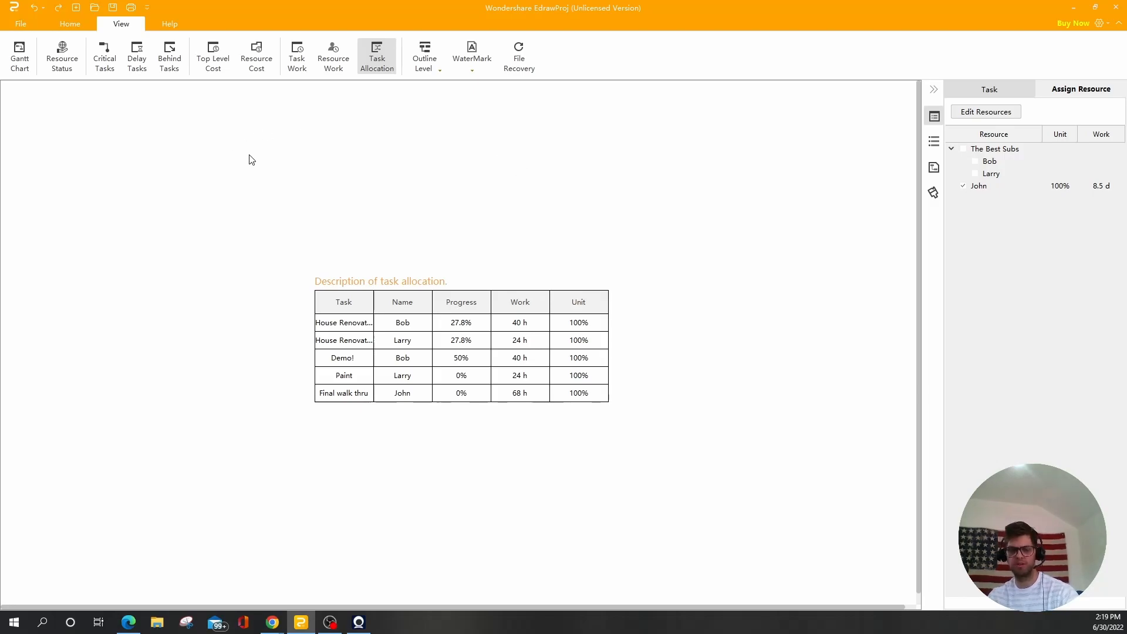
mouse_move(236, 119)
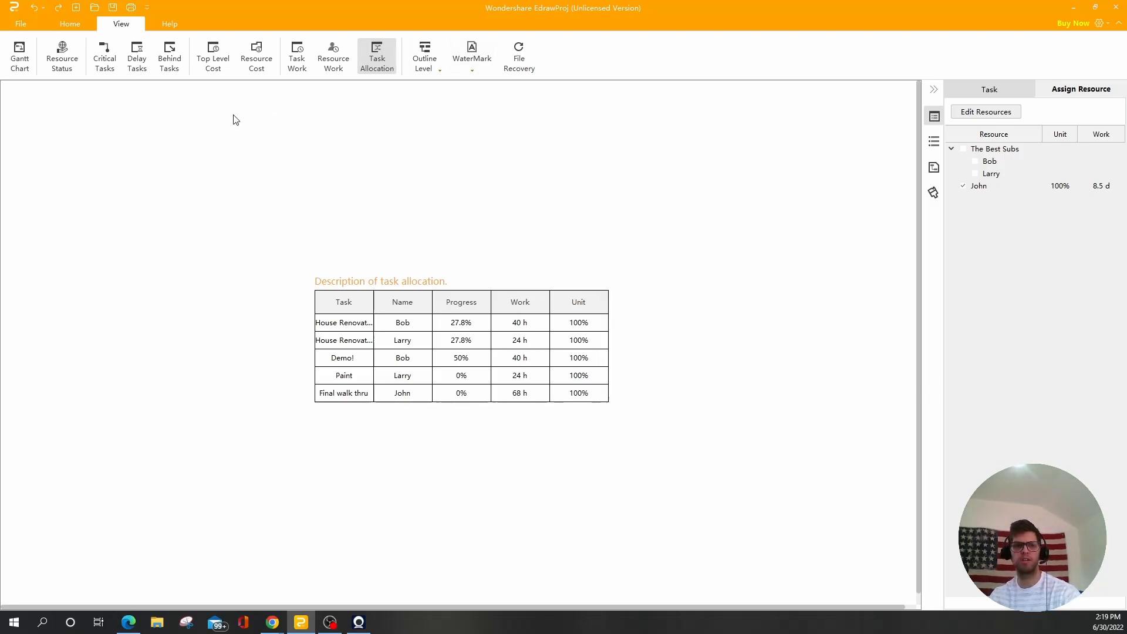
mouse_move(19, 55)
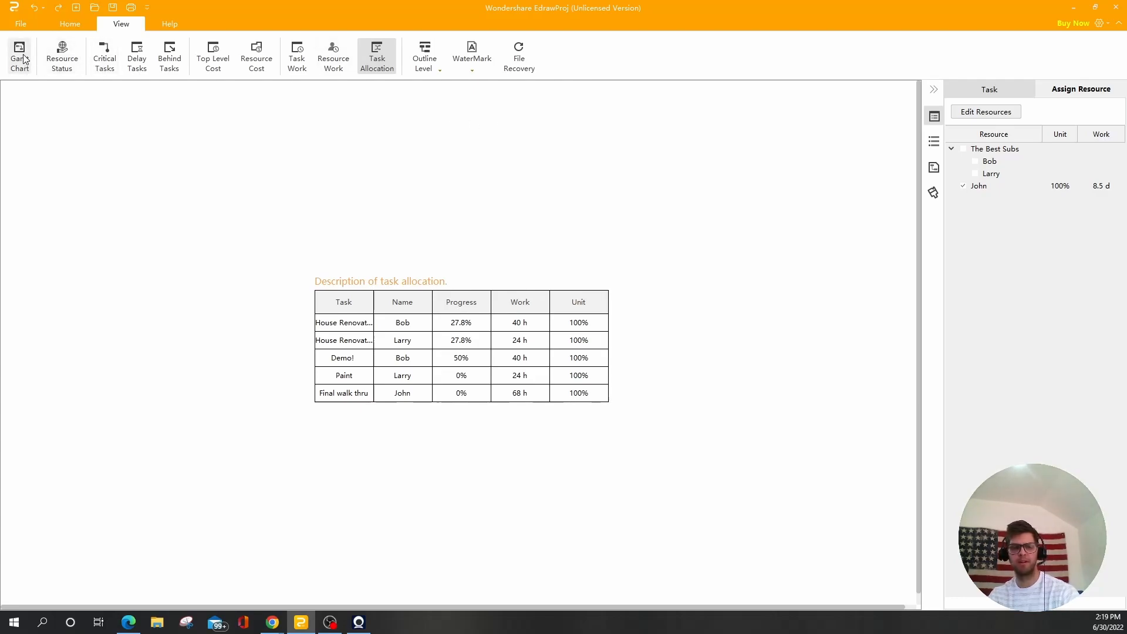
left_click(296, 55)
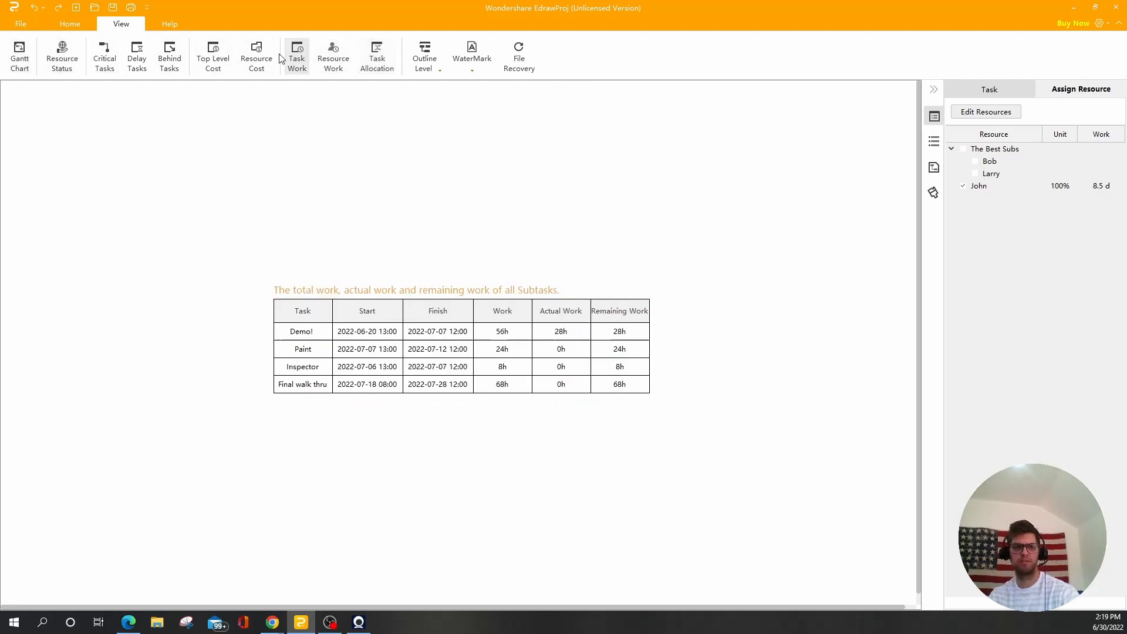
left_click(212, 56)
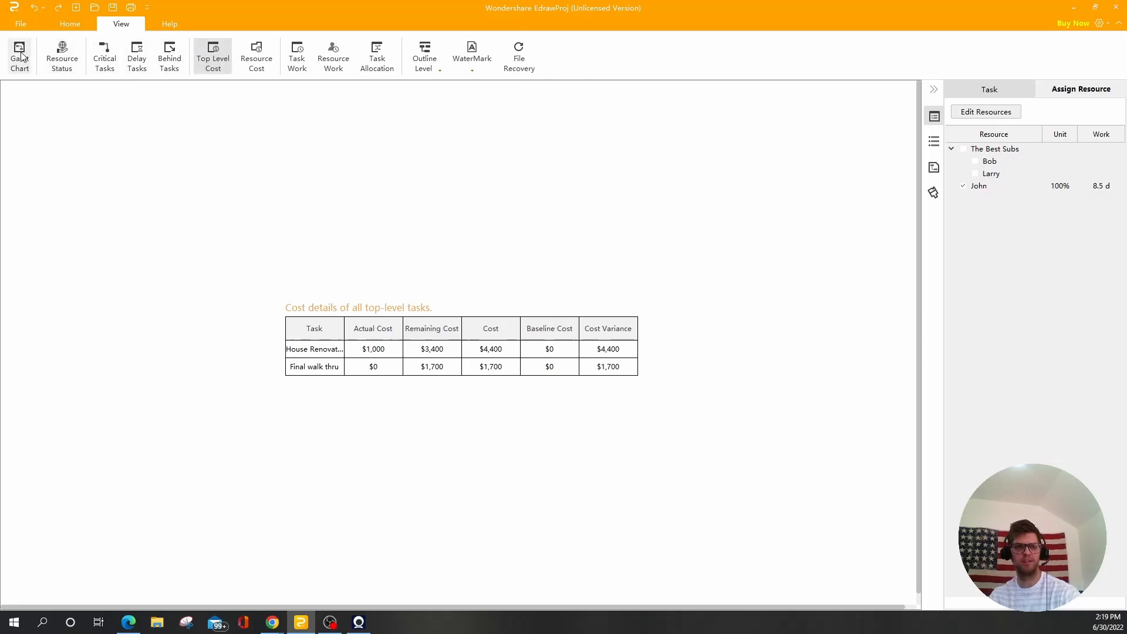
left_click(70, 23)
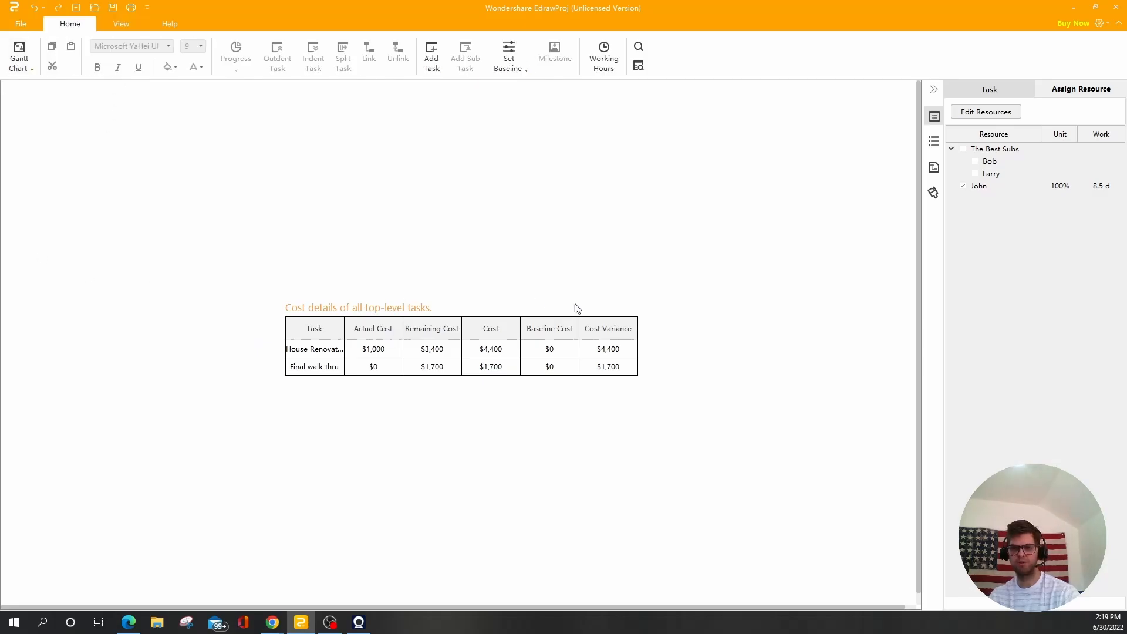
left_click(19, 55)
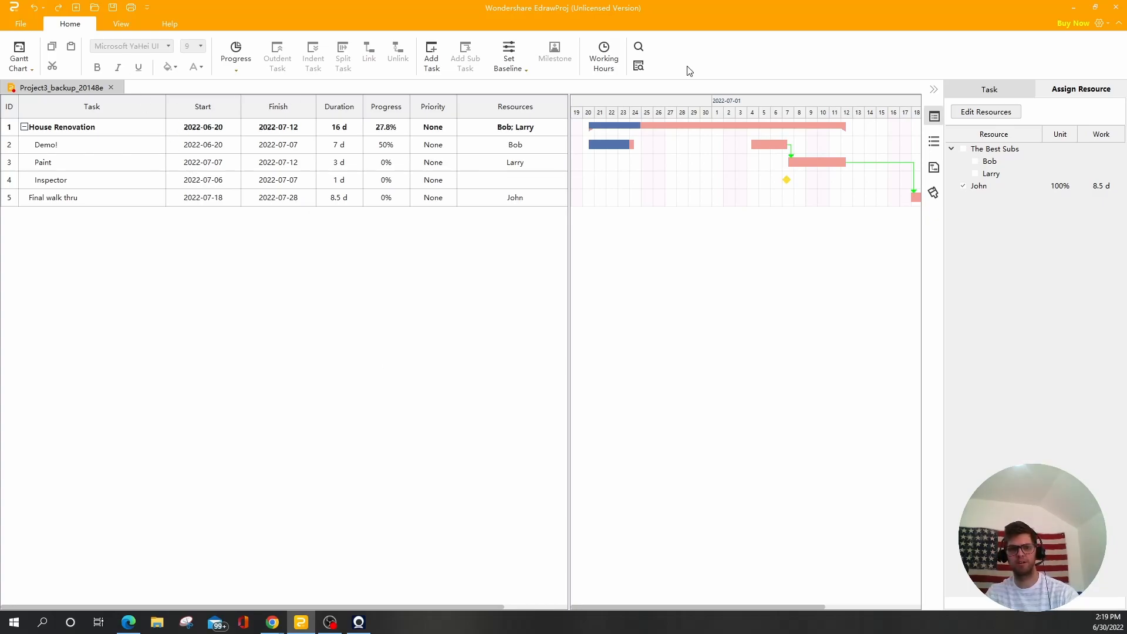
mouse_move(143, 222)
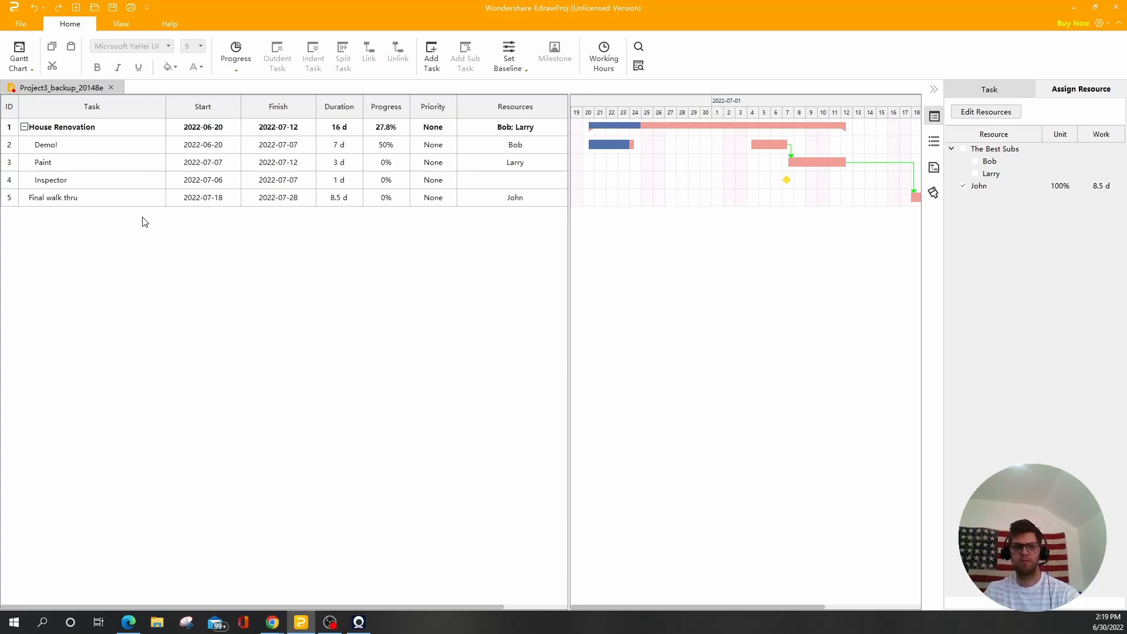
mouse_move(403, 120)
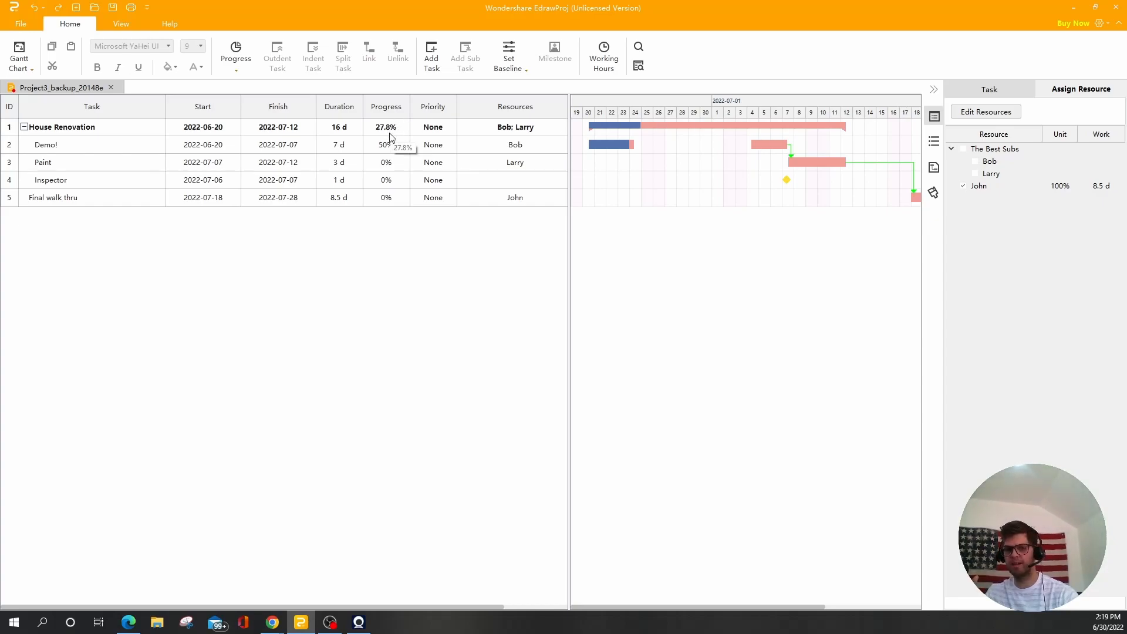
mouse_move(515, 119)
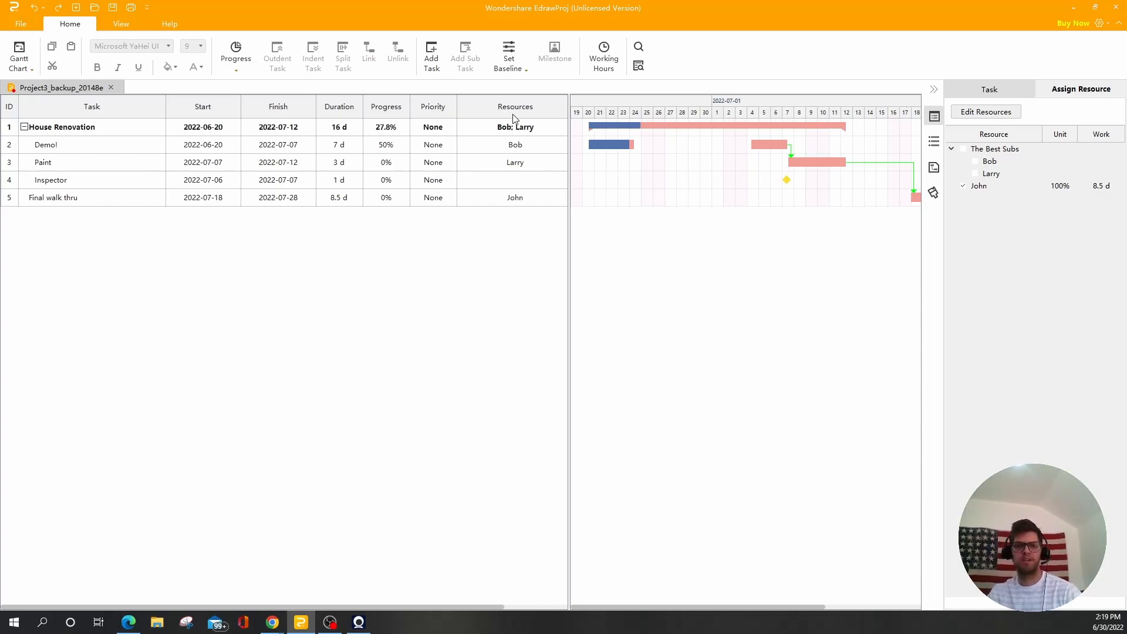
mouse_move(638, 113)
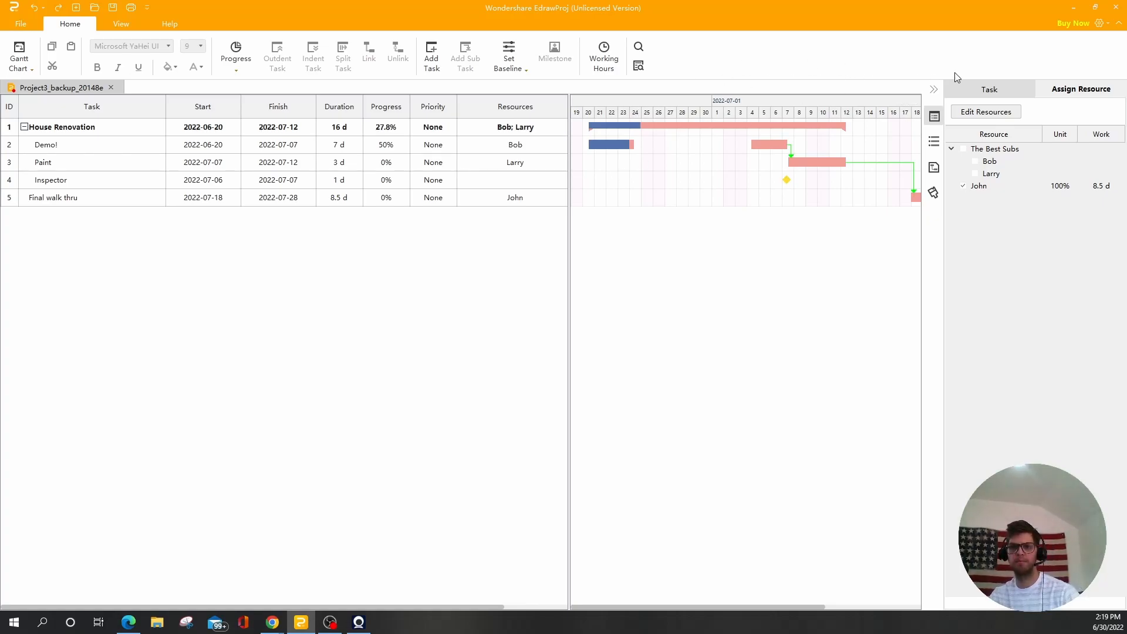
mouse_move(316, 84)
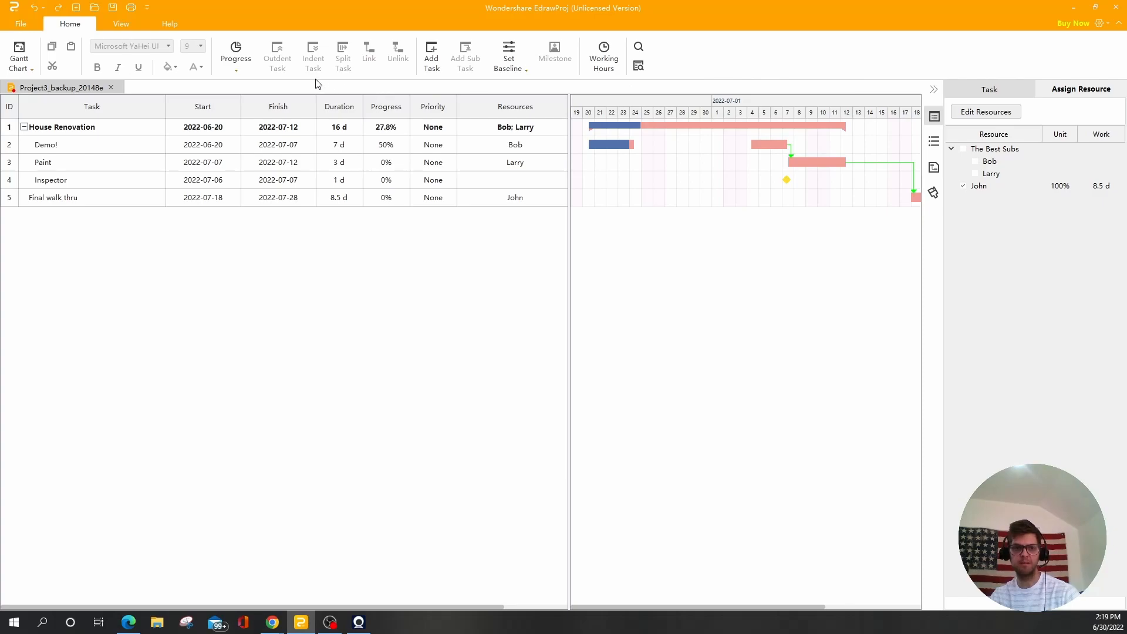
mouse_move(121, 96)
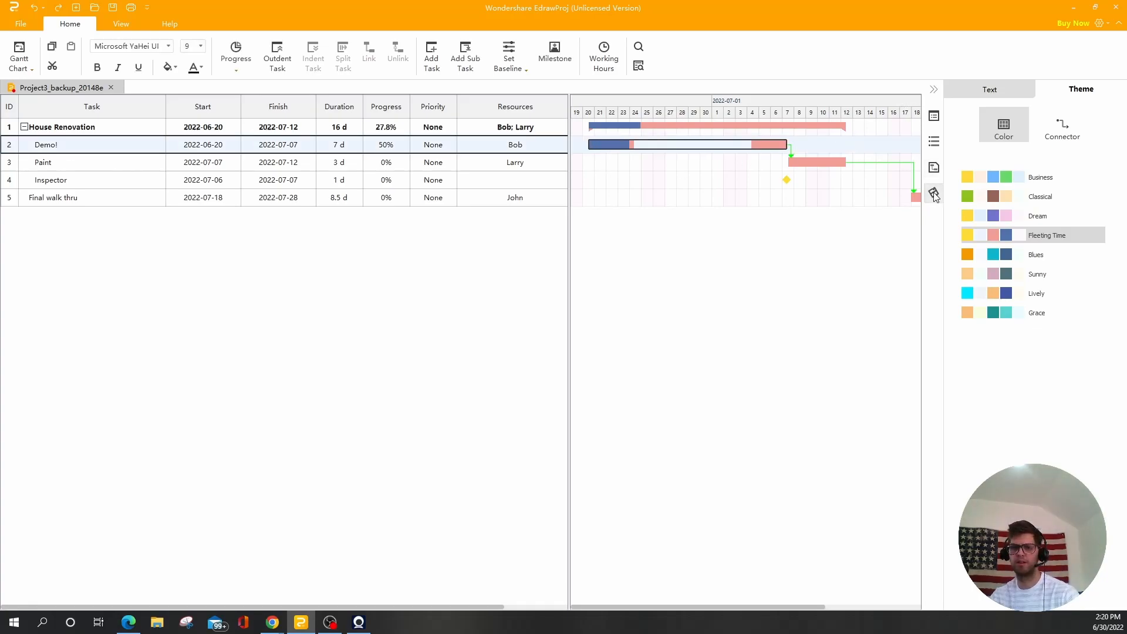
- Try the Blues and Lively colour themes, then set the connector colour to black
left_click(1040, 196)
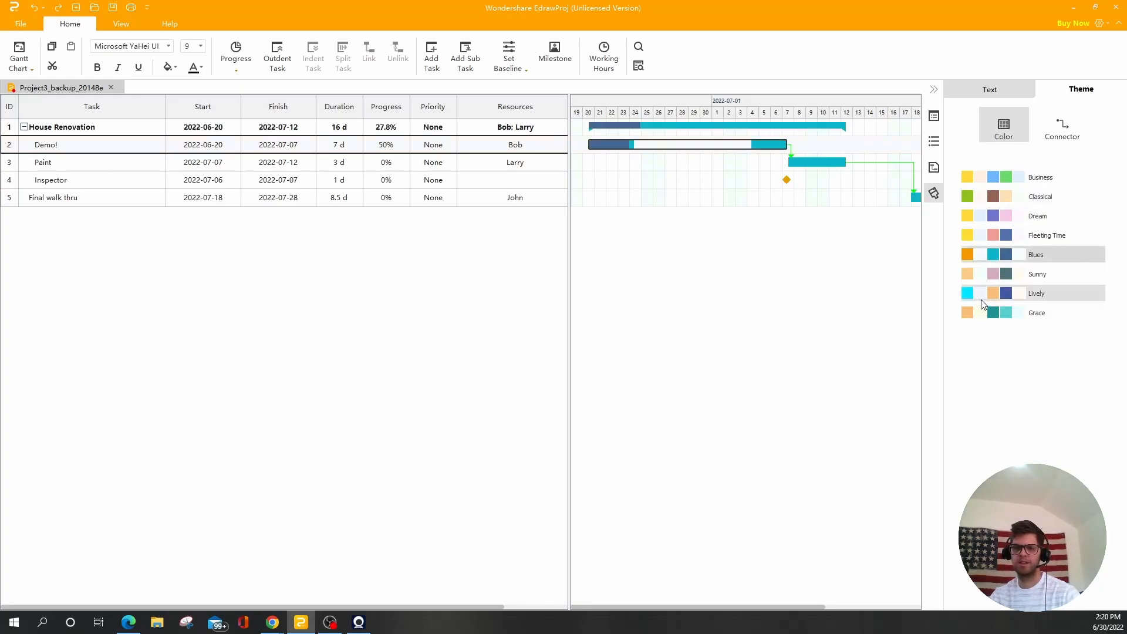
left_click(1036, 293)
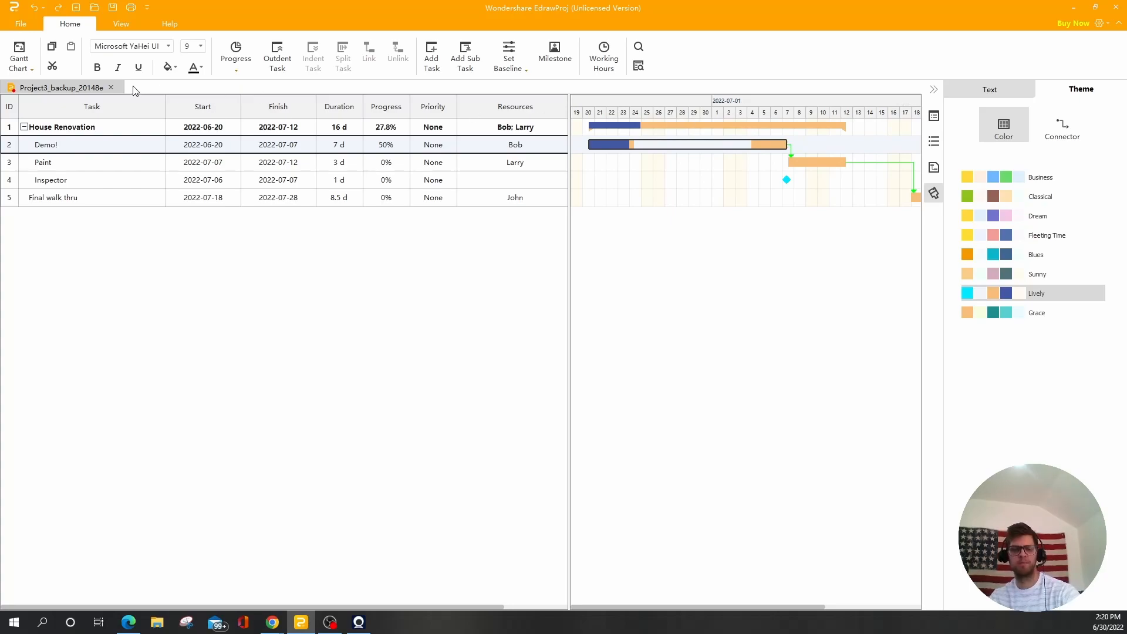
left_click(1063, 126)
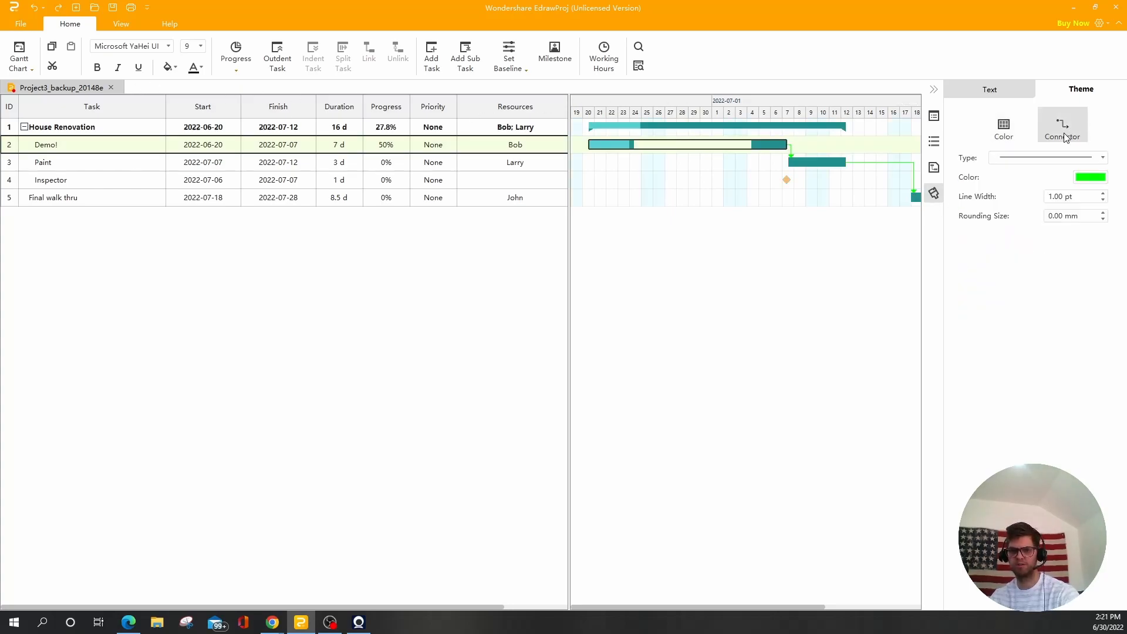
left_click(1090, 177)
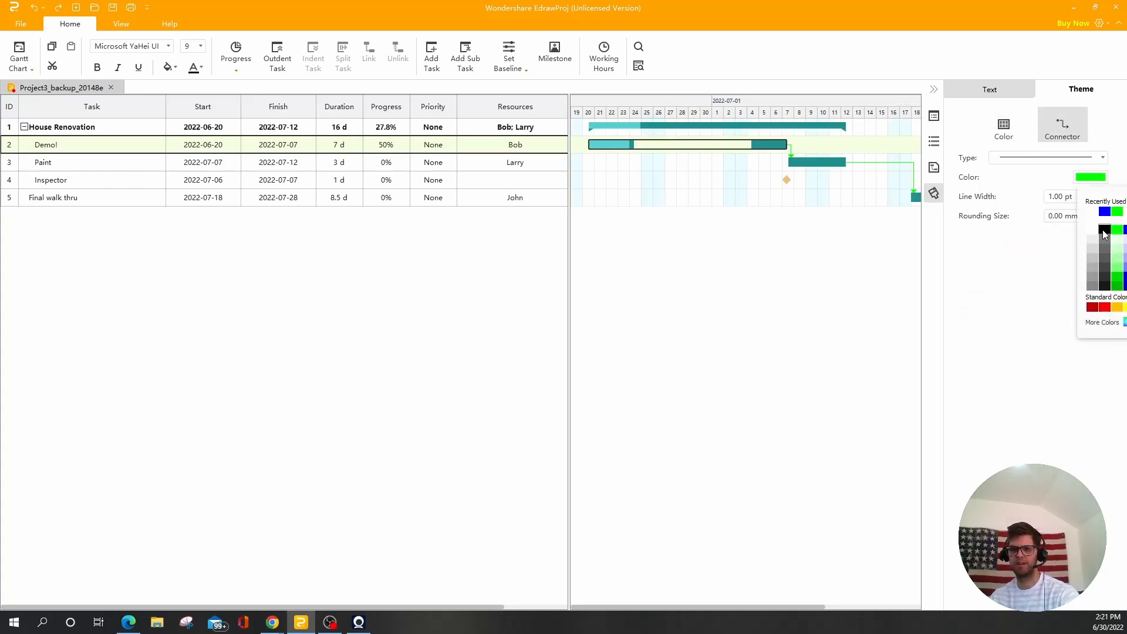
left_click(1096, 230)
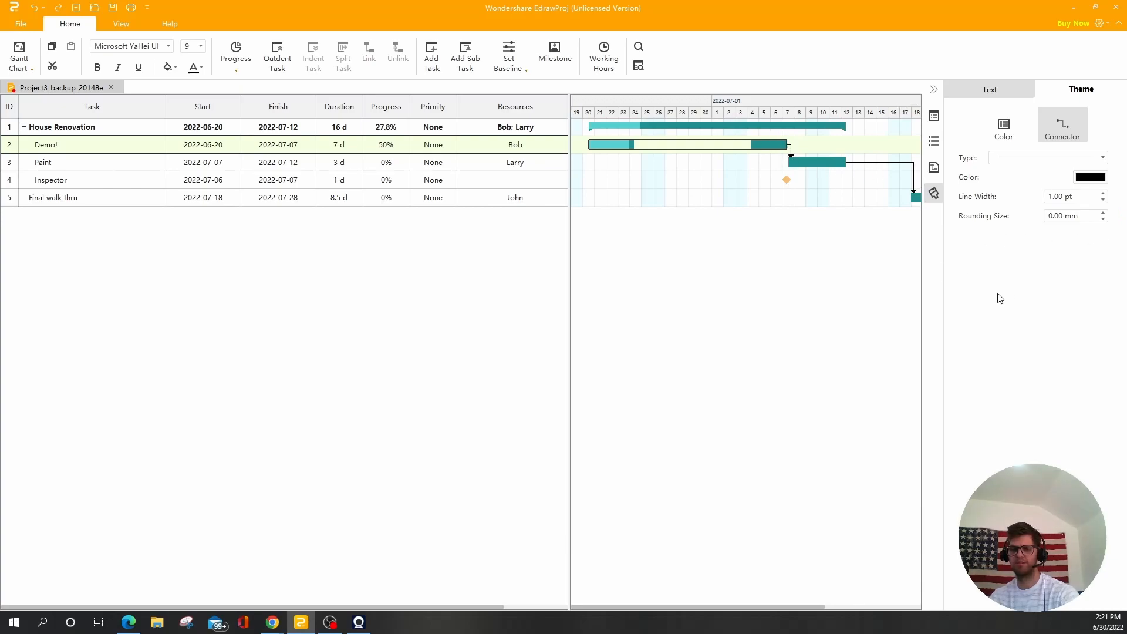
left_click(990, 89)
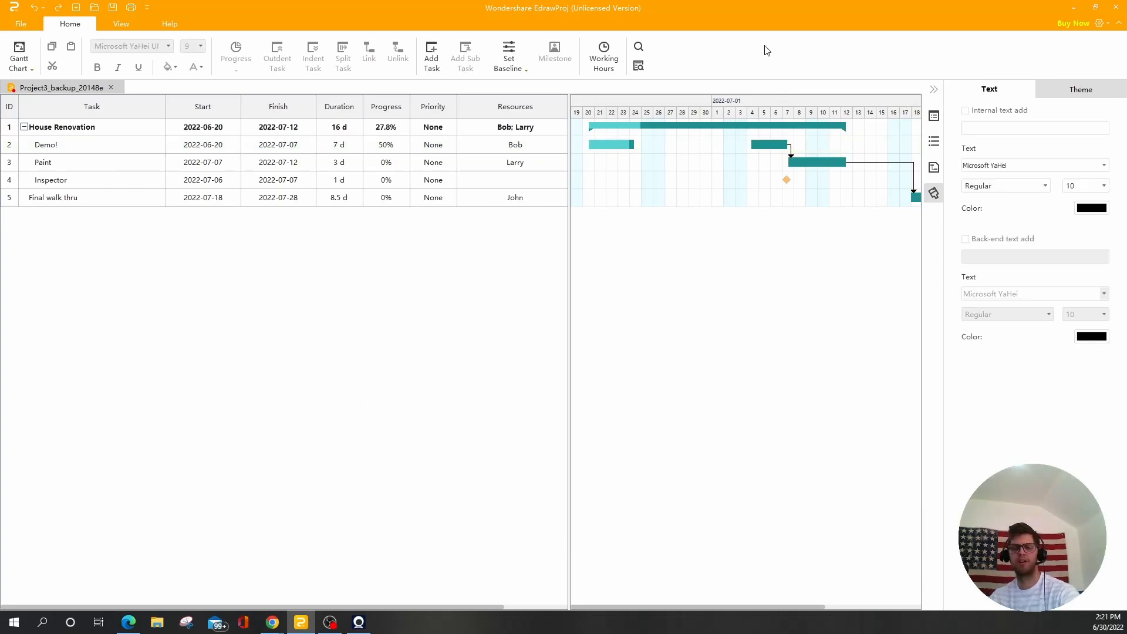
mouse_move(746, 35)
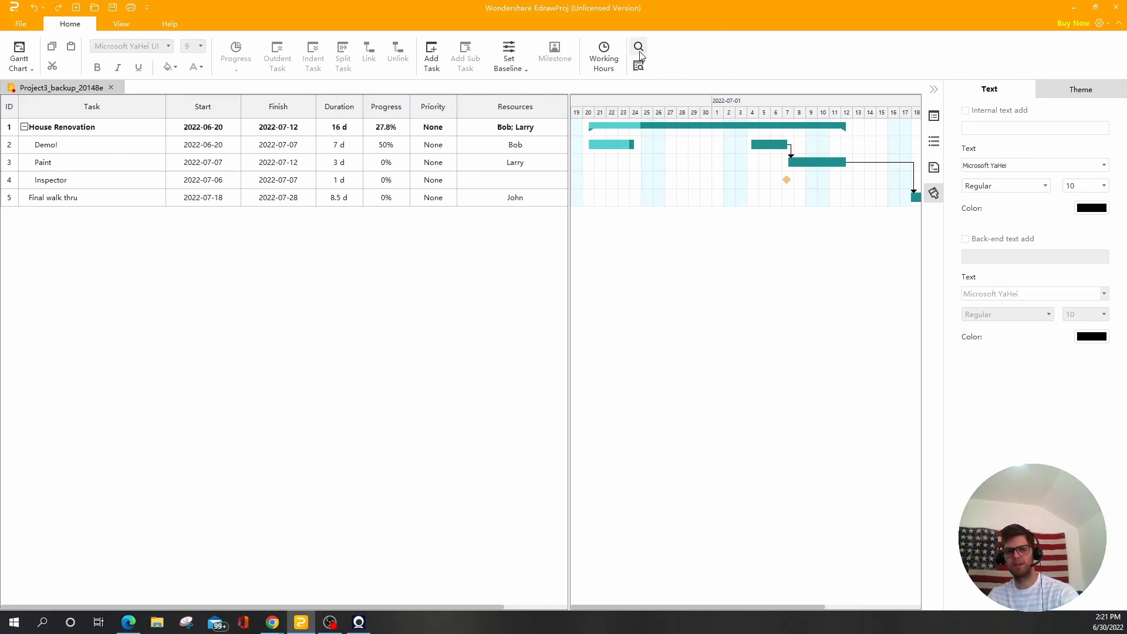
mouse_move(763, 73)
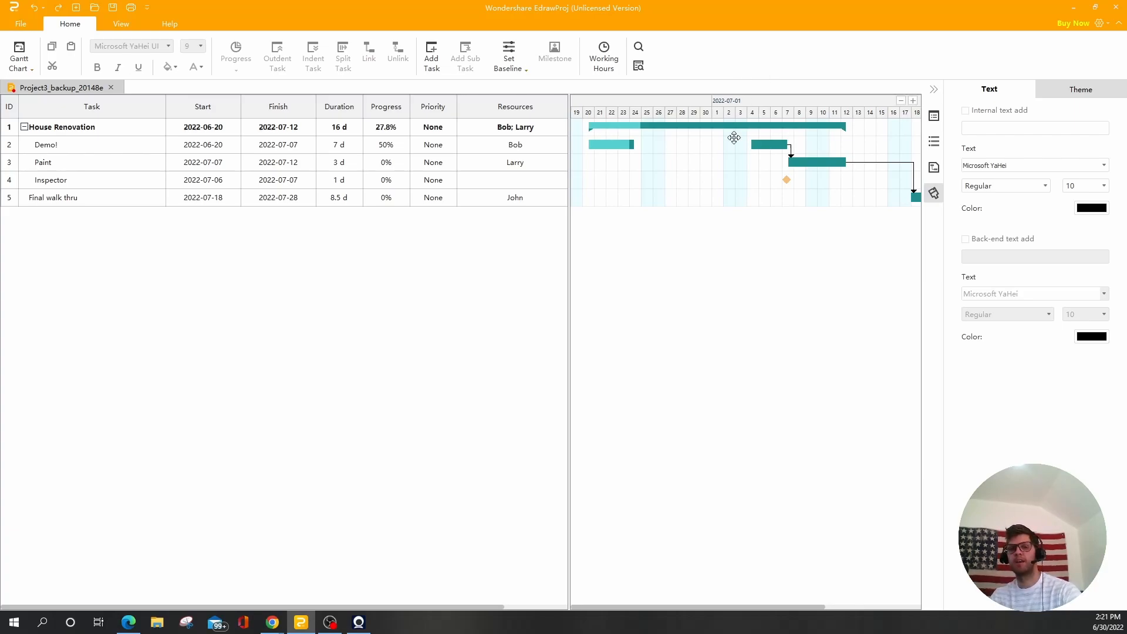
mouse_move(867, 182)
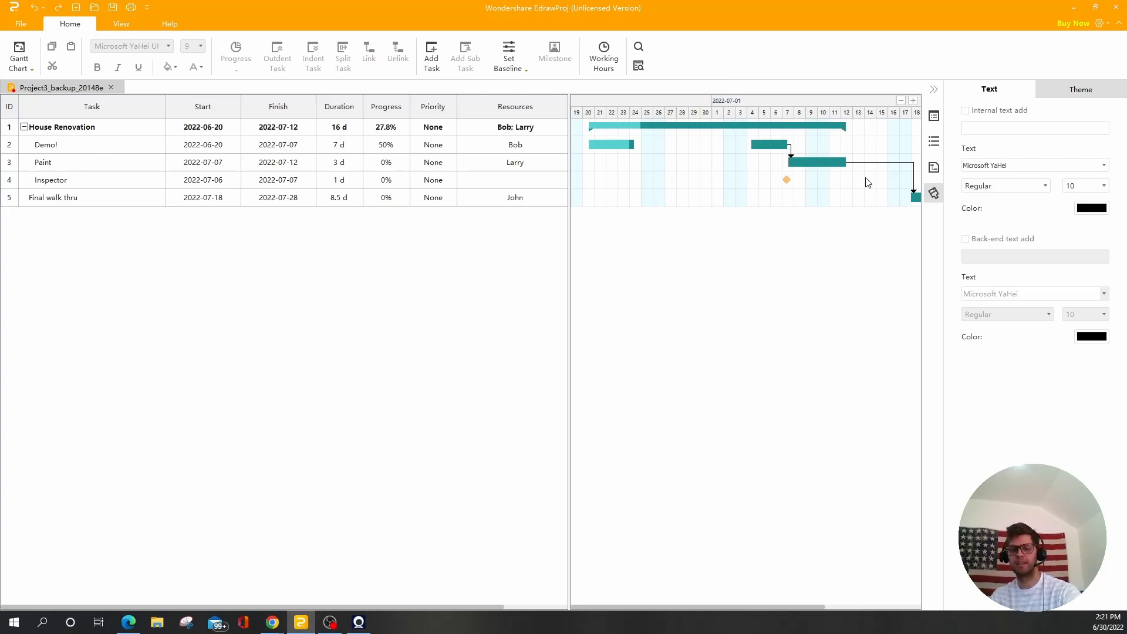
mouse_move(861, 51)
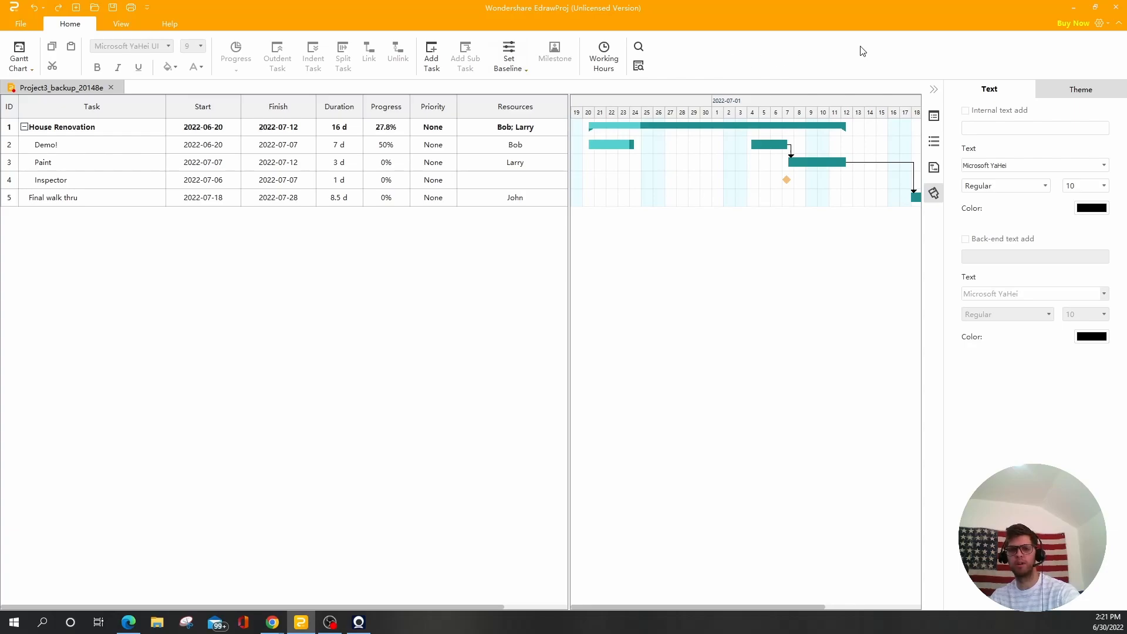
mouse_move(847, 289)
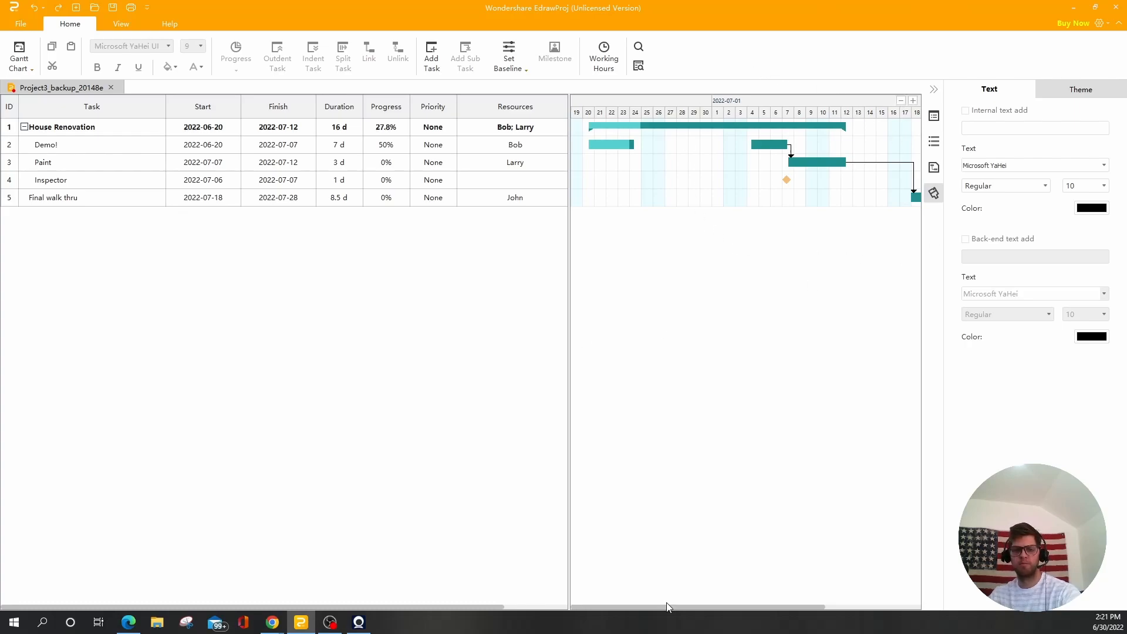
scroll("right", 3)
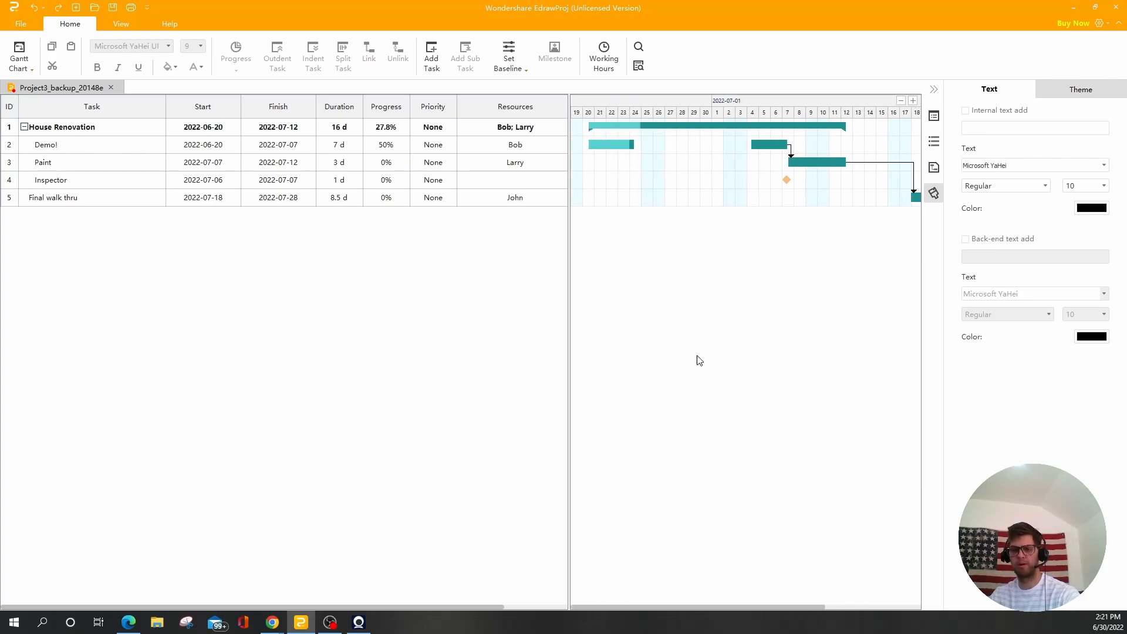
mouse_move(319, 279)
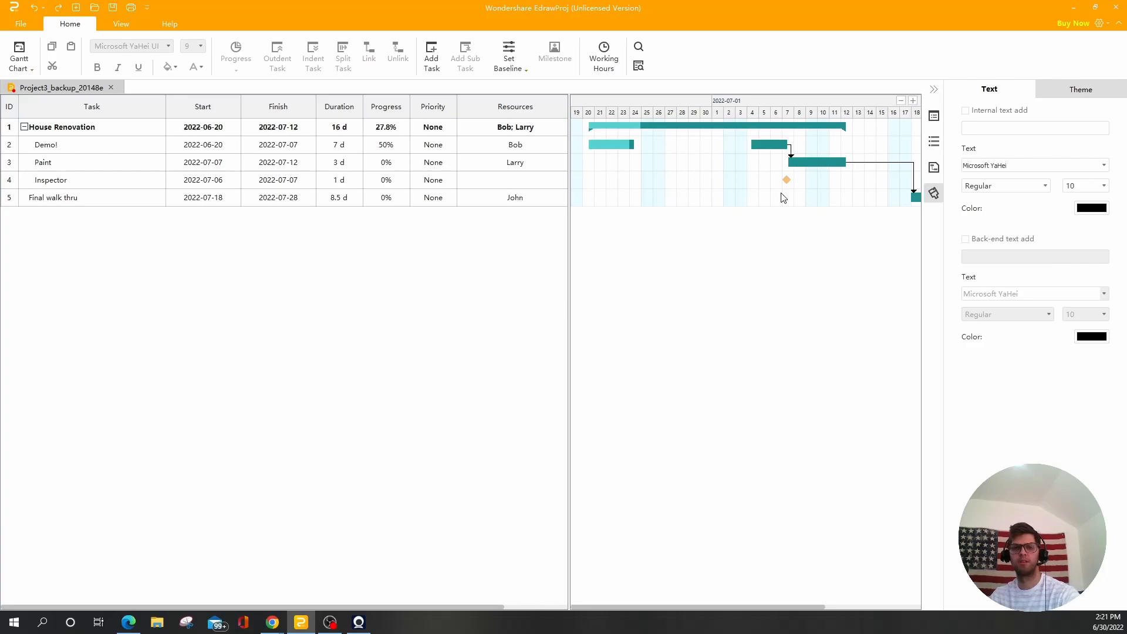
mouse_move(346, 283)
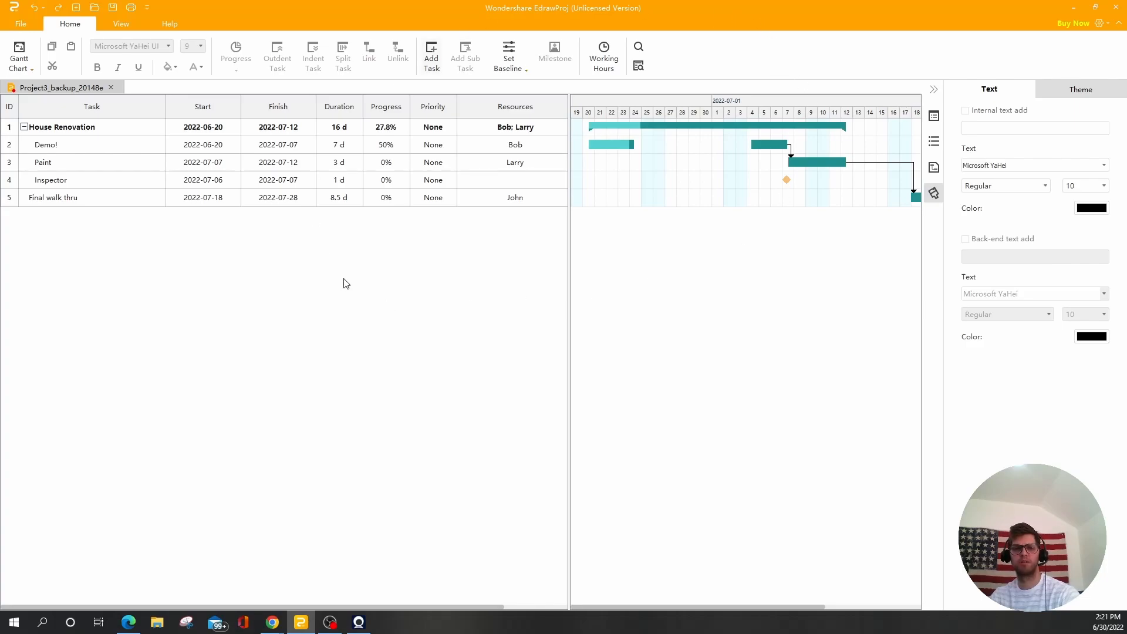
mouse_move(776, 86)
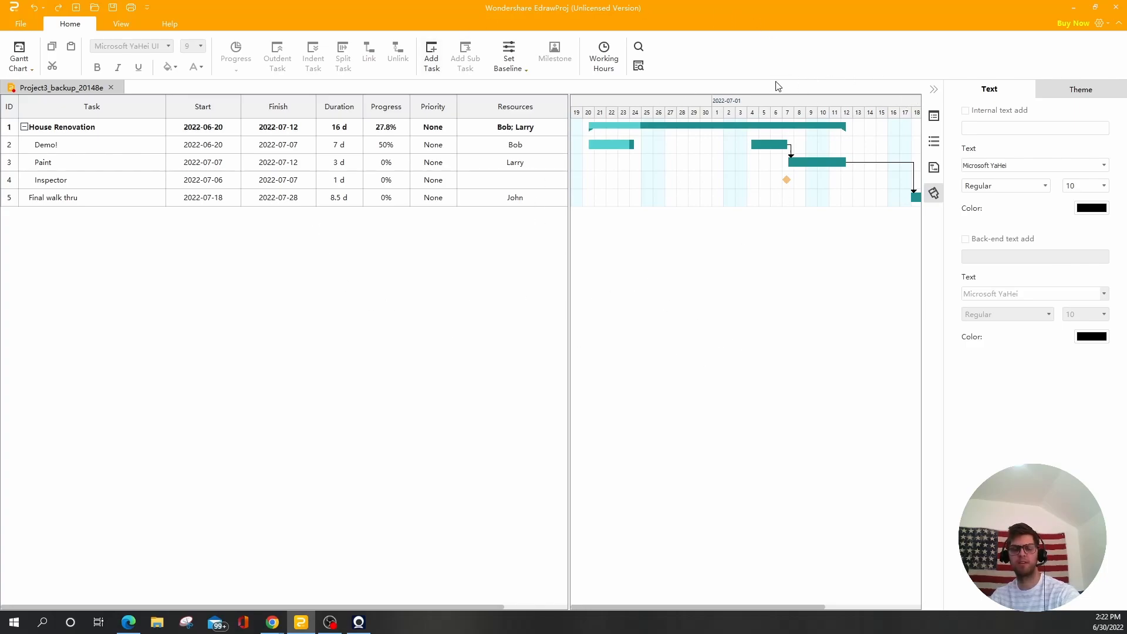
mouse_move(747, 81)
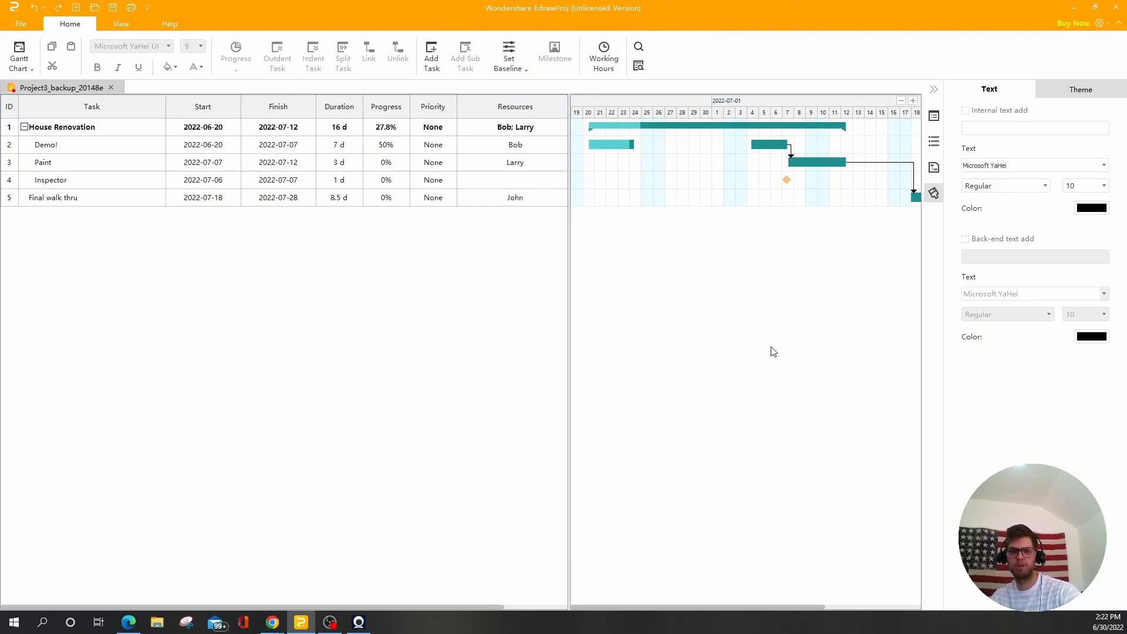
mouse_move(746, 72)
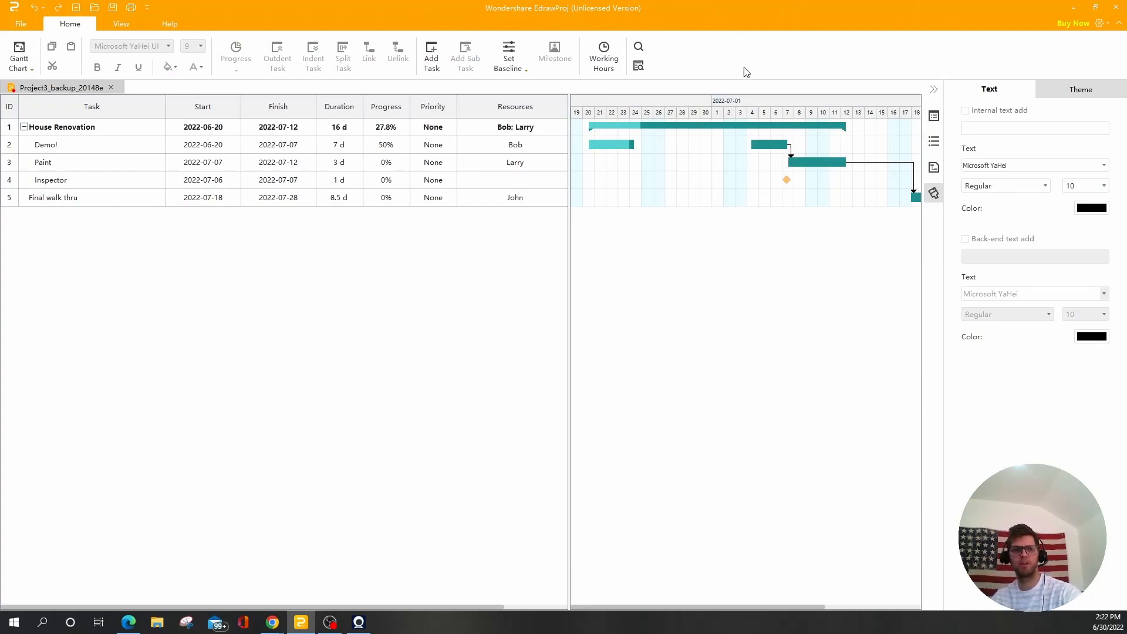
mouse_move(769, 83)
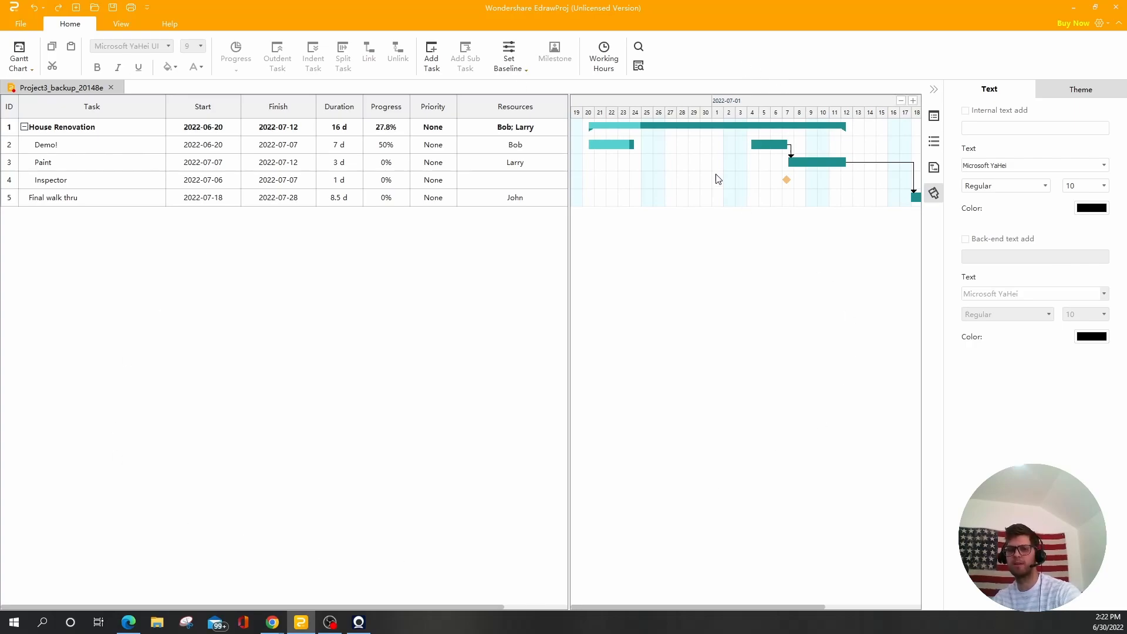
mouse_move(755, 70)
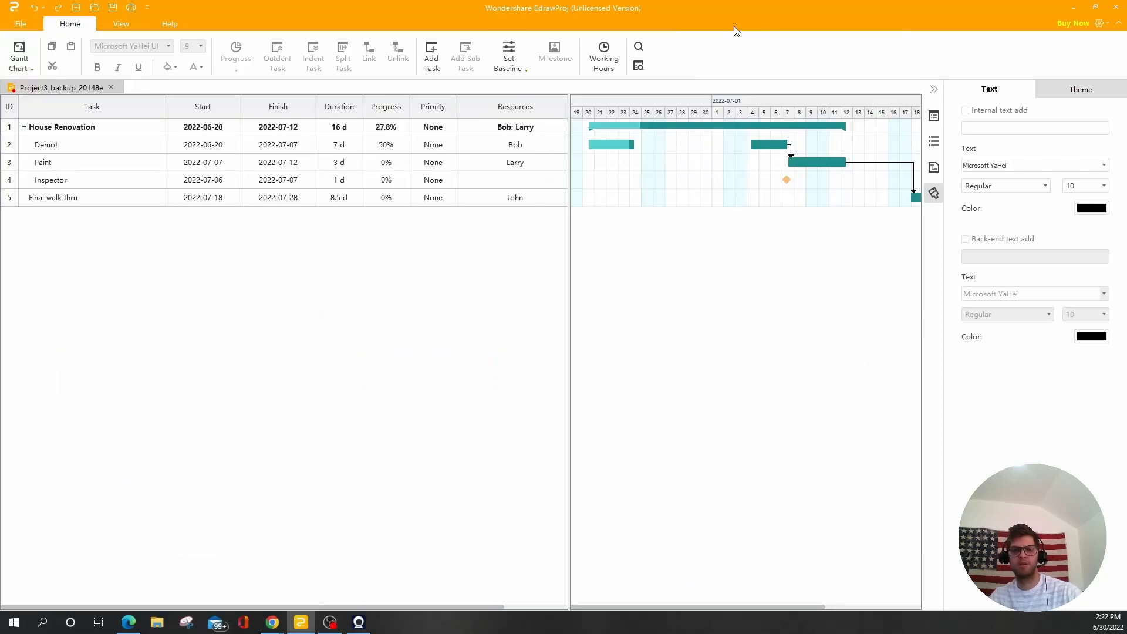
mouse_move(413, 169)
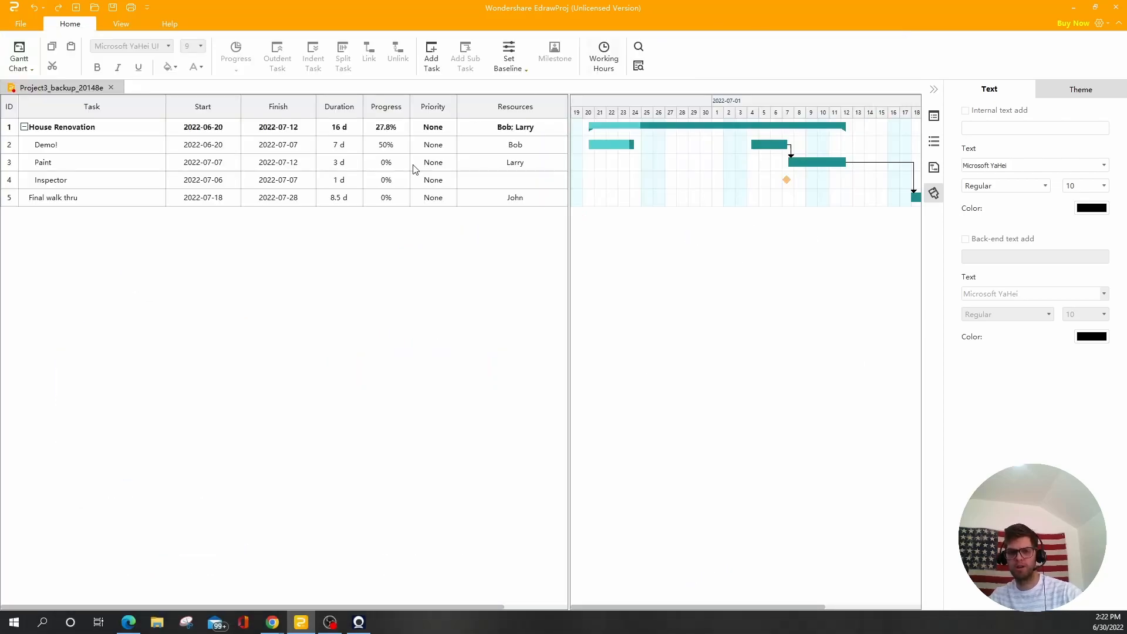
mouse_move(681, 90)
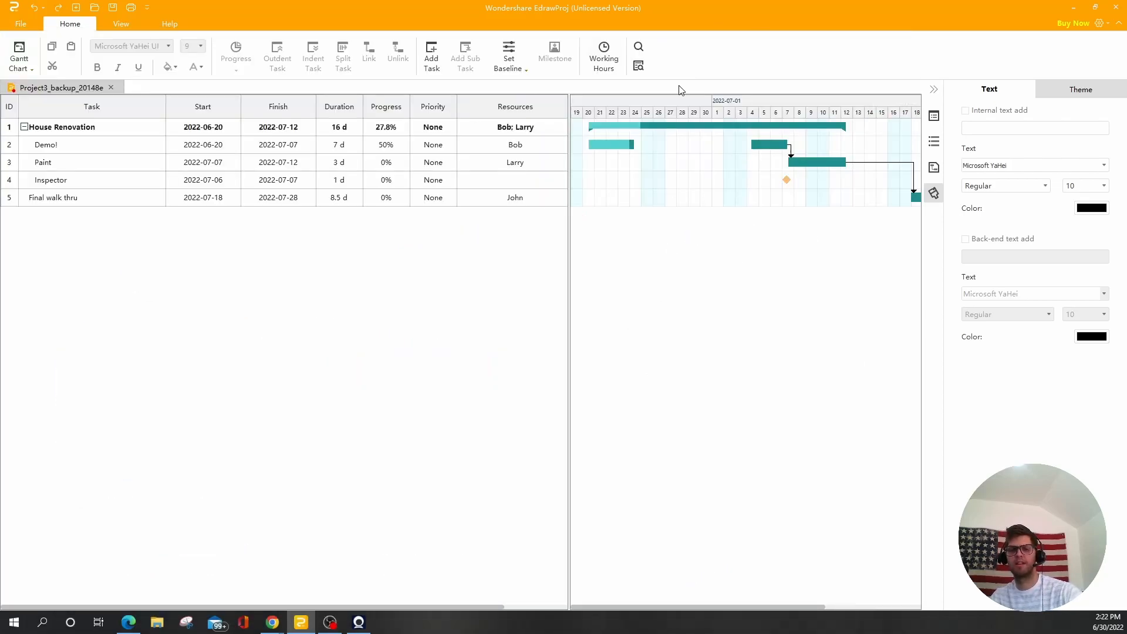
mouse_move(369, 304)
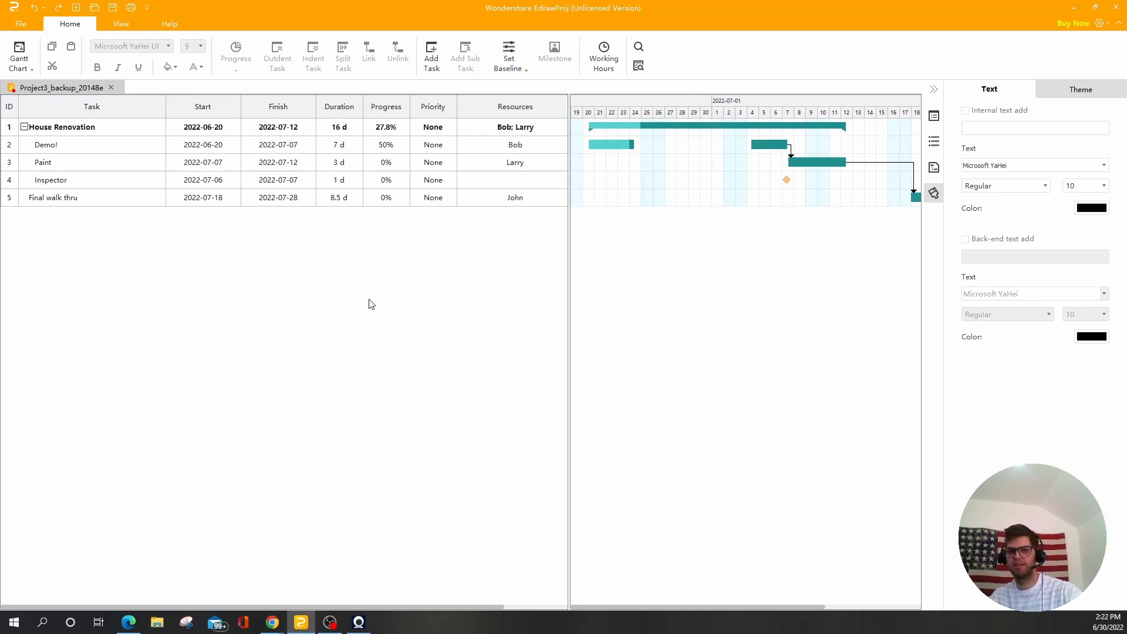